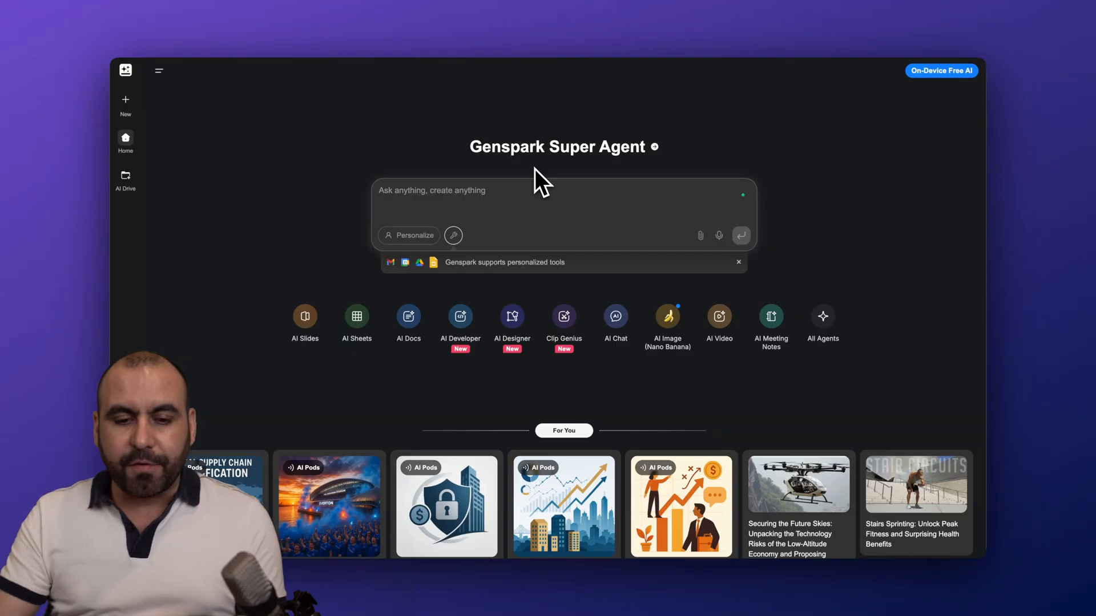
mouse_move(329, 199)
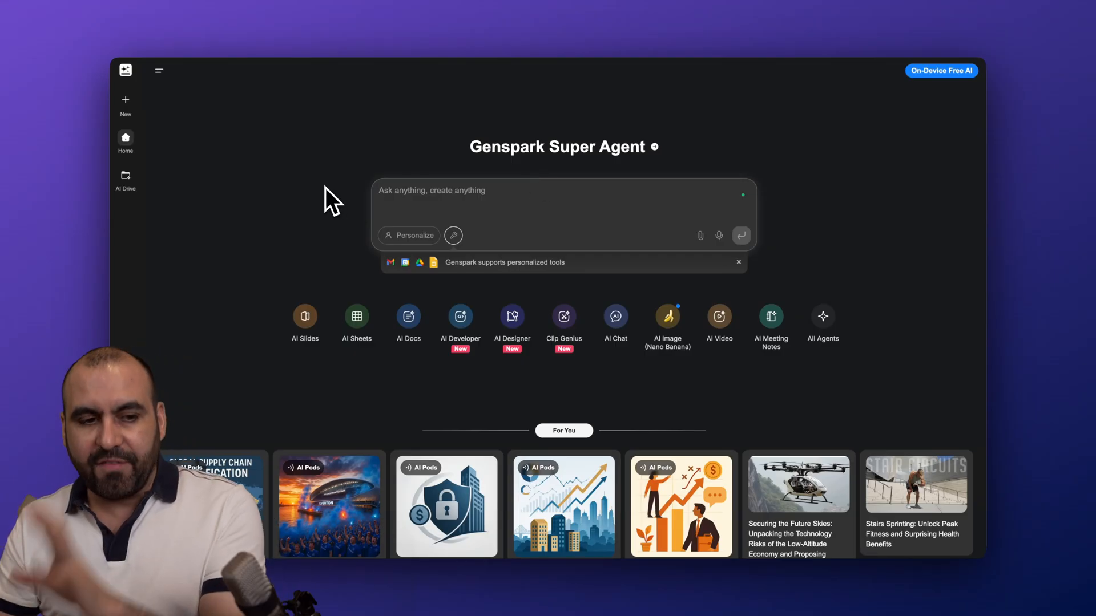
- View Genspark's personalization form and browse connectable tools such as Google Suite, Gmail and Notion
left_click(125, 101)
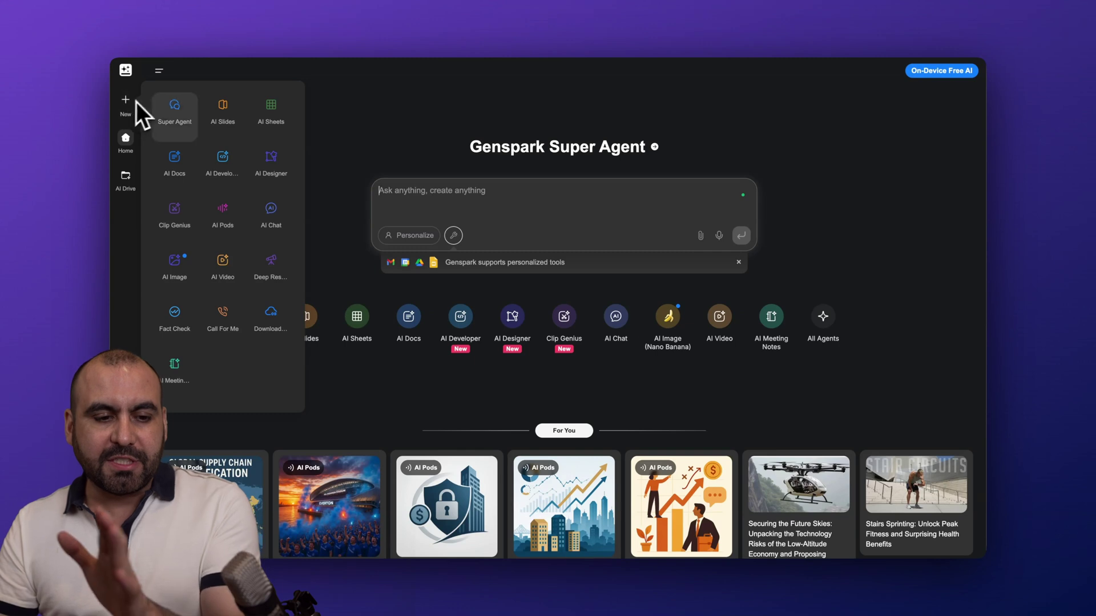
mouse_move(203, 367)
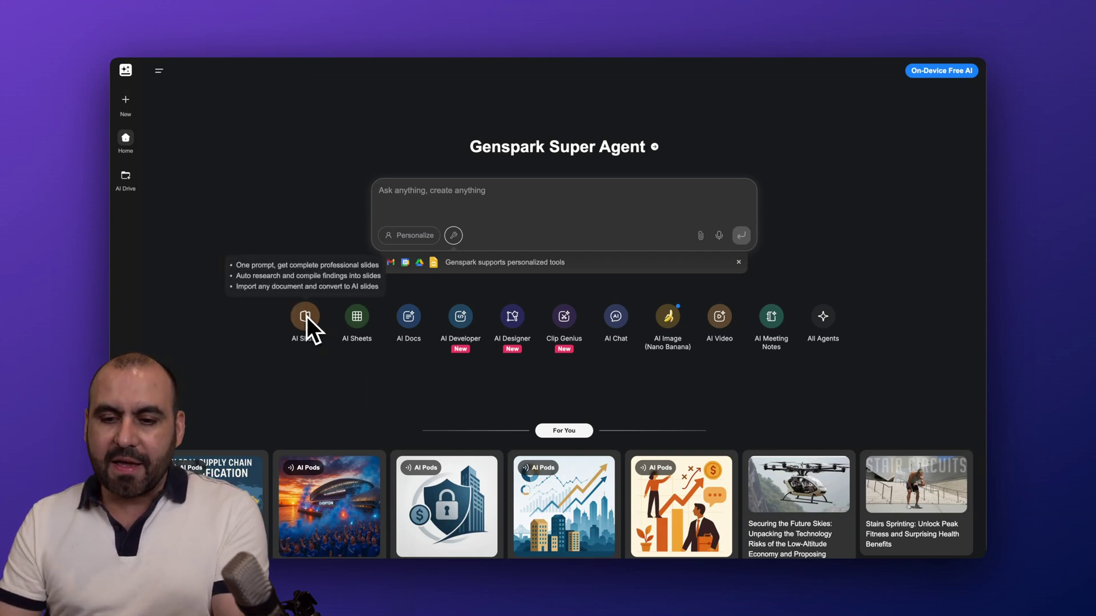
mouse_move(502, 401)
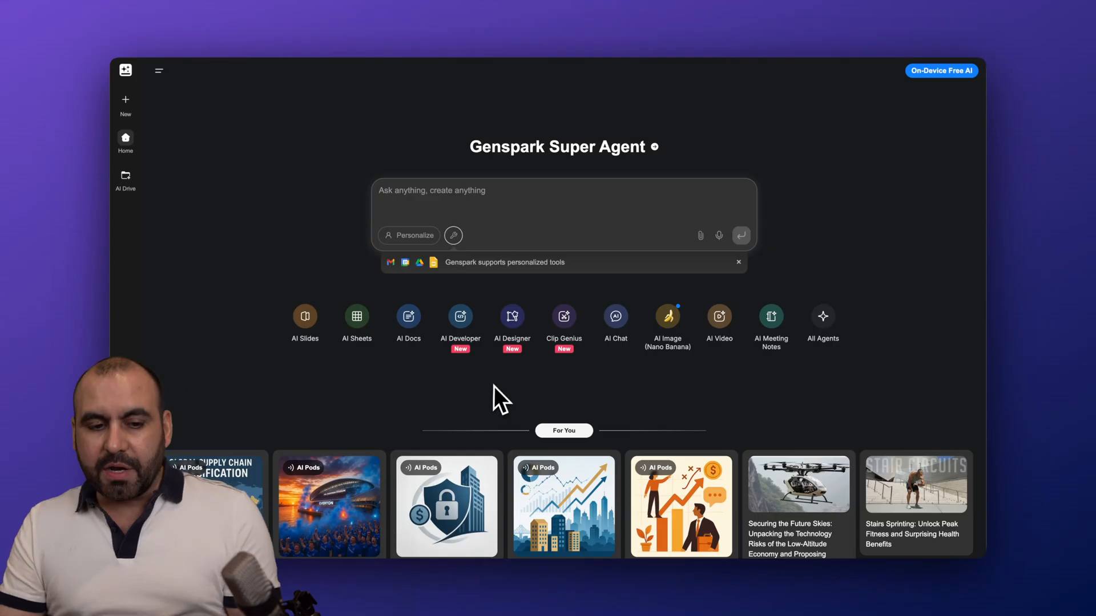
mouse_move(380, 371)
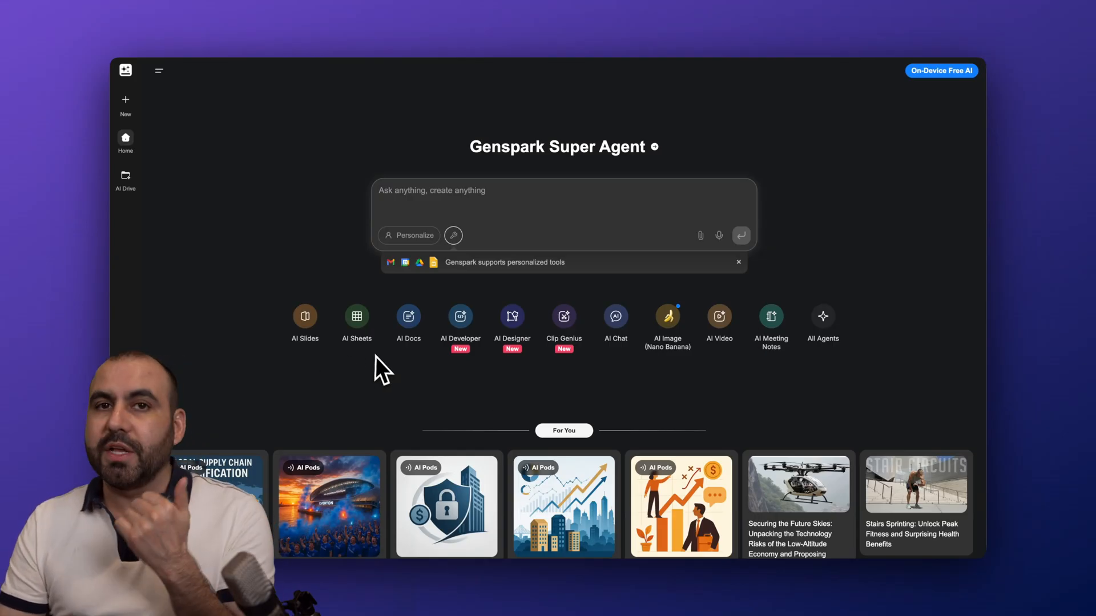
mouse_move(440, 369)
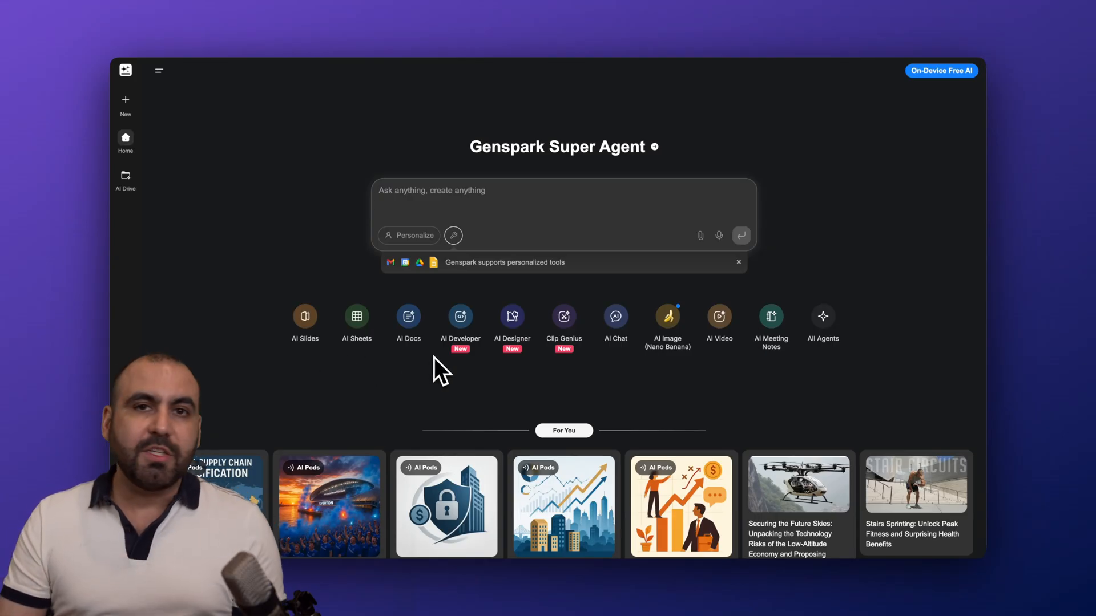
mouse_move(514, 383)
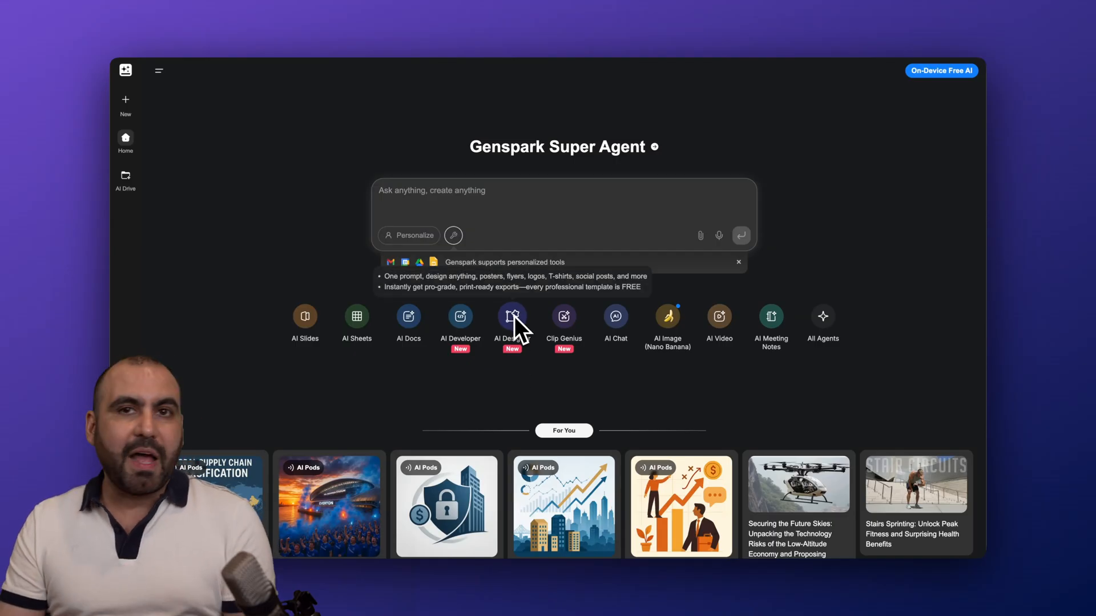
mouse_move(563, 317)
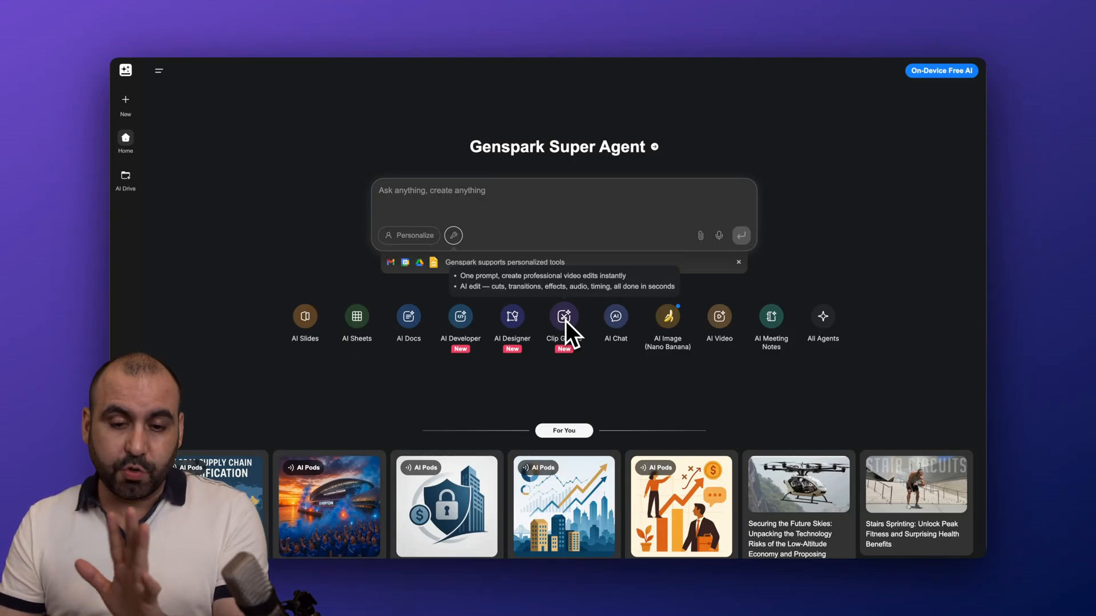
mouse_move(632, 367)
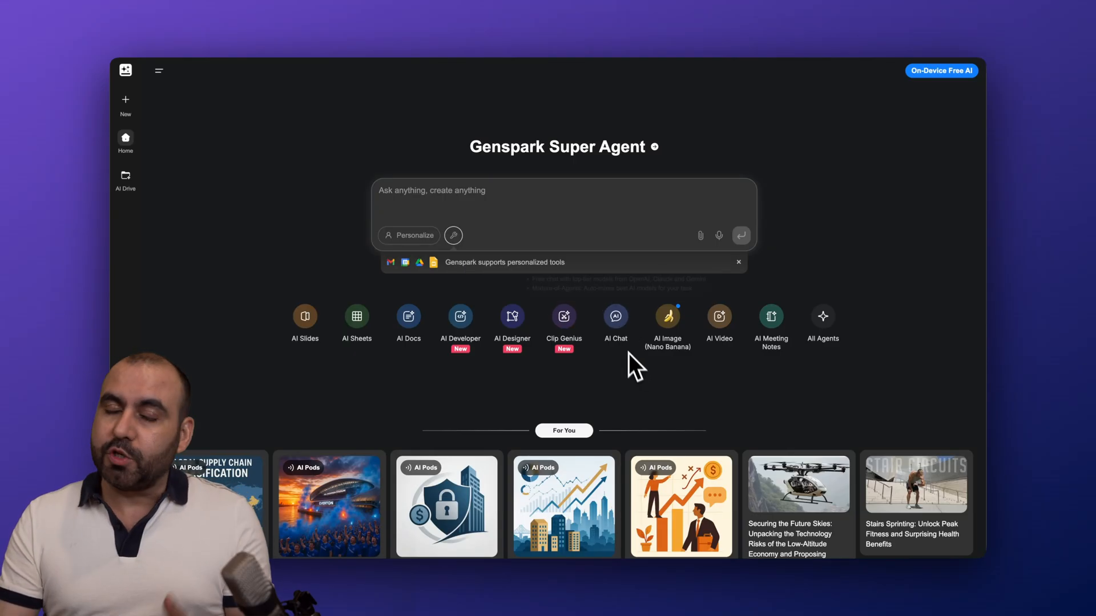
mouse_move(636, 374)
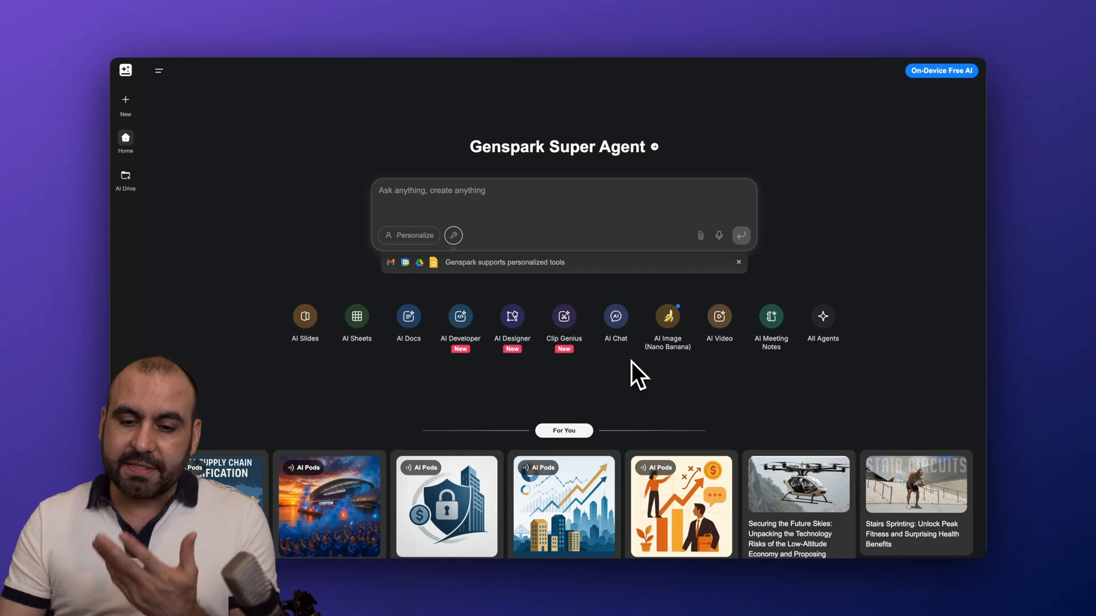
mouse_move(666, 322)
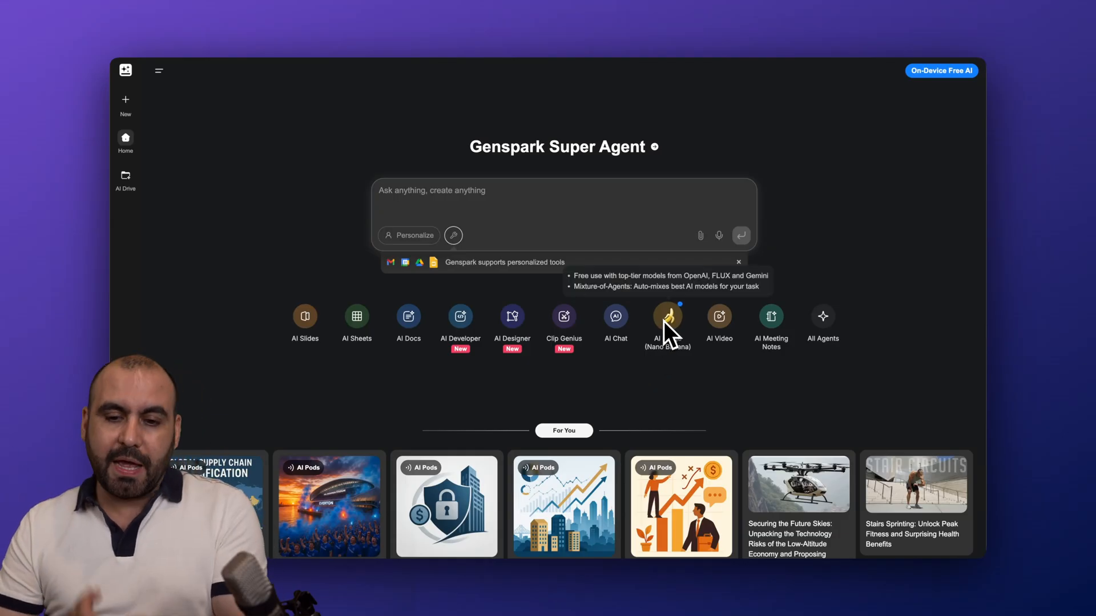
mouse_move(729, 353)
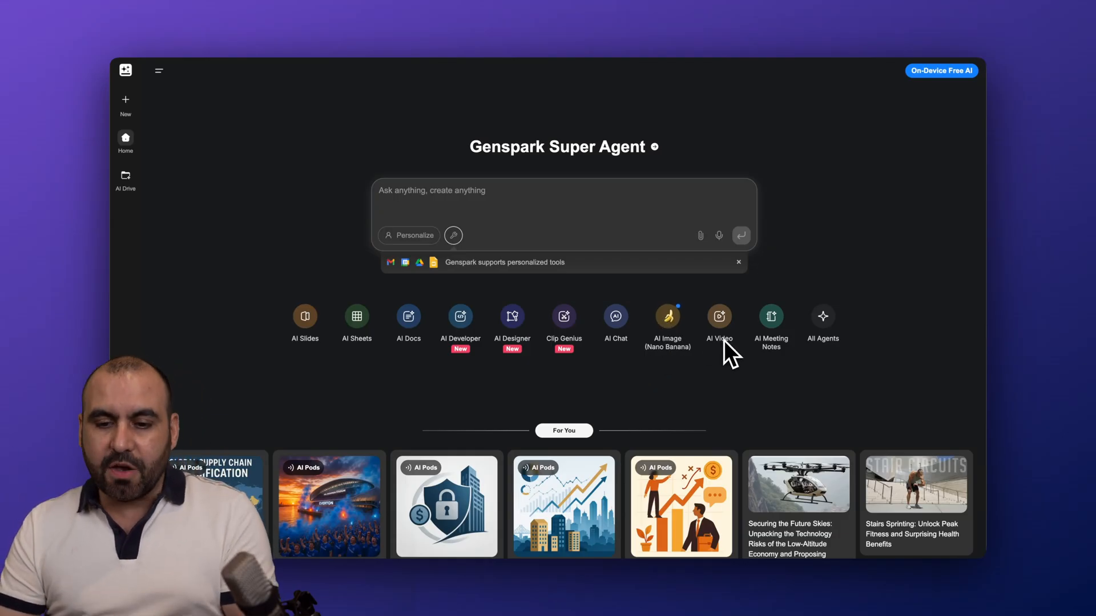
mouse_move(832, 342)
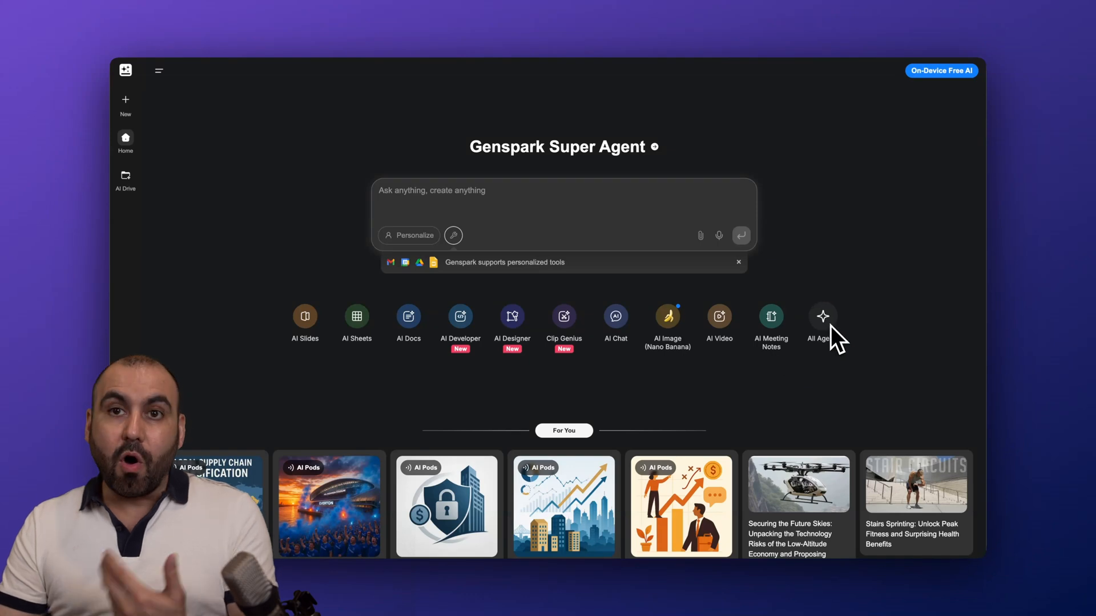
mouse_move(302, 356)
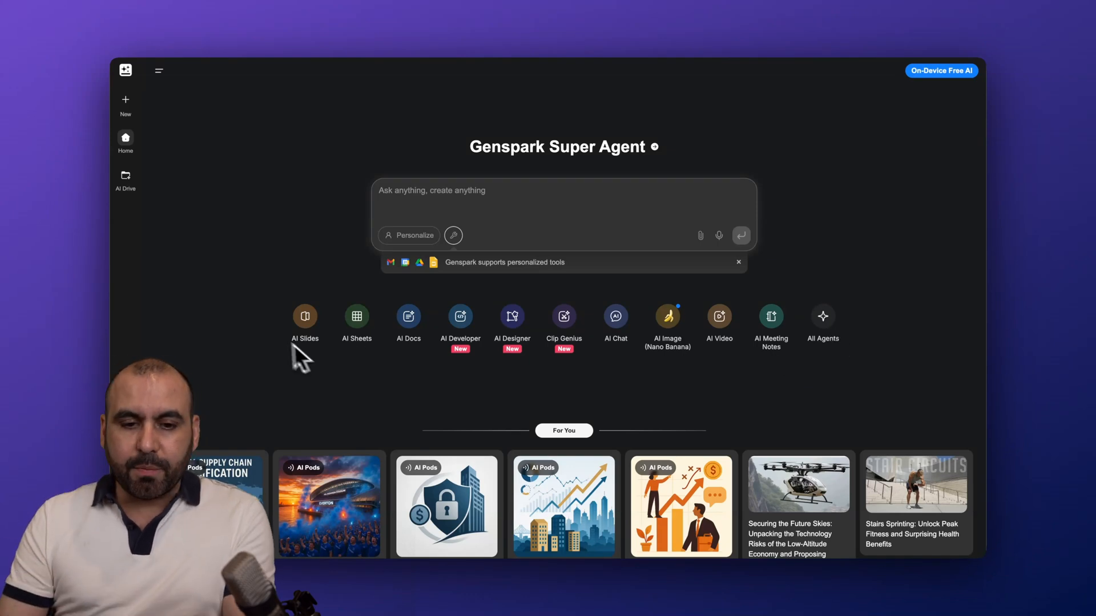
left_click(409, 236)
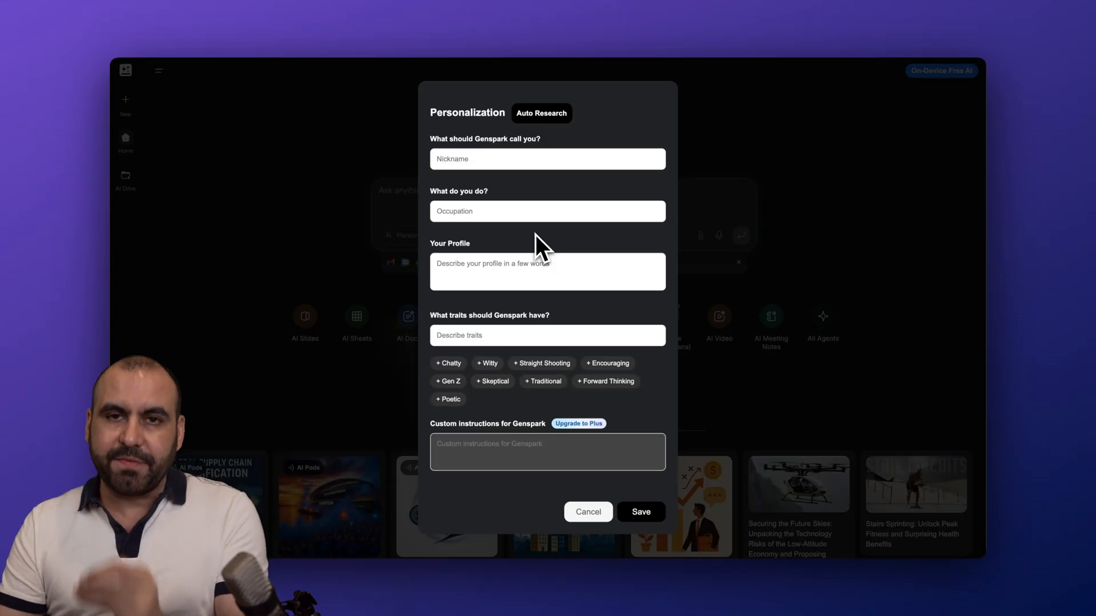
mouse_move(367, 241)
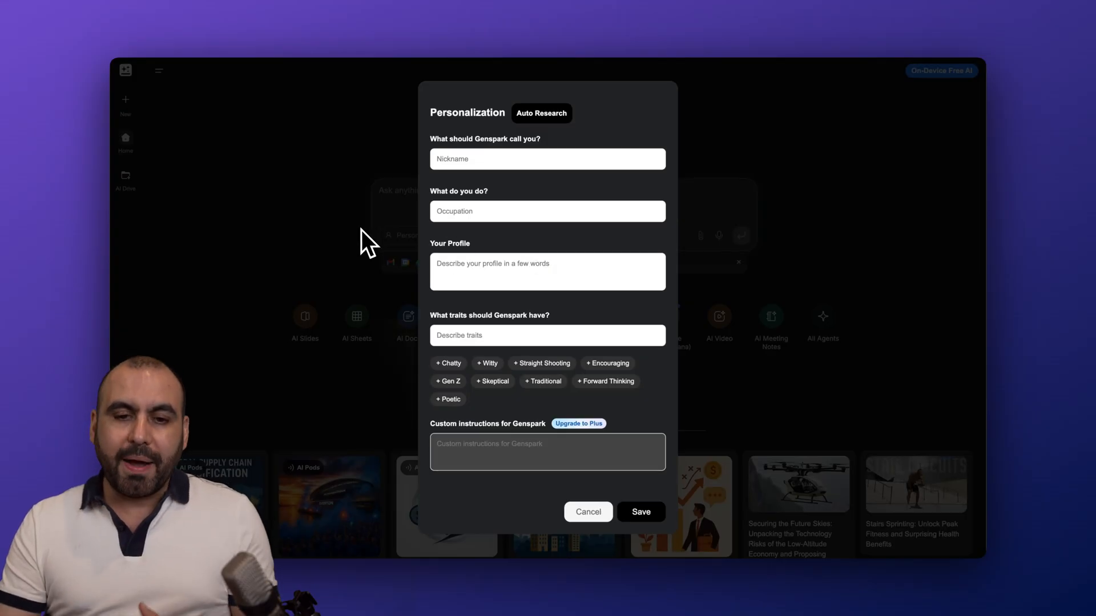
left_click(587, 511)
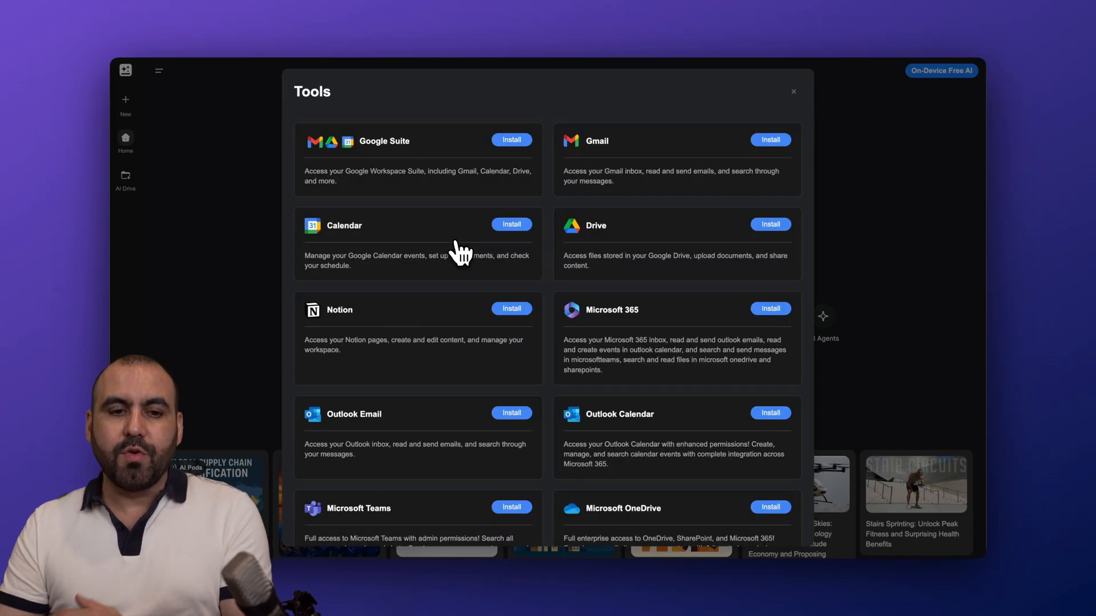
scroll("down", 3)
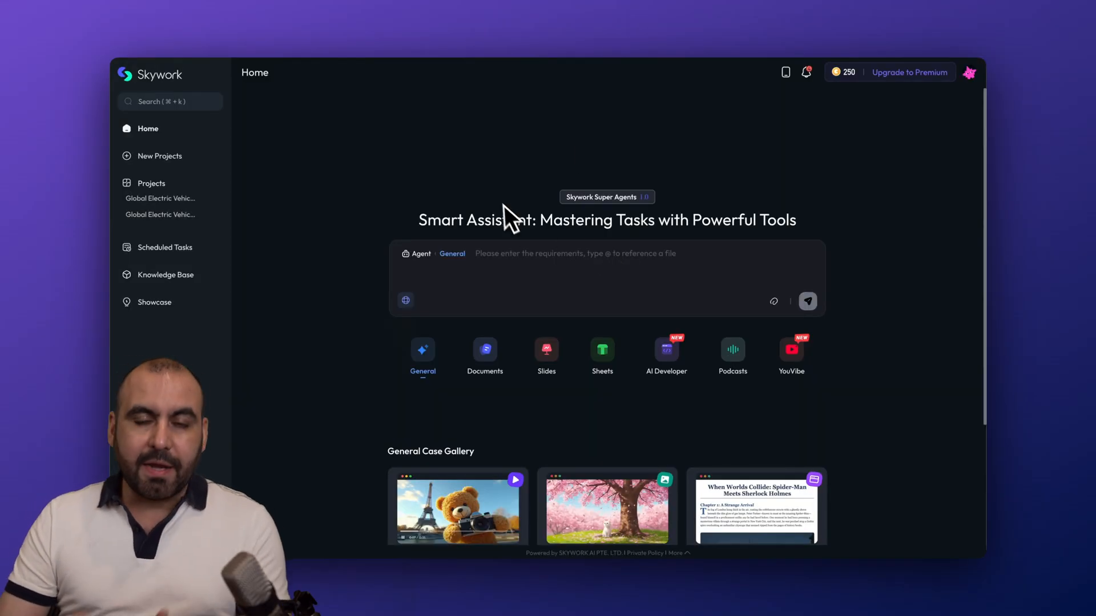
mouse_move(503, 209)
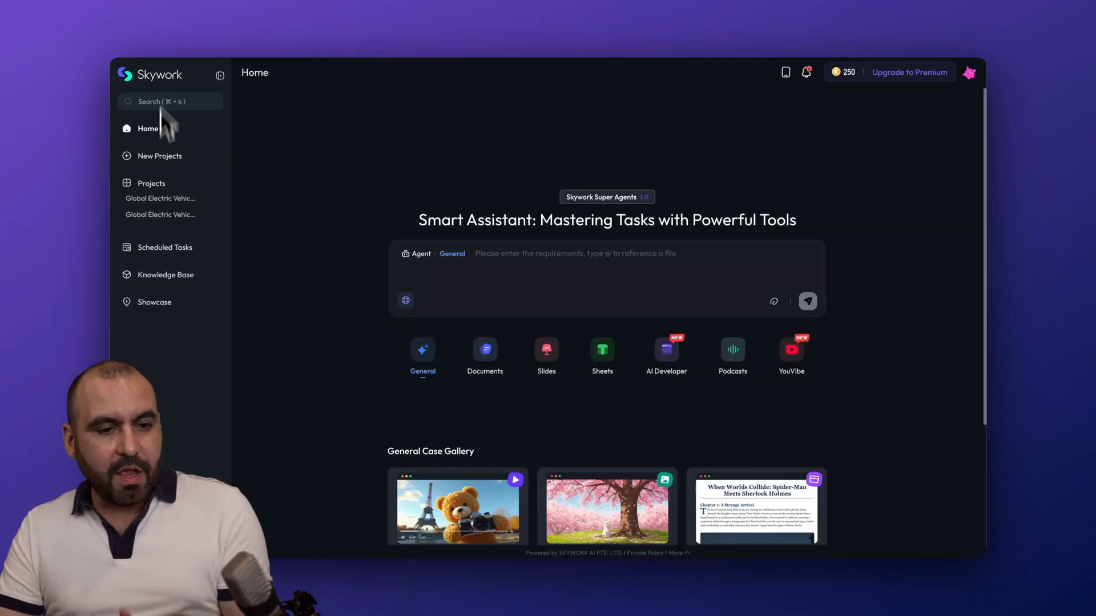
mouse_move(185, 258)
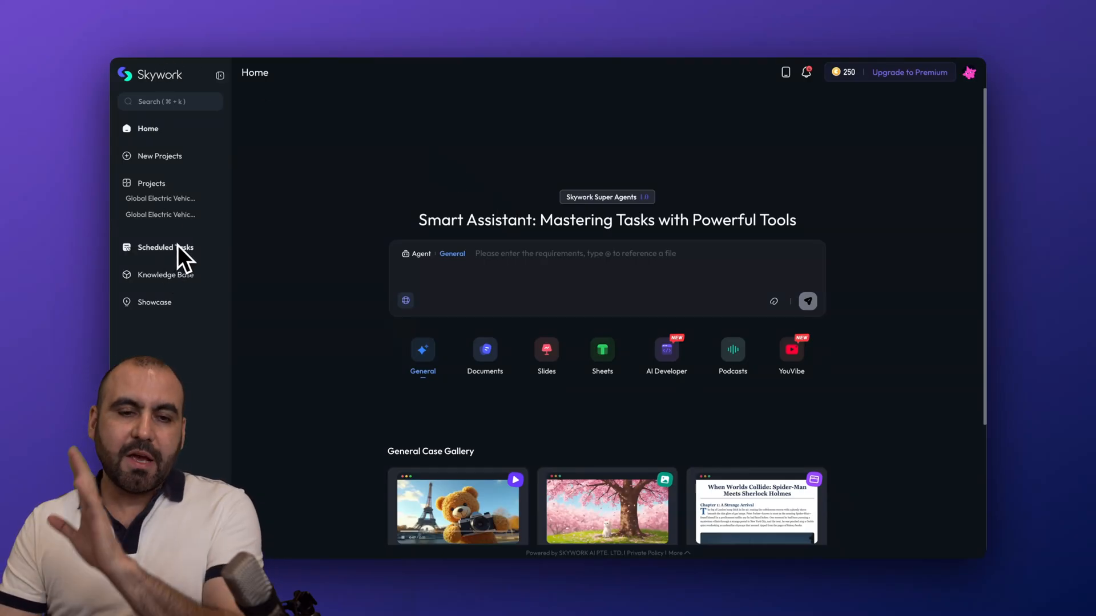
mouse_move(389, 356)
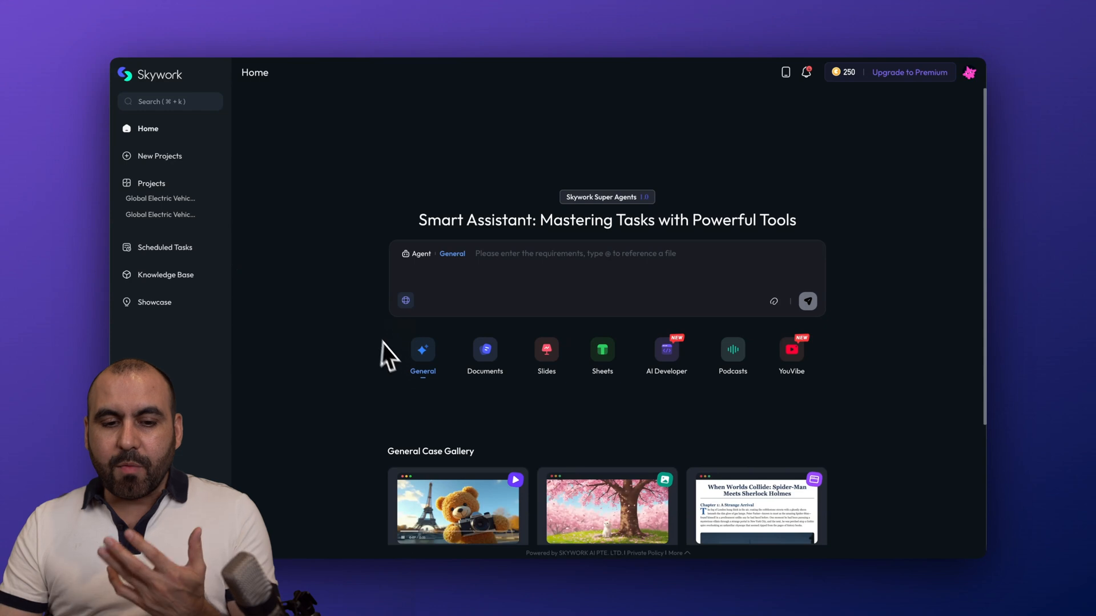
mouse_move(468, 406)
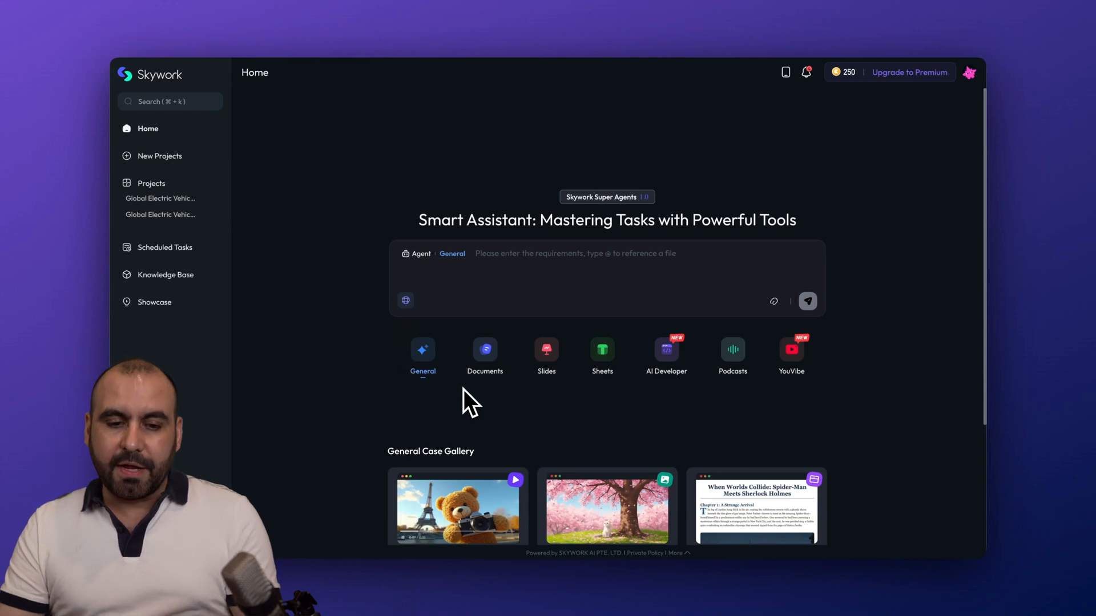
mouse_move(427, 367)
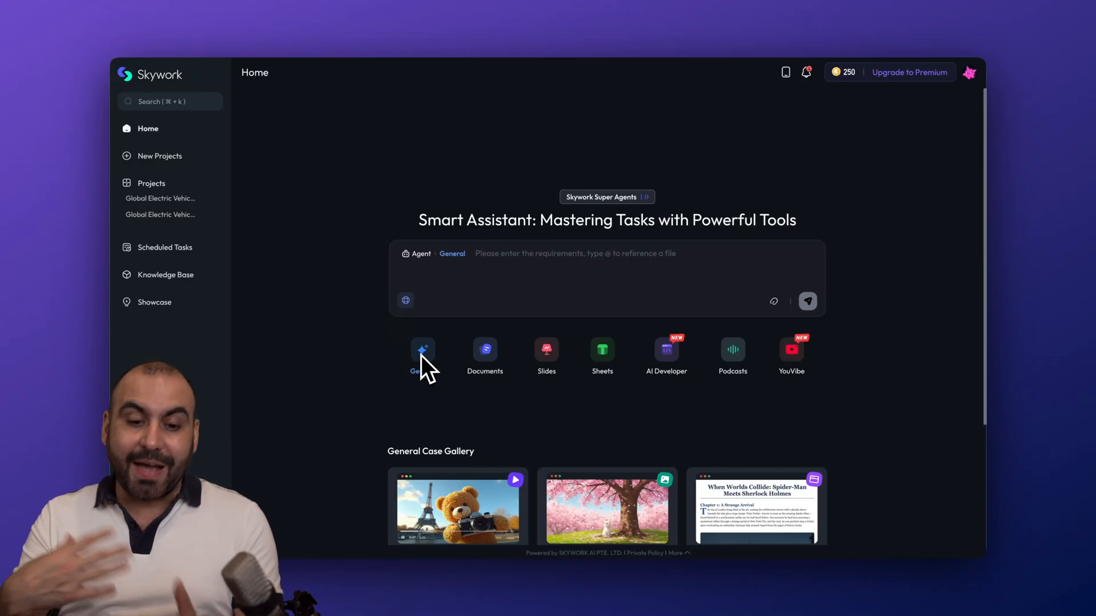
mouse_move(544, 380)
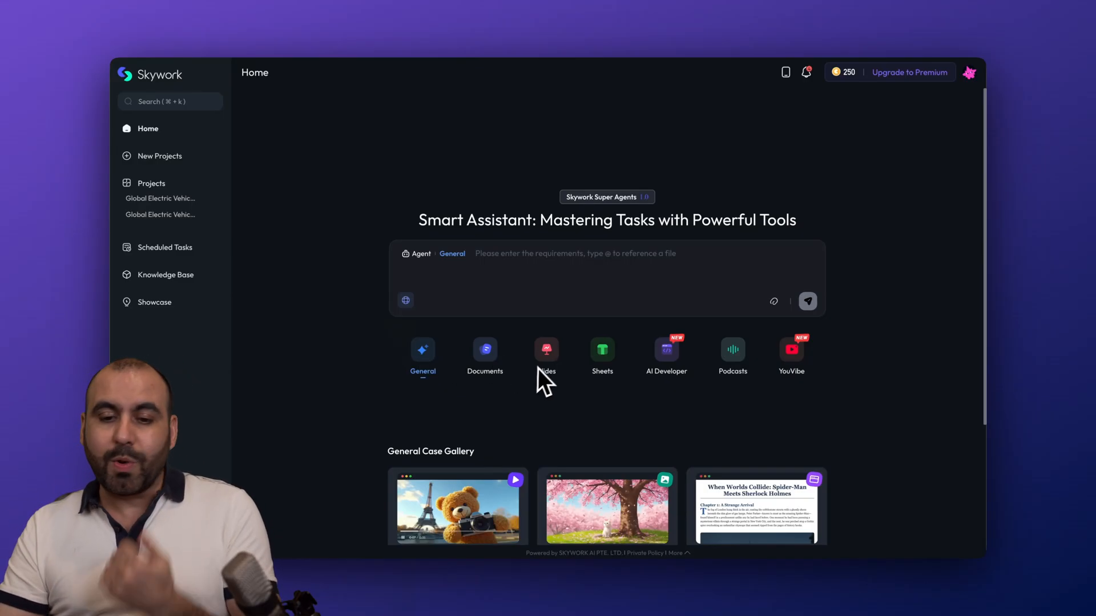
mouse_move(675, 374)
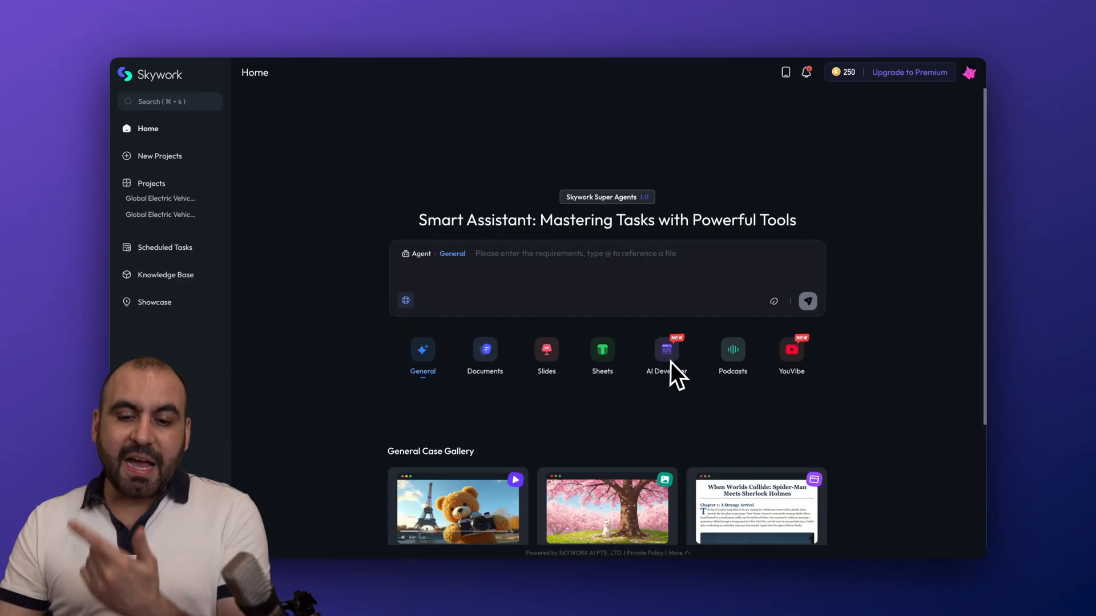
mouse_move(737, 374)
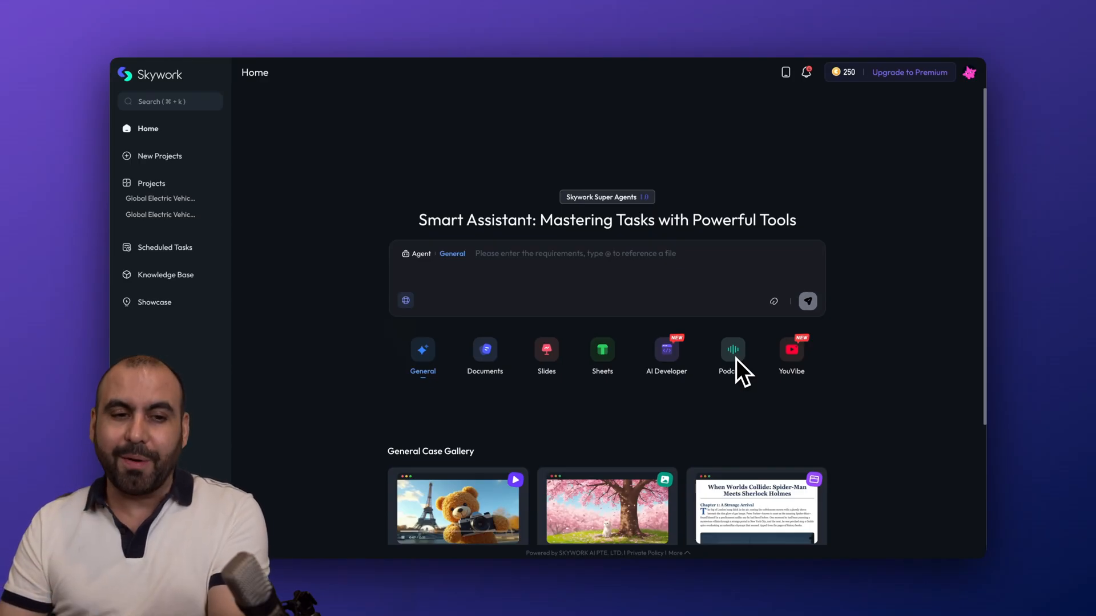
mouse_move(792, 370)
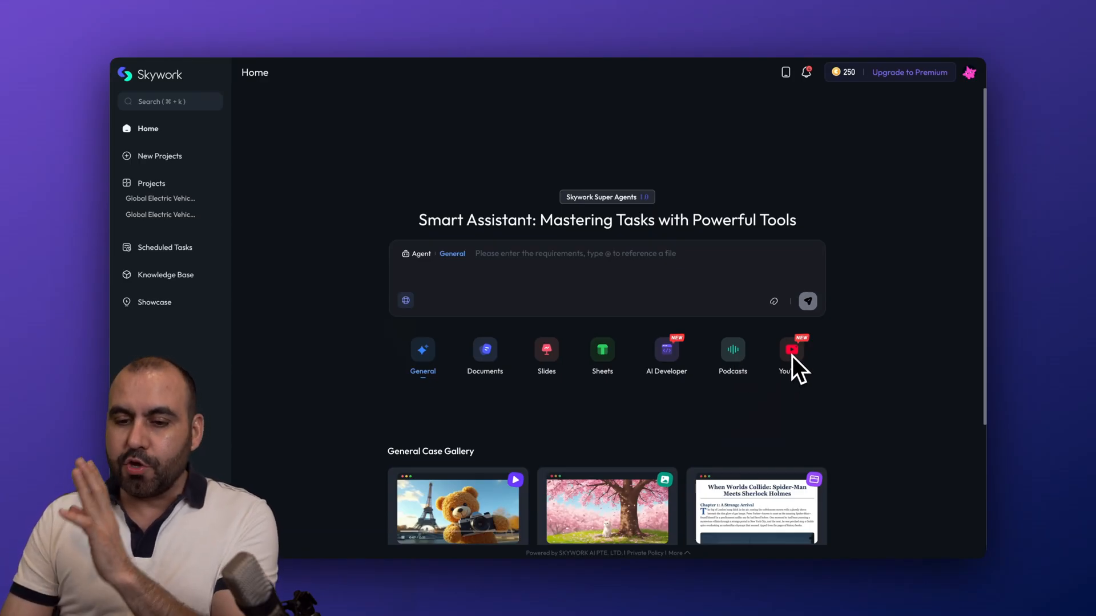
mouse_move(804, 419)
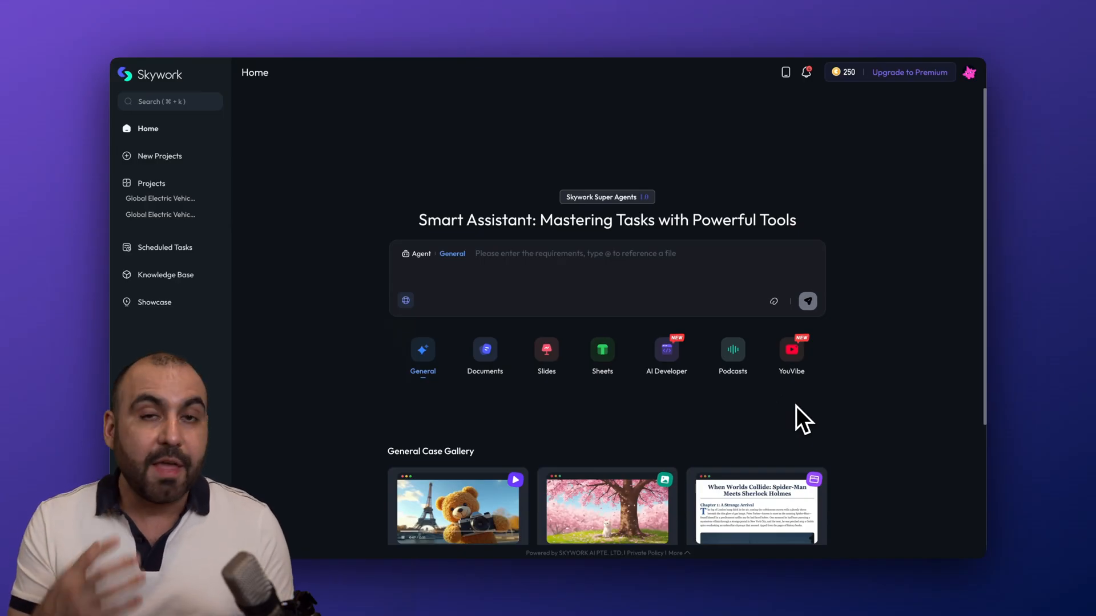
mouse_move(405, 300)
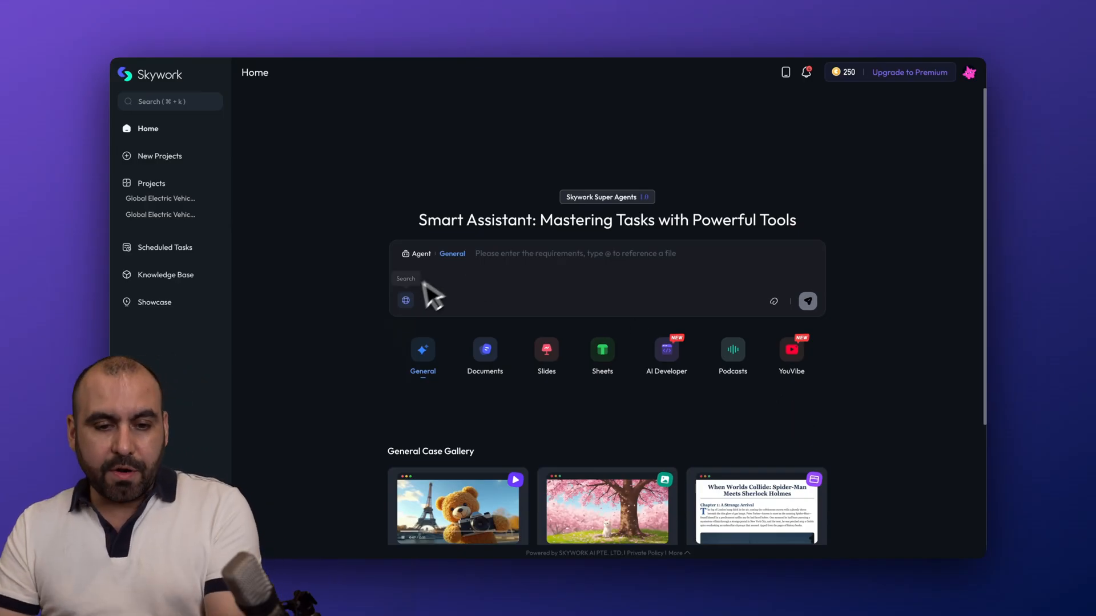
mouse_move(405, 301)
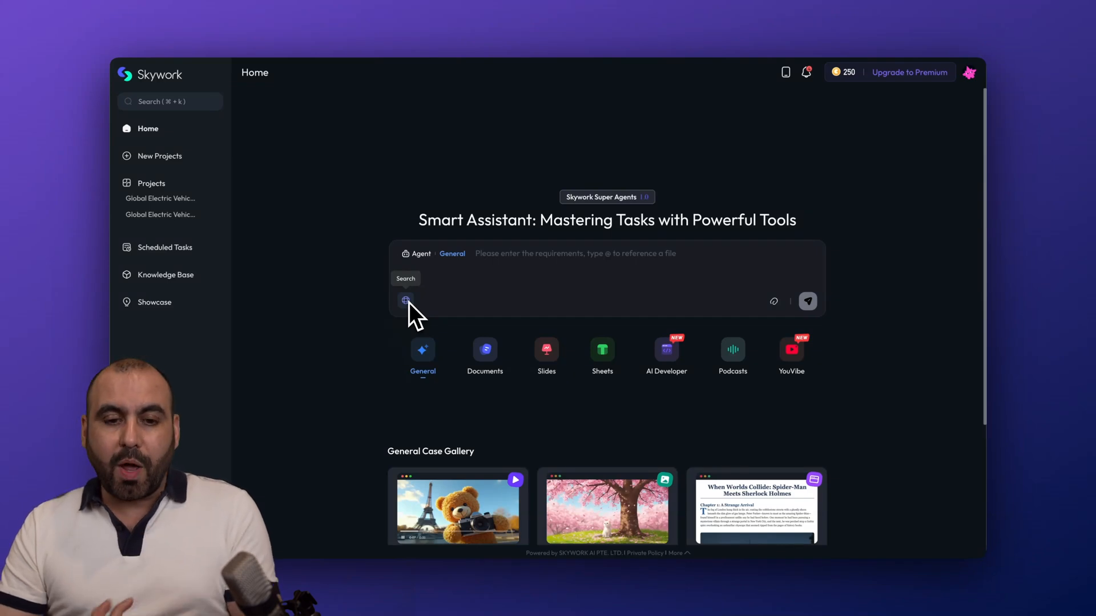
mouse_move(454, 296)
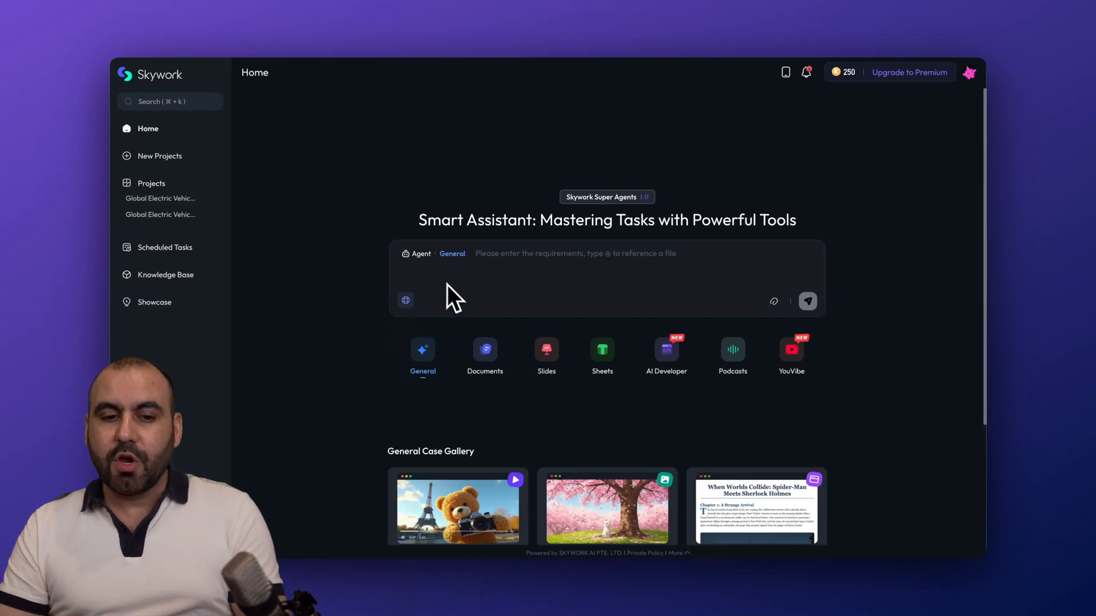
mouse_move(787, 314)
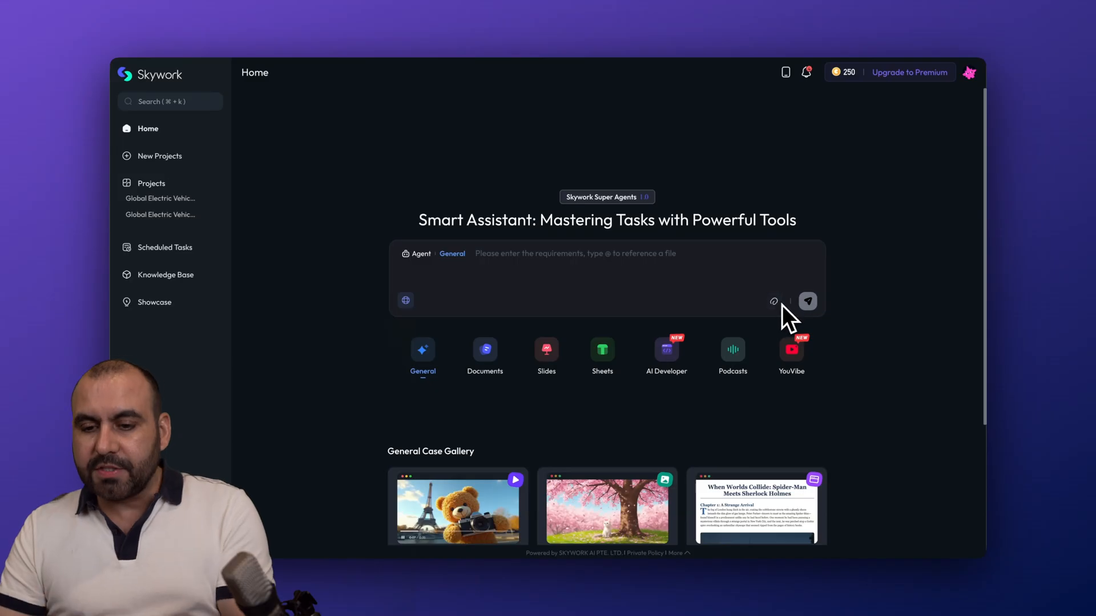
mouse_move(790, 77)
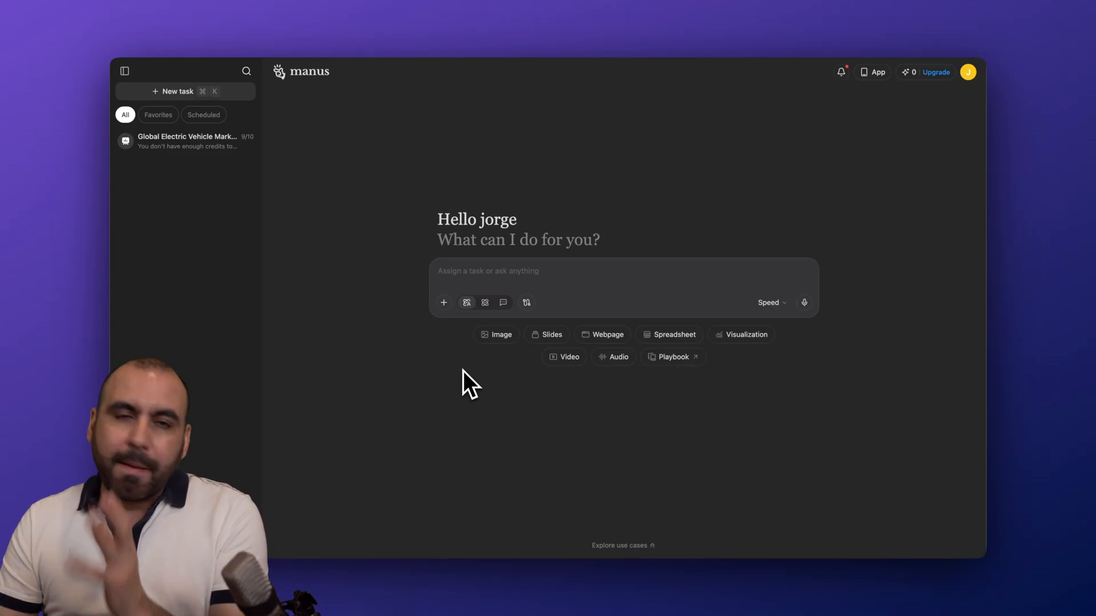
mouse_move(202, 150)
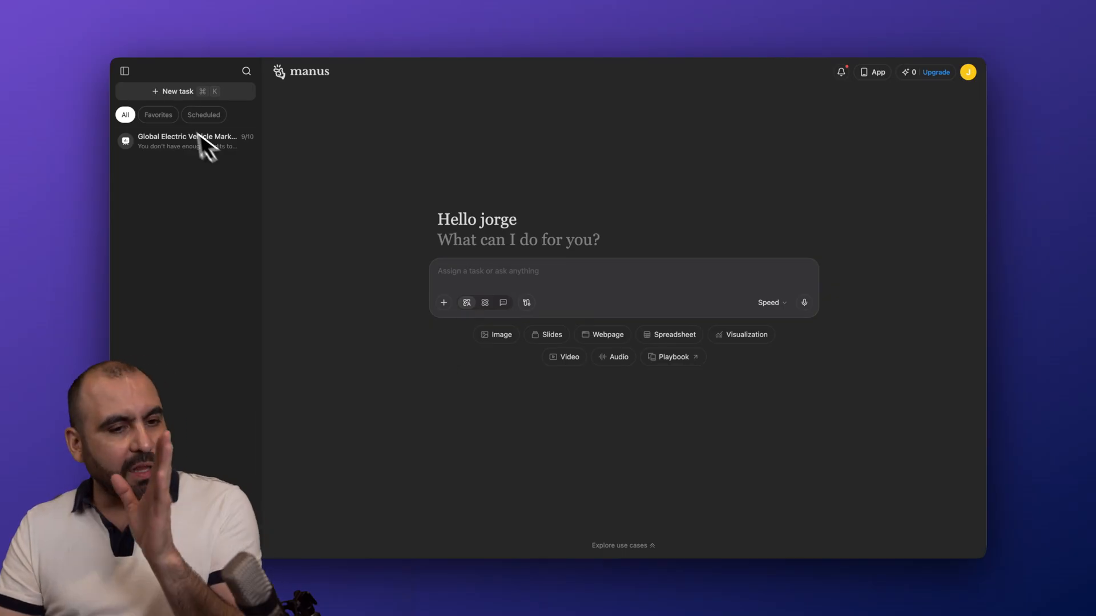
mouse_move(560, 314)
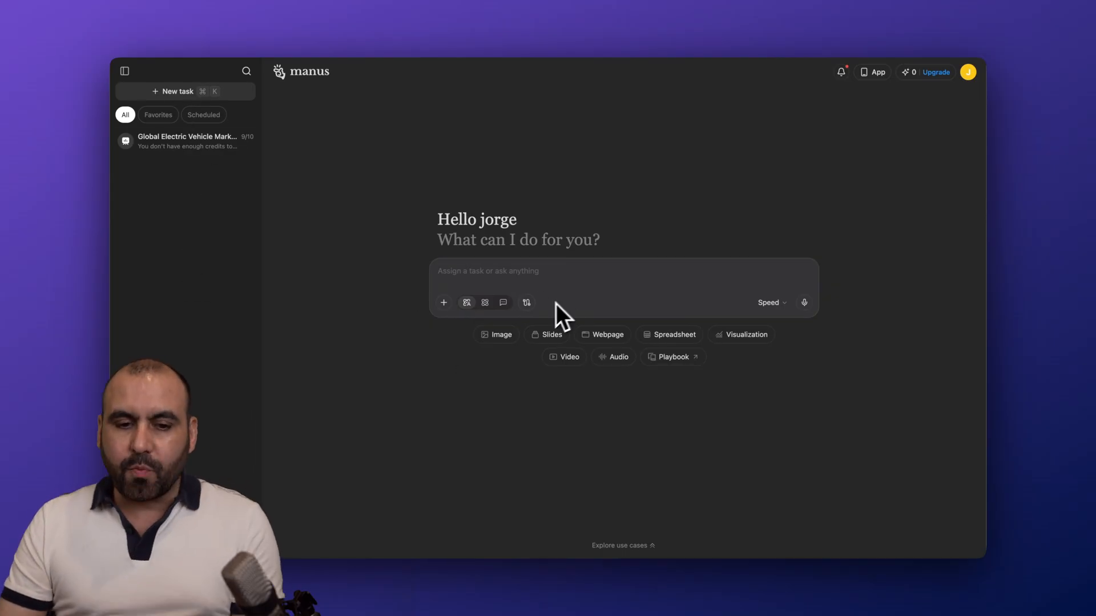
mouse_move(524, 399)
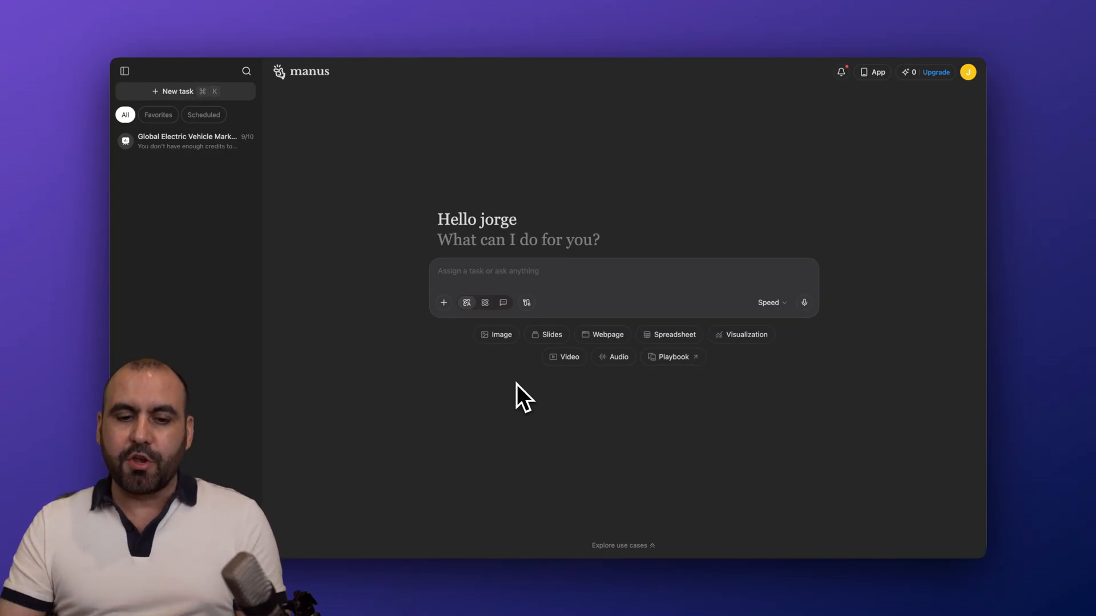
mouse_move(566, 356)
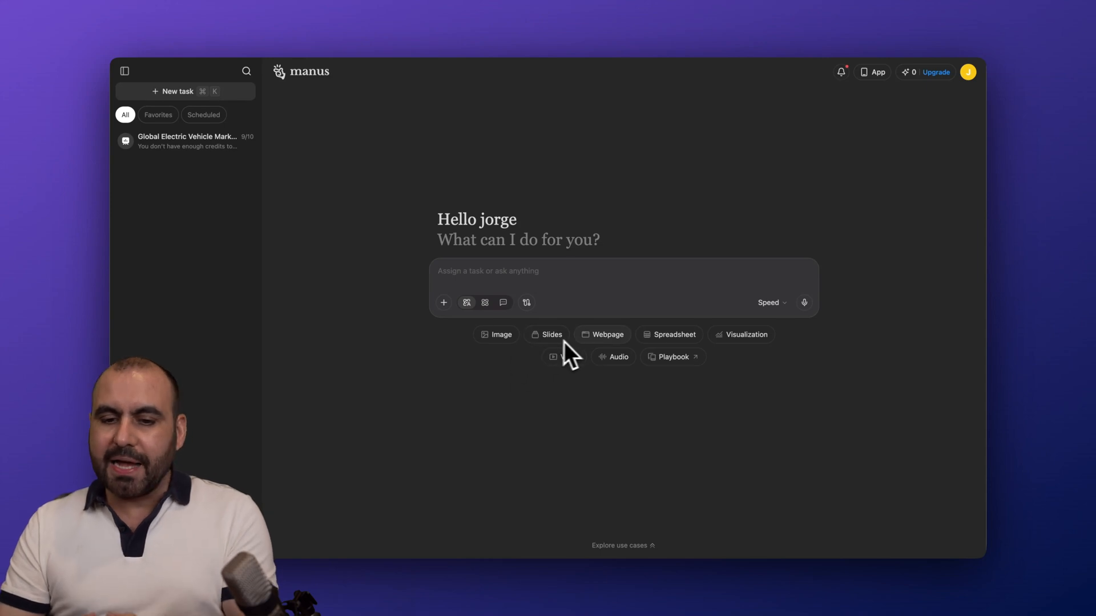
mouse_move(774, 360)
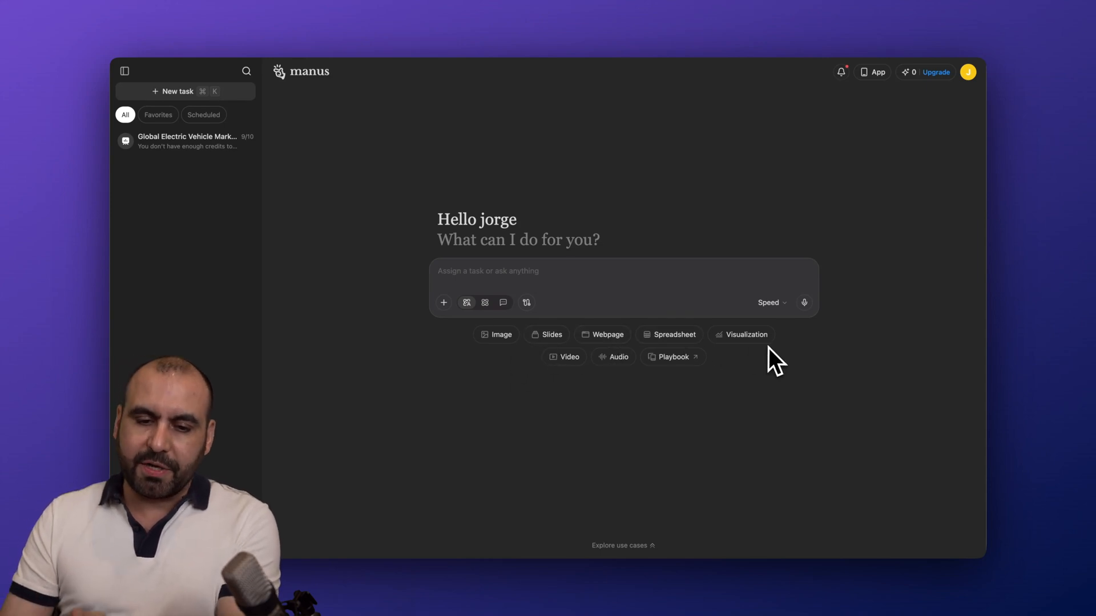
mouse_move(702, 393)
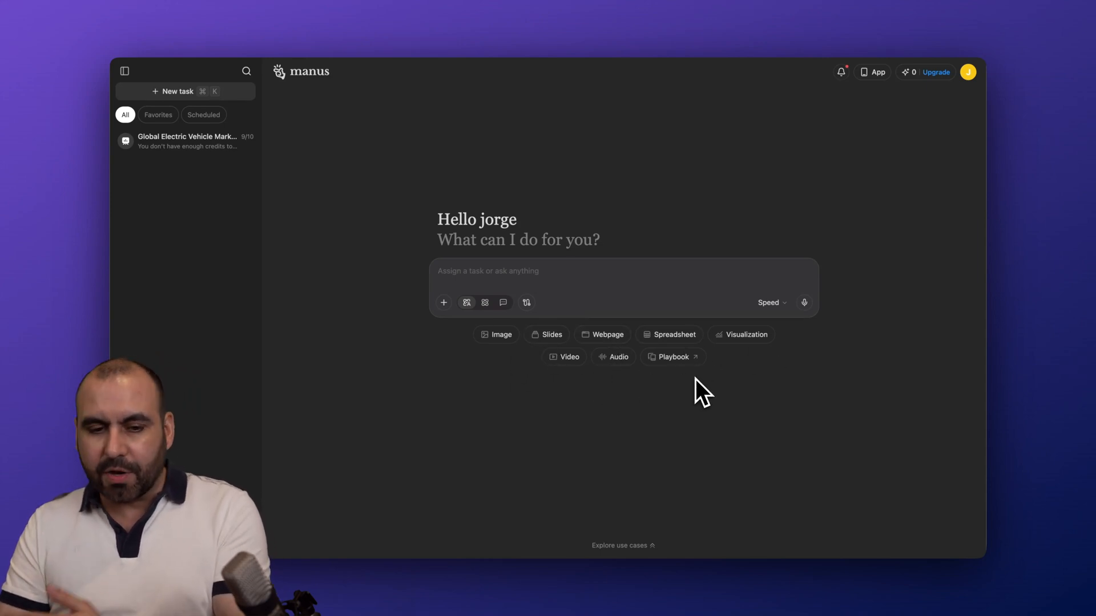
left_click(444, 302)
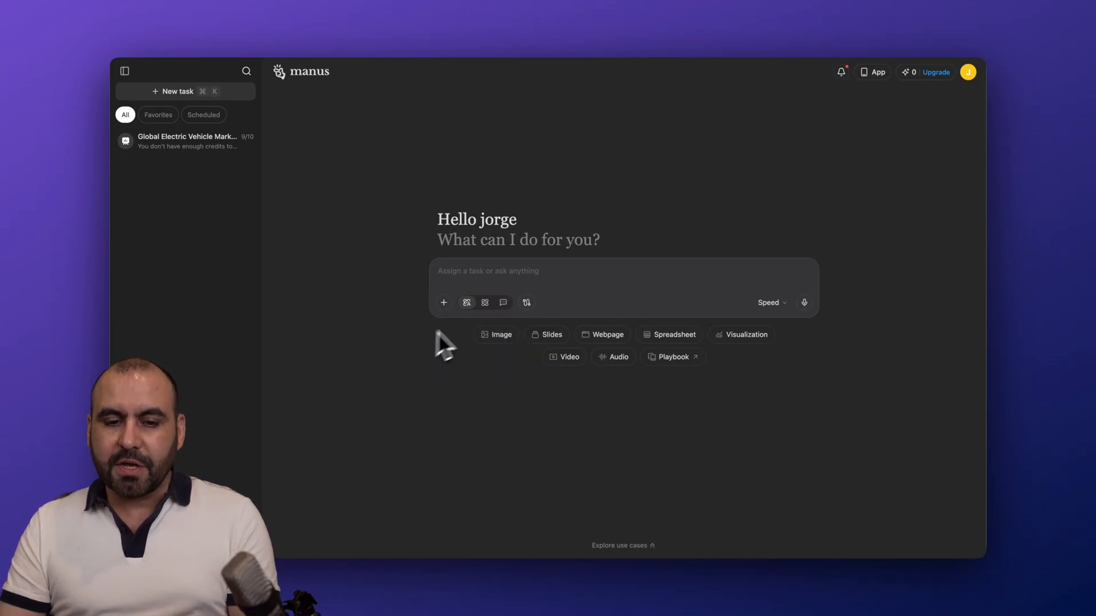
mouse_move(486, 303)
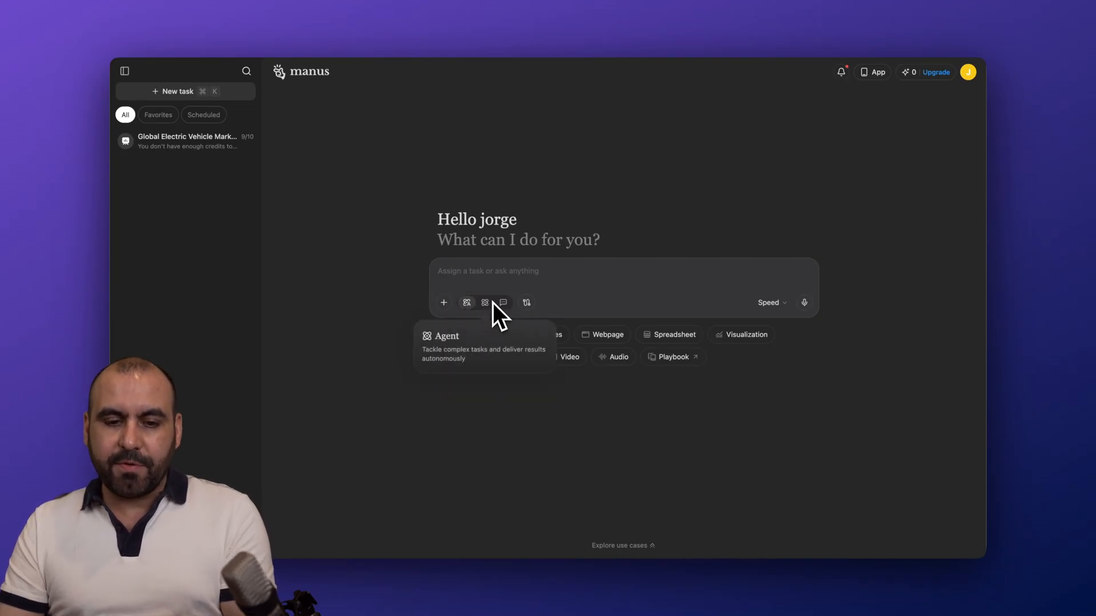
mouse_move(504, 303)
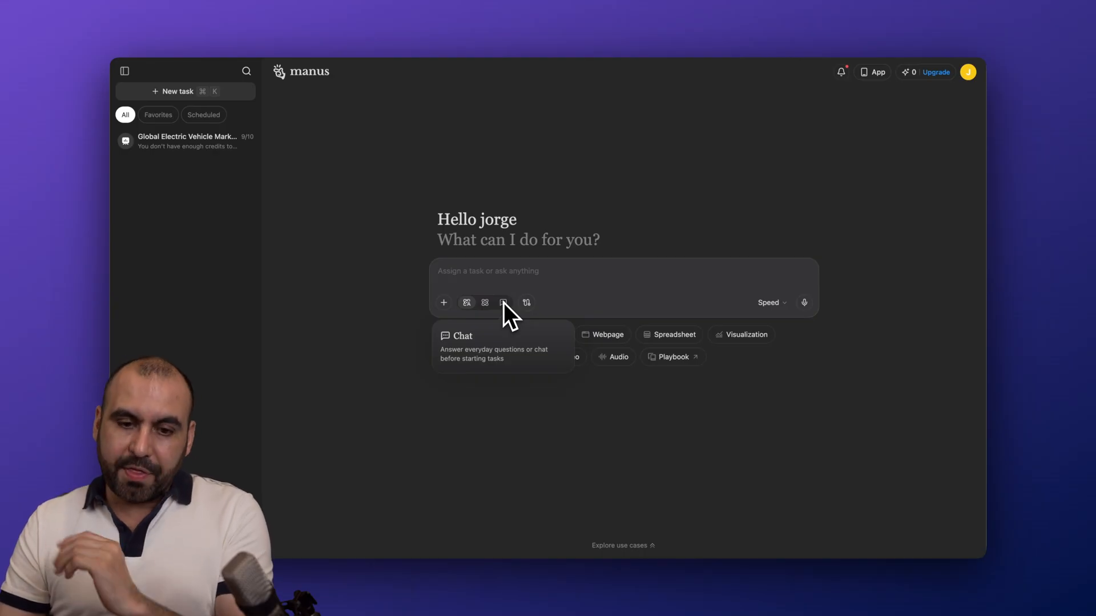
mouse_move(526, 302)
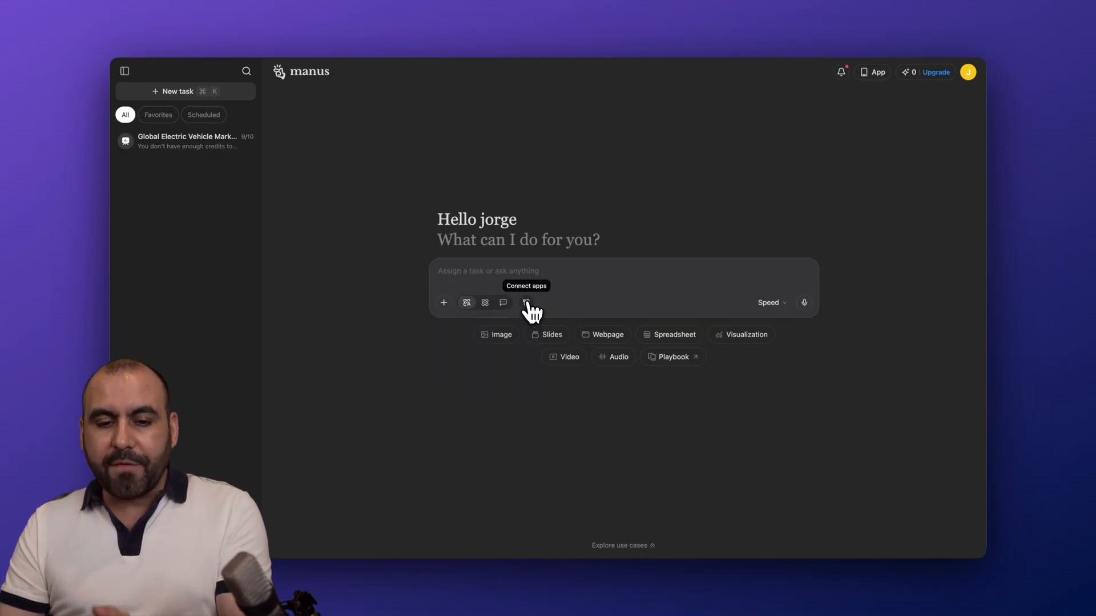
left_click(526, 302)
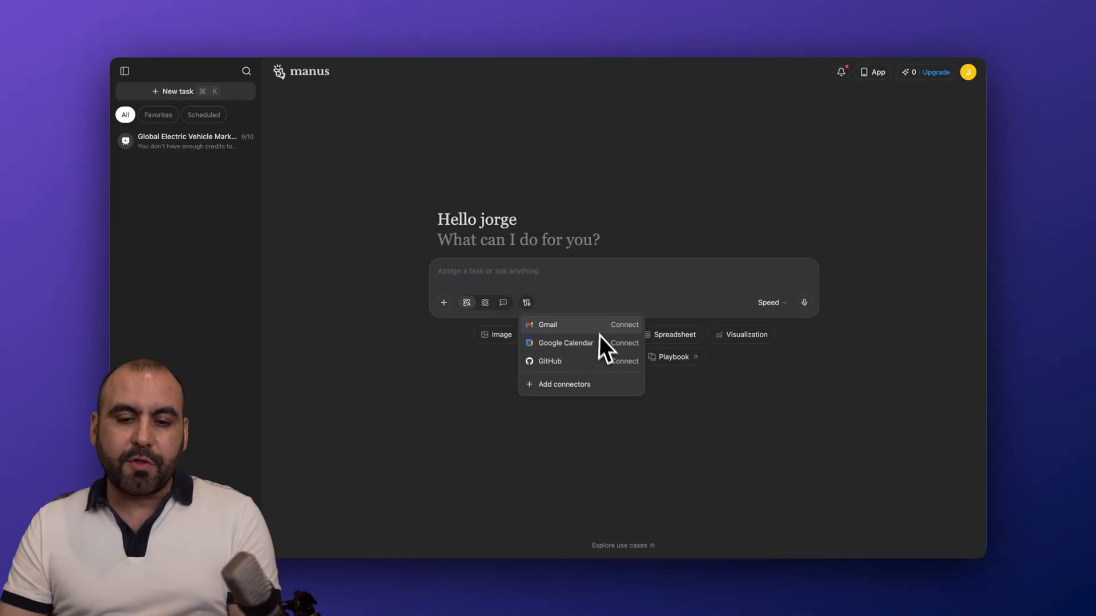
left_click(769, 302)
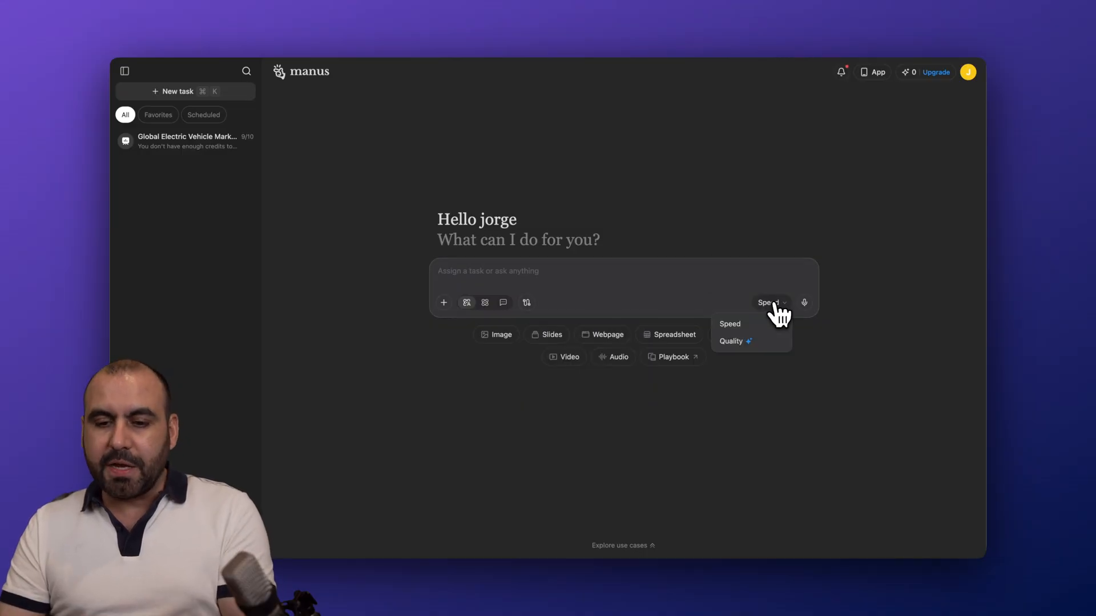
mouse_move(734, 342)
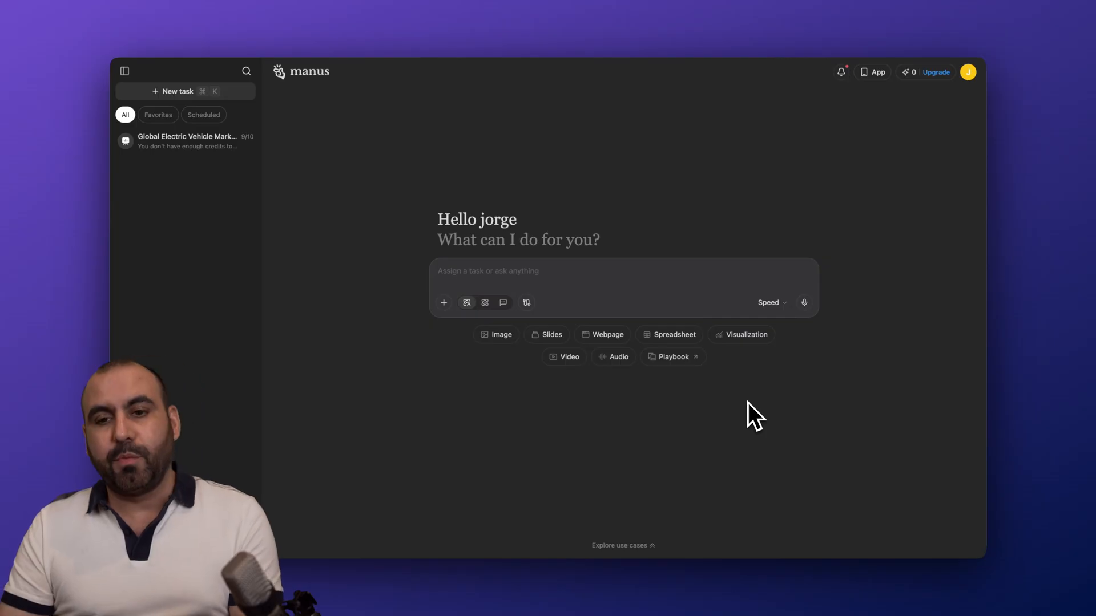
mouse_move(803, 302)
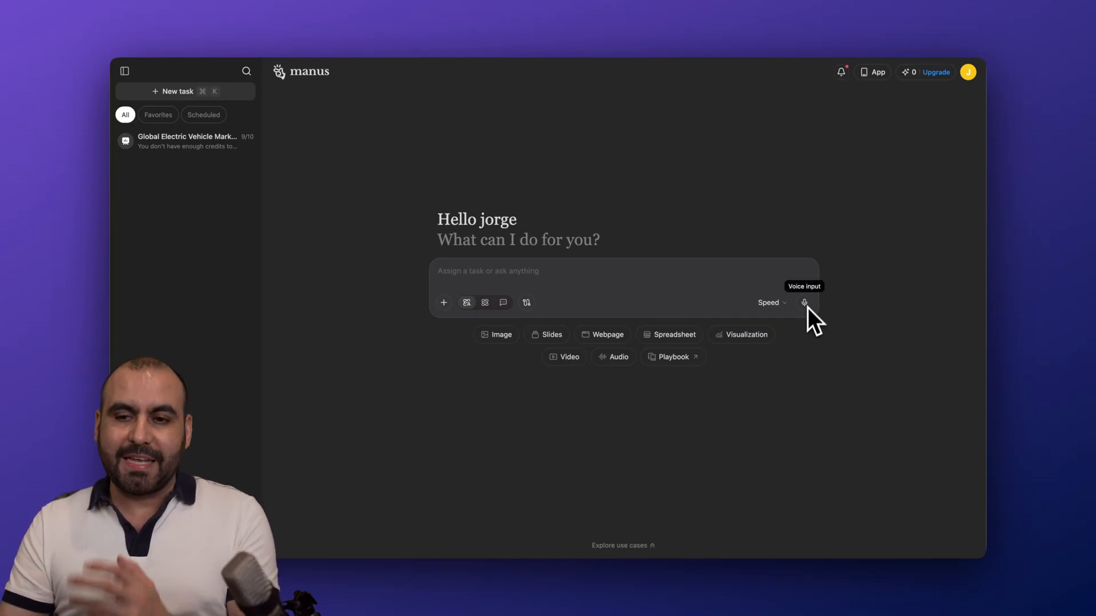
mouse_move(807, 356)
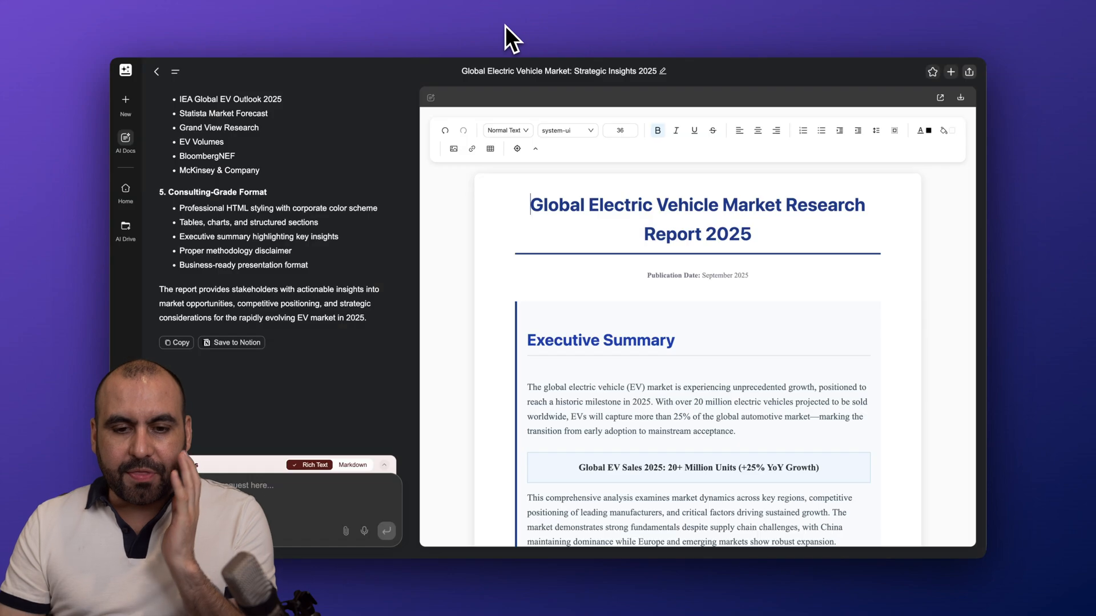
mouse_move(707, 38)
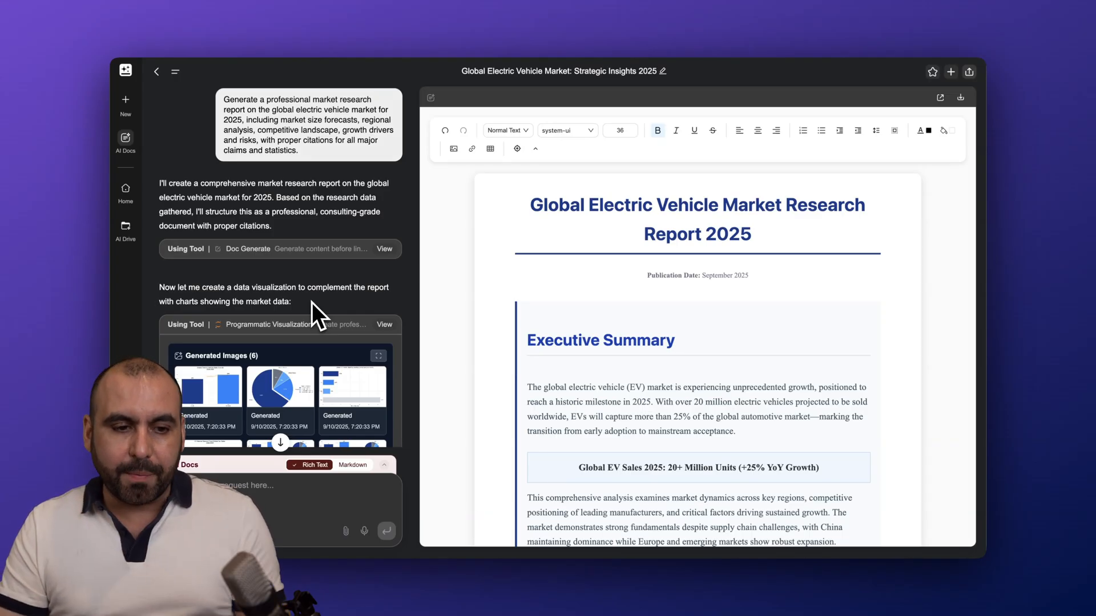
mouse_move(290, 273)
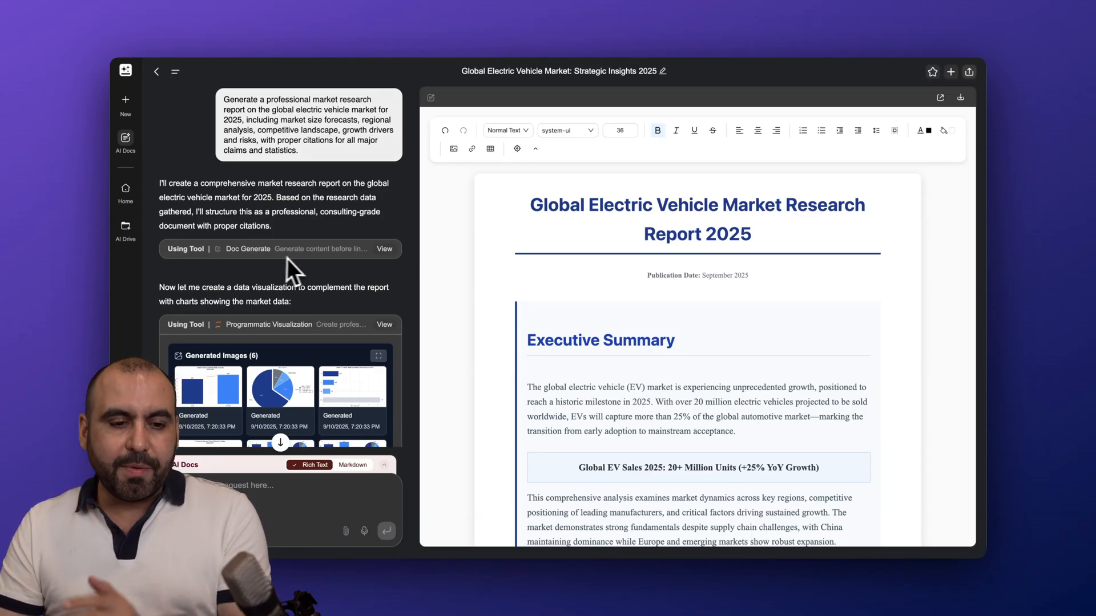
scroll("down", 3)
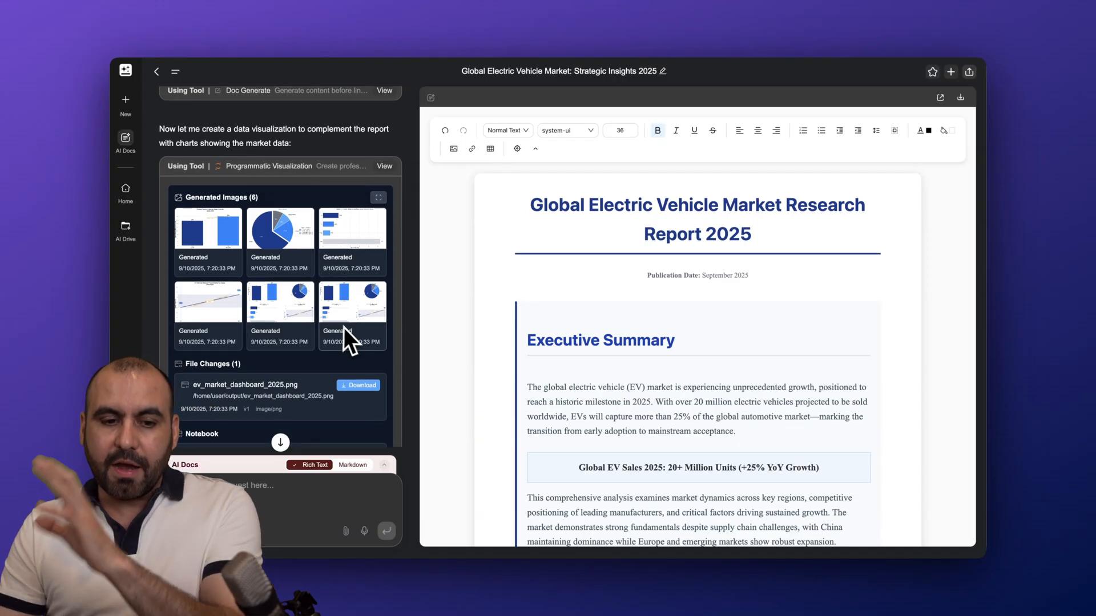
scroll("down", 3)
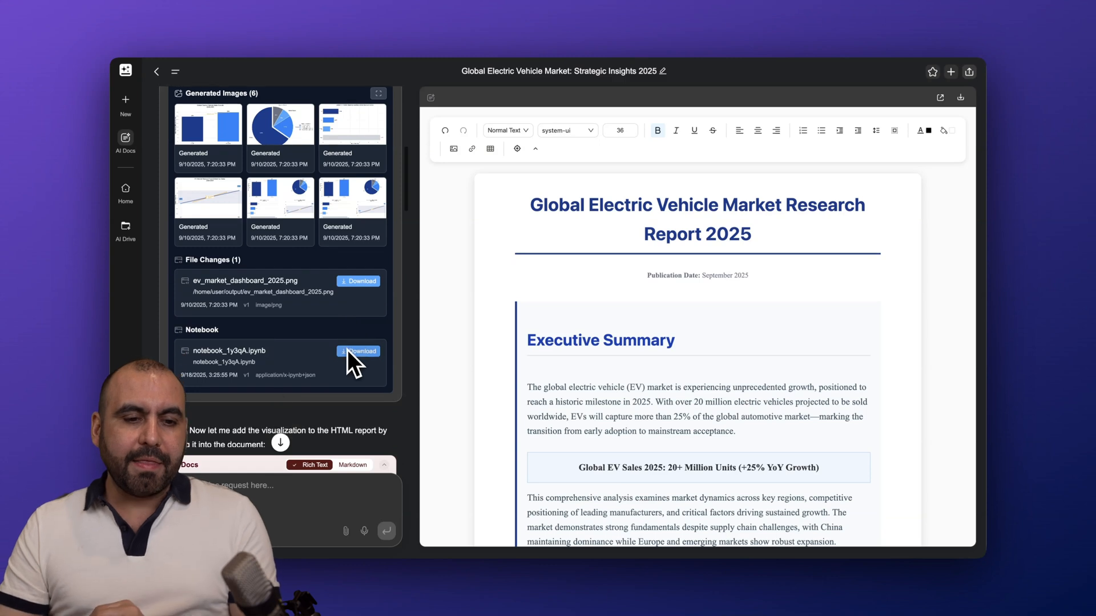
scroll("down", 3)
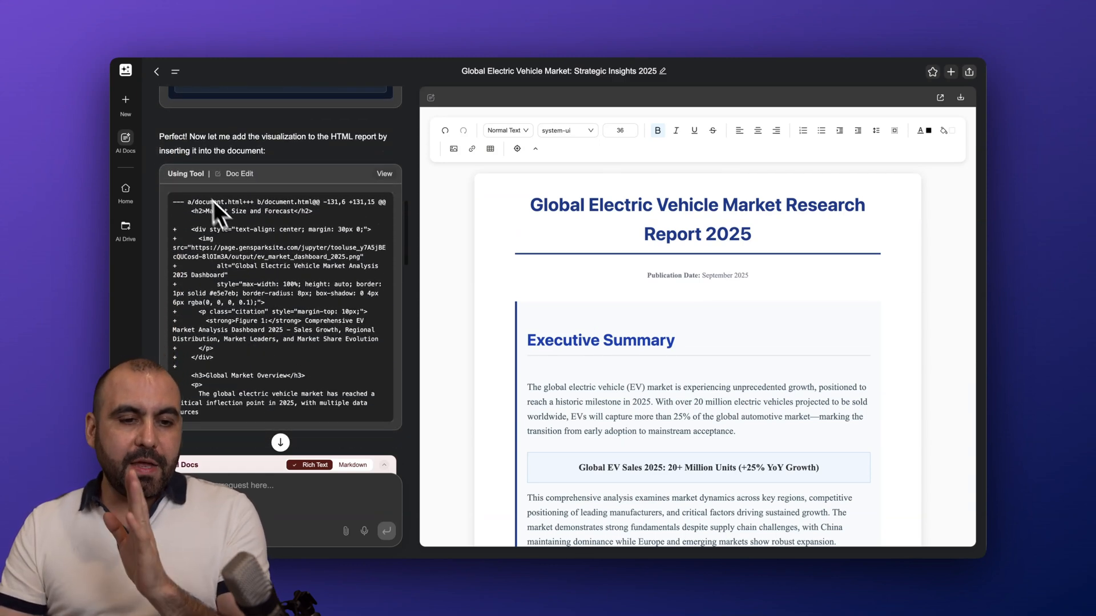
mouse_move(260, 381)
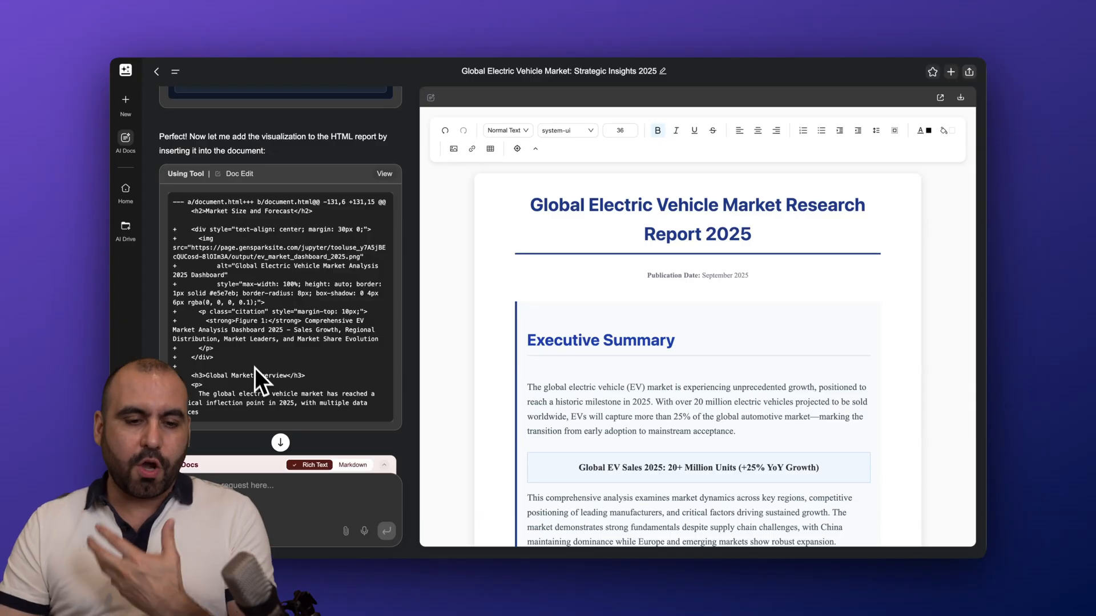
scroll("down", 3)
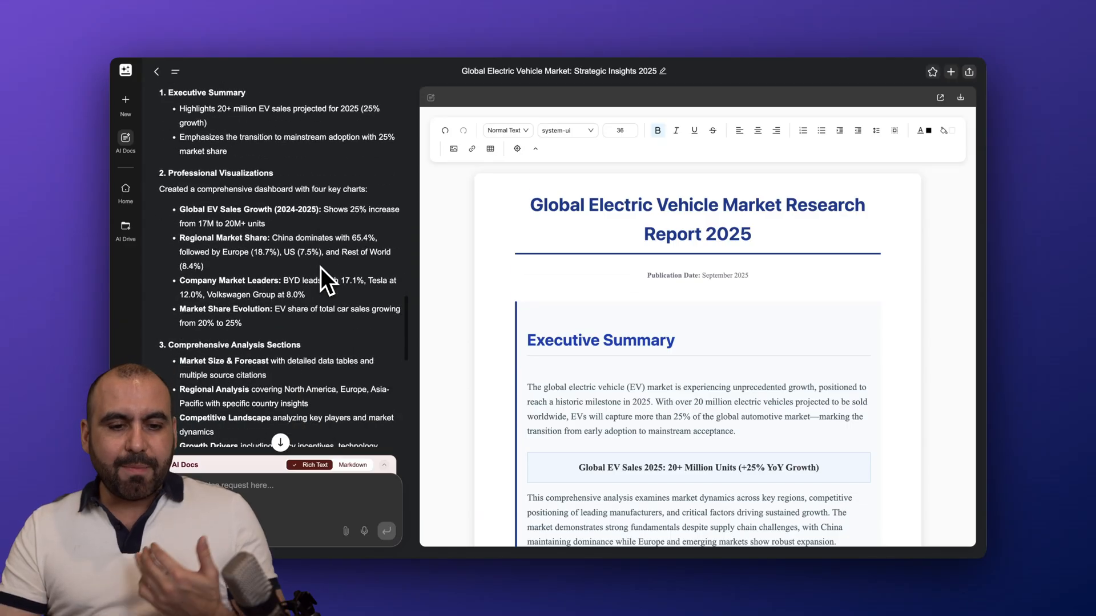
scroll("down", 3)
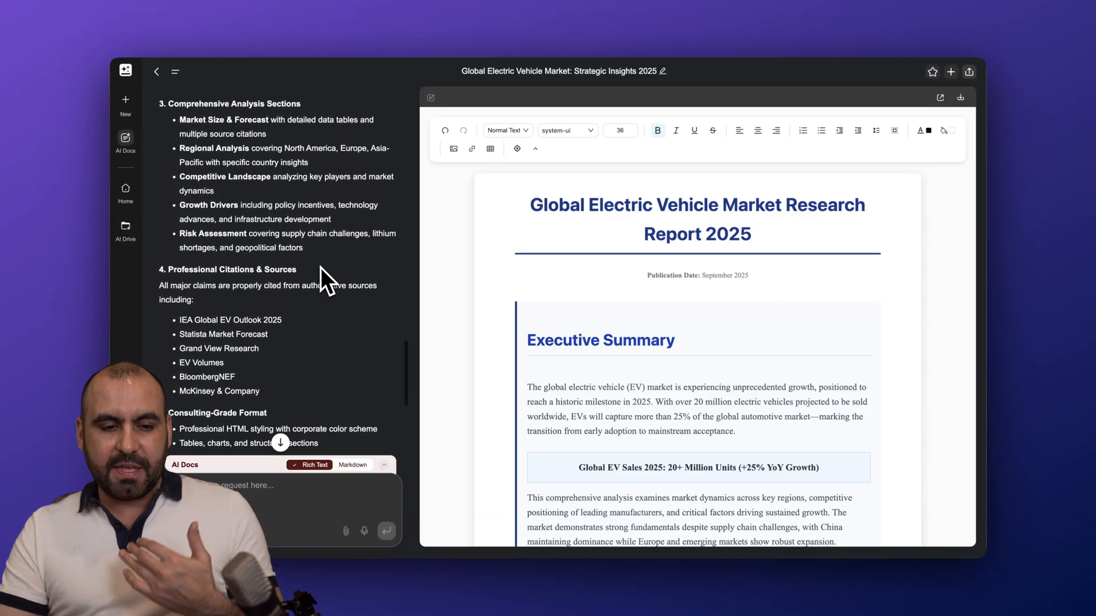
scroll("down", 3)
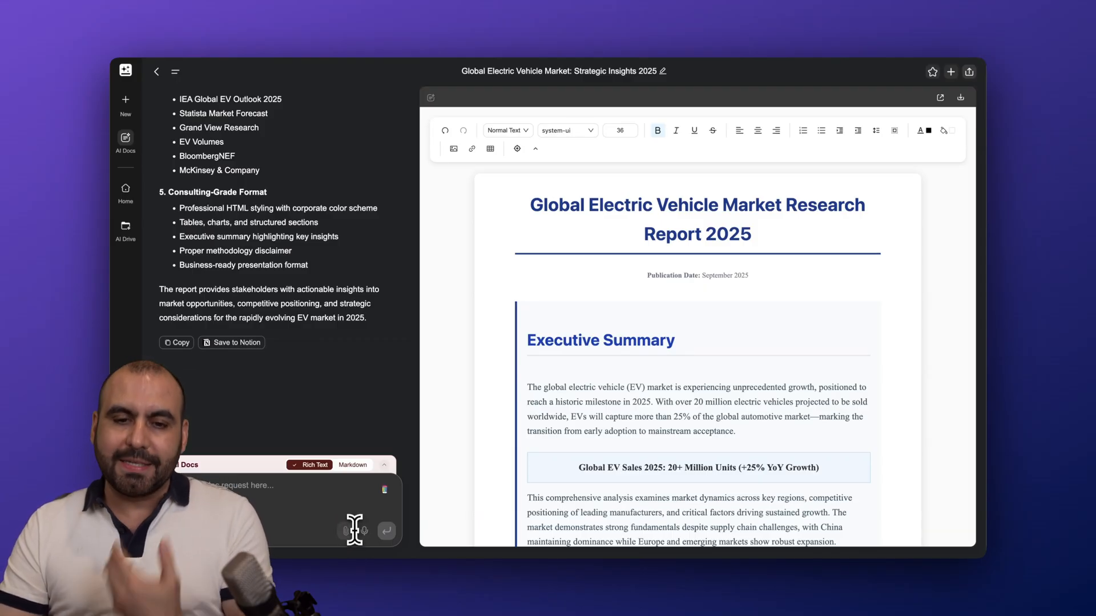
mouse_move(567, 361)
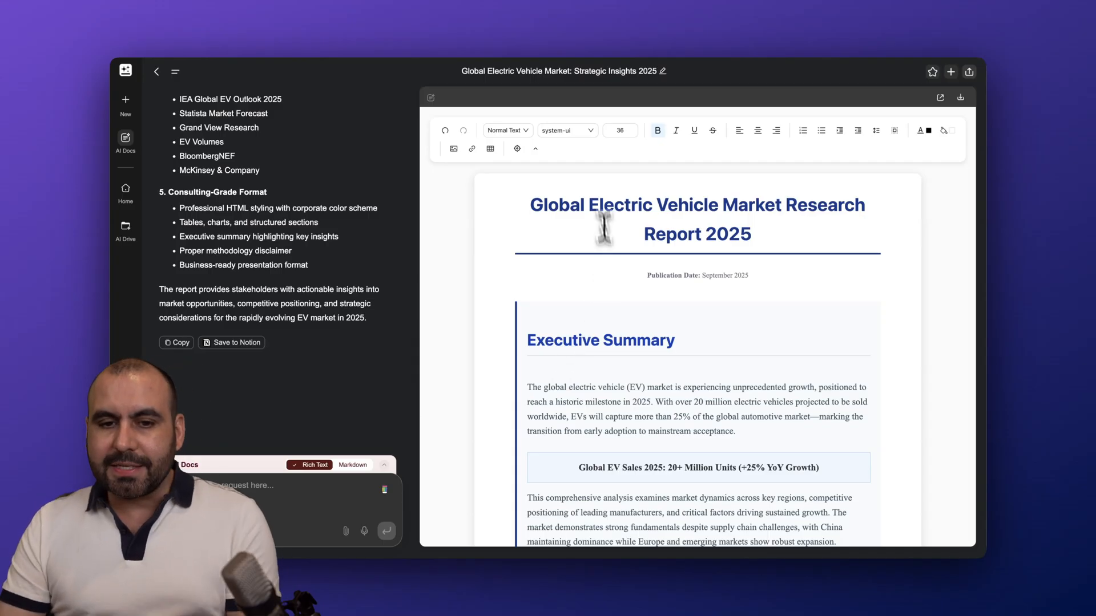
mouse_move(943, 131)
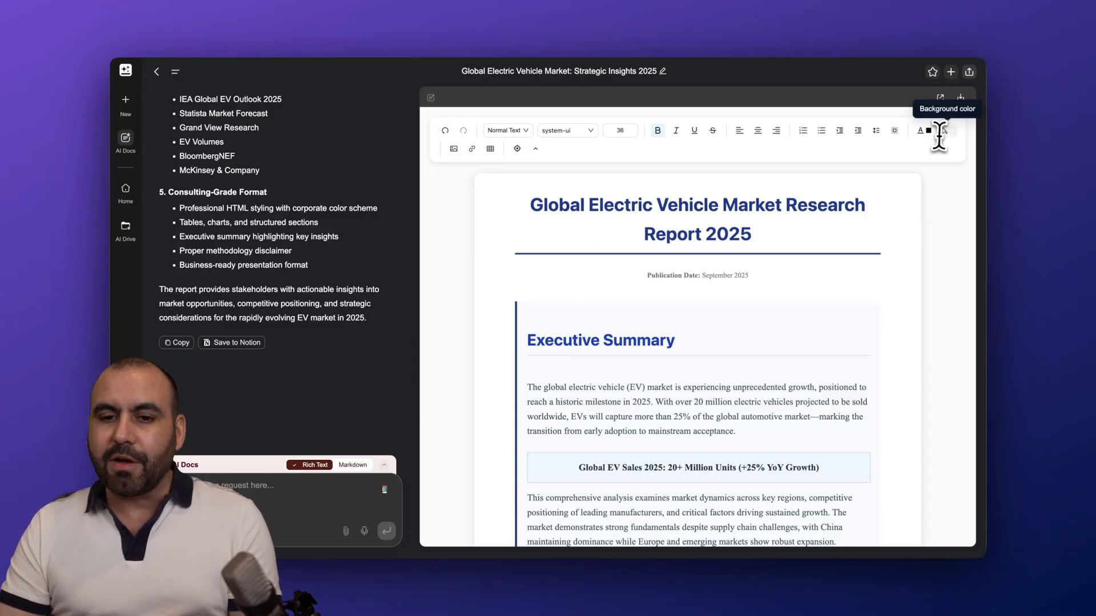
mouse_move(578, 342)
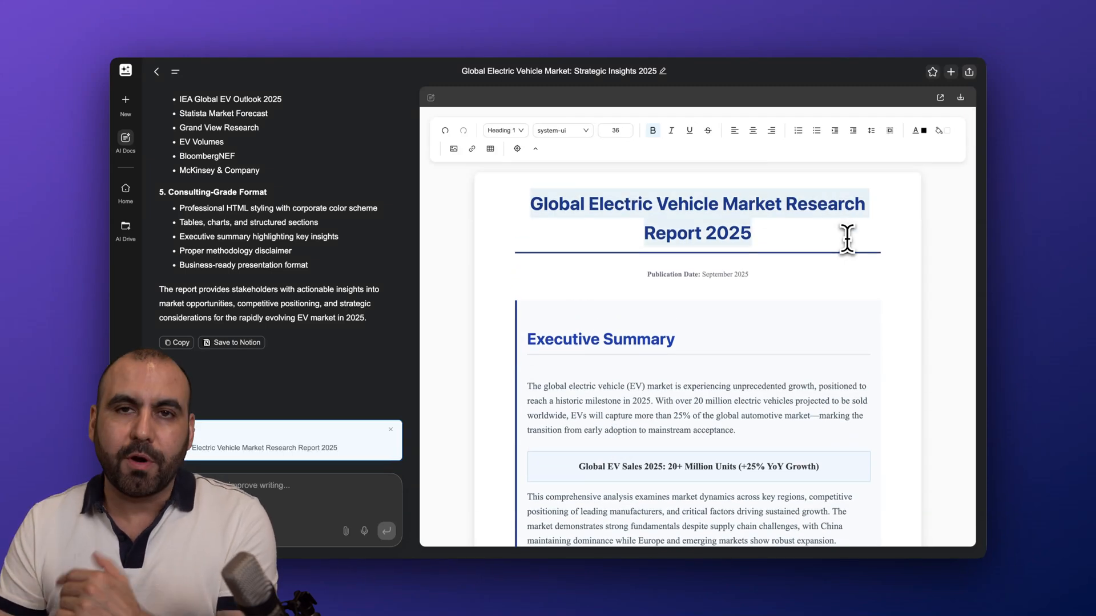
scroll("down", 3)
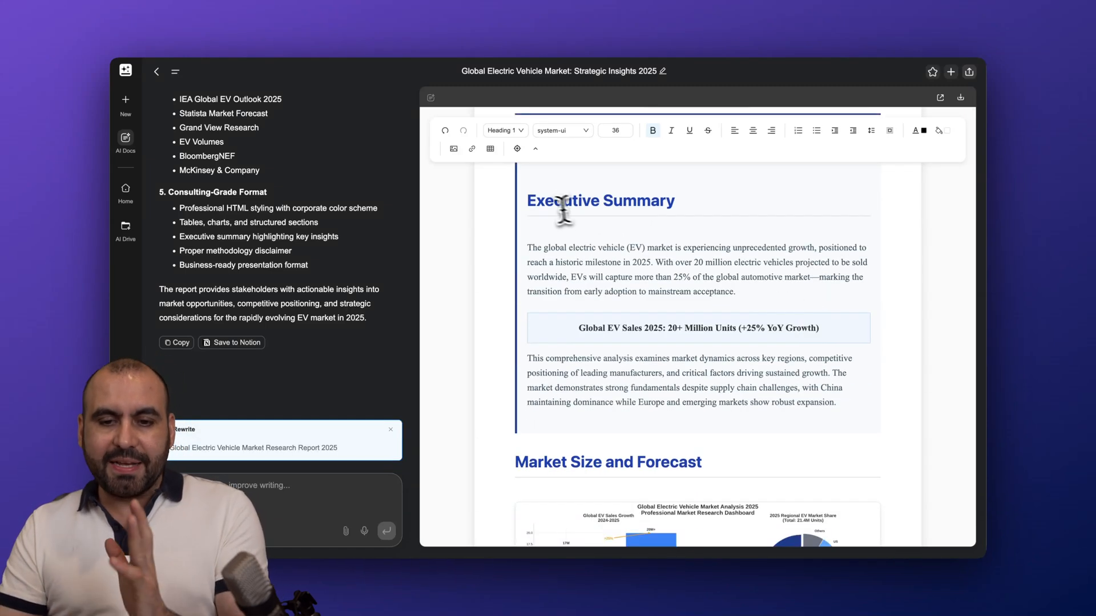
scroll("down", 3)
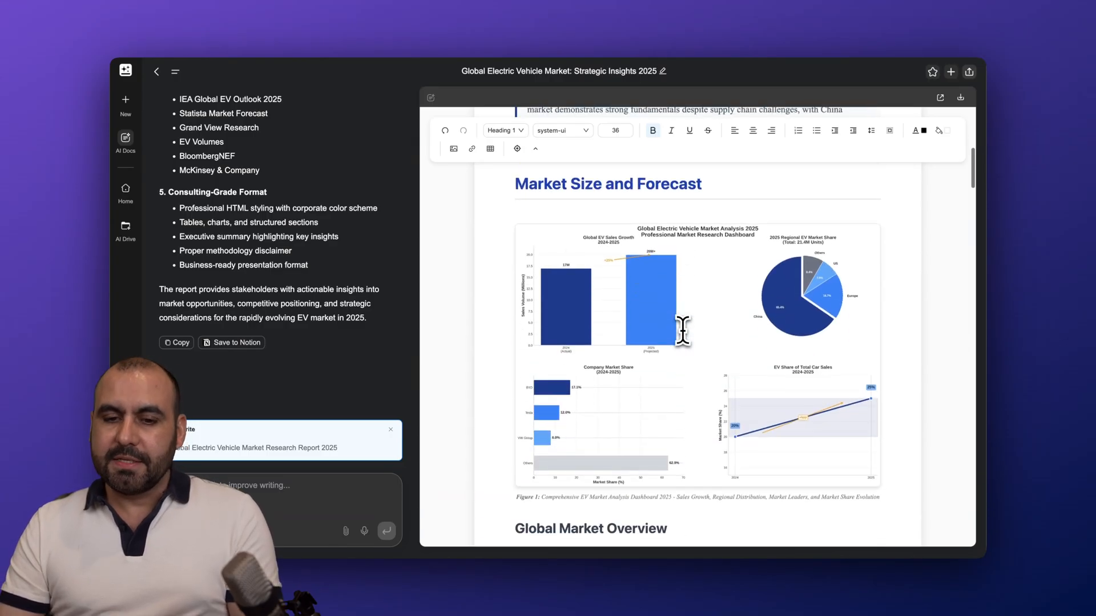
mouse_move(675, 280)
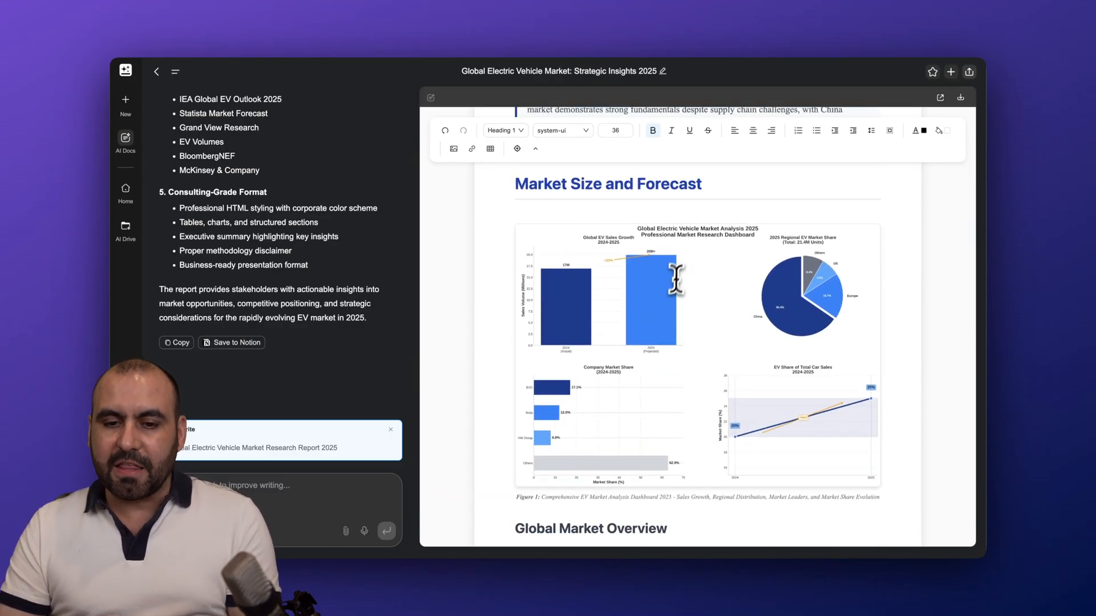
scroll("down", 3)
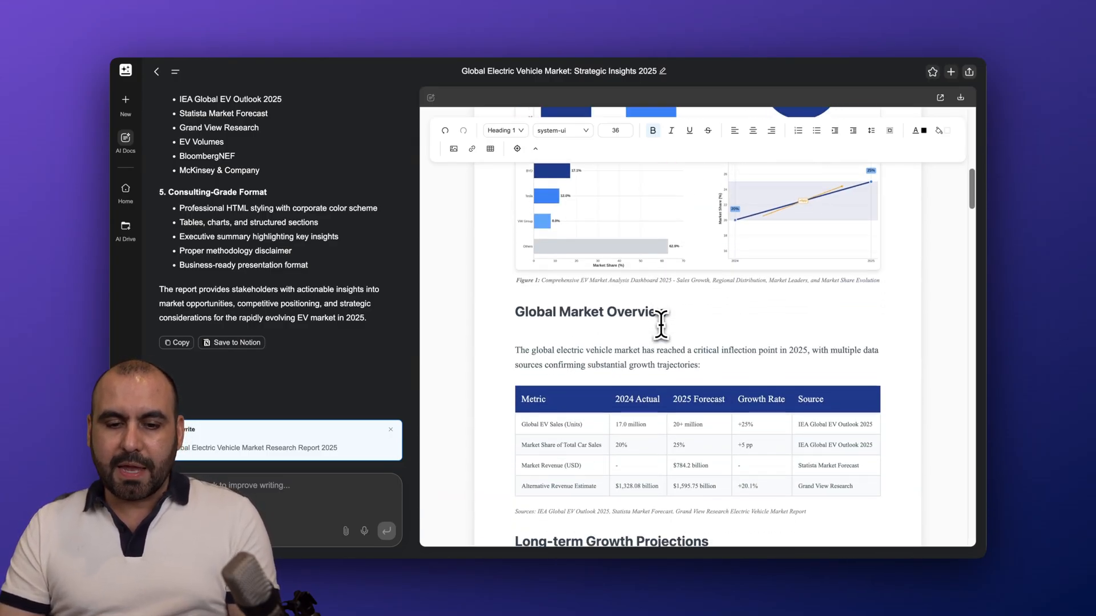
scroll("down", 3)
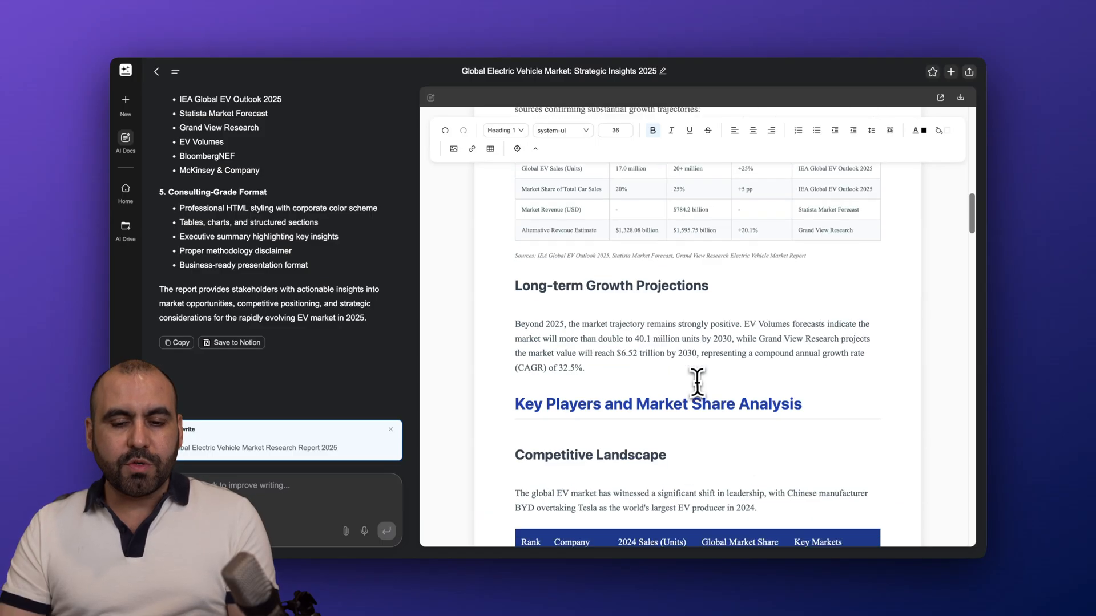
scroll("down", 3)
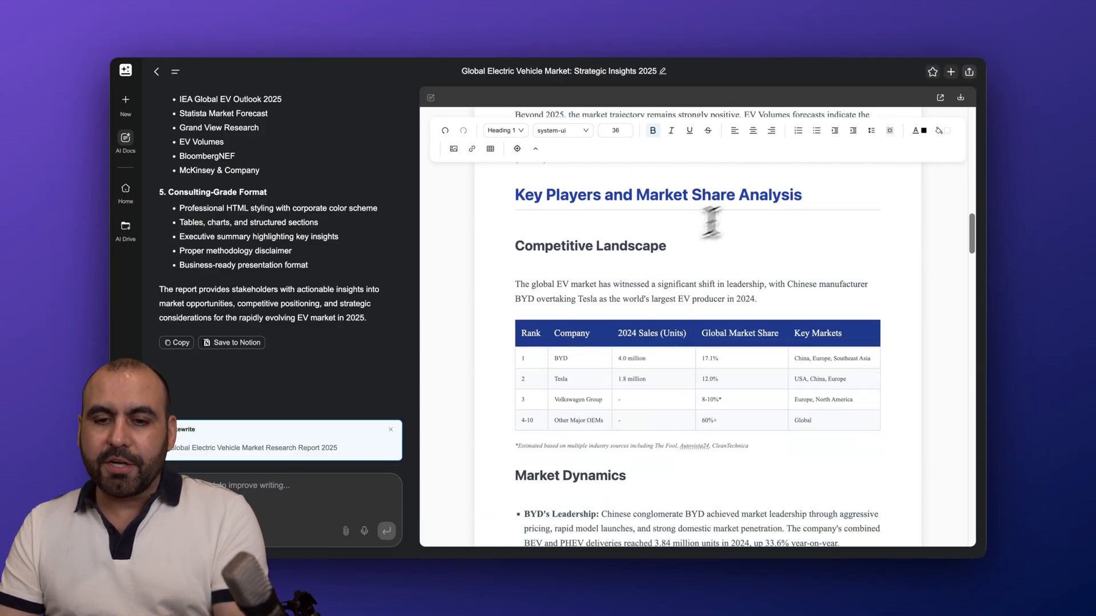
scroll("down", 3)
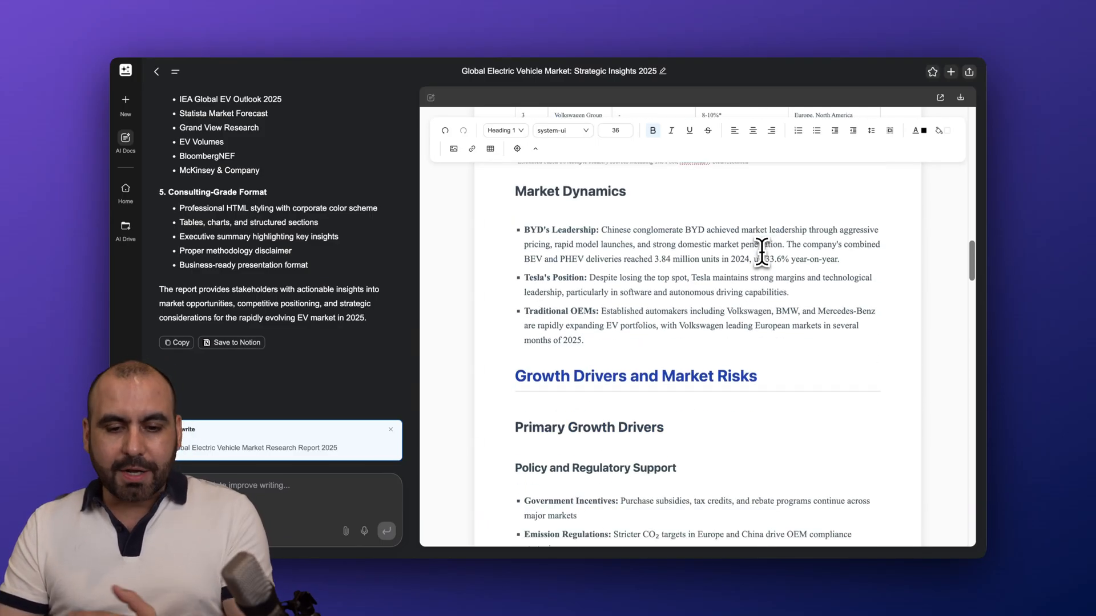
scroll("down", 3)
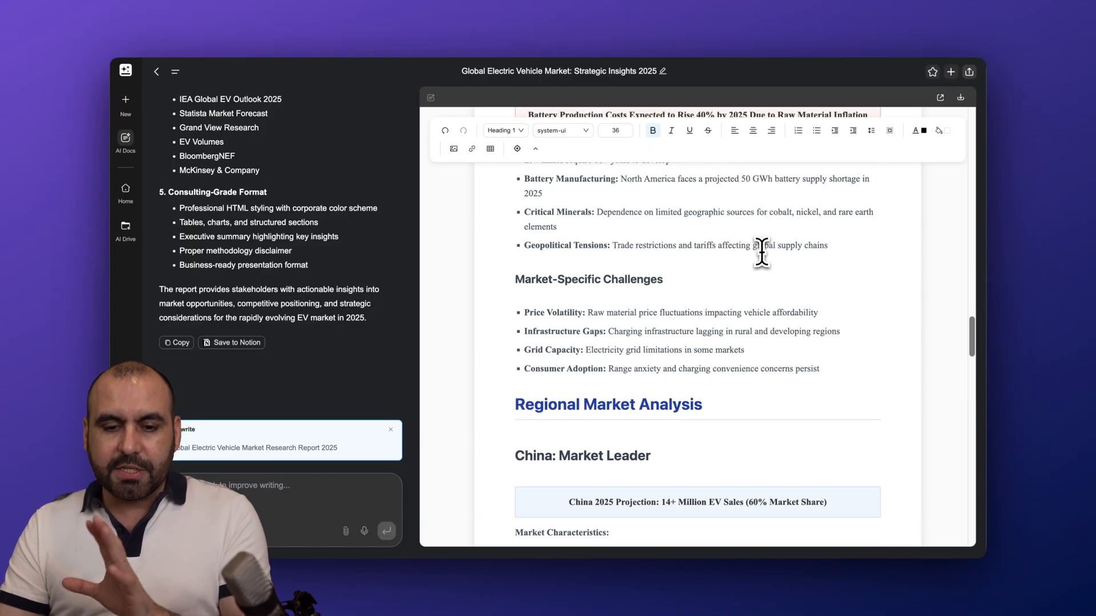
scroll("down", 3)
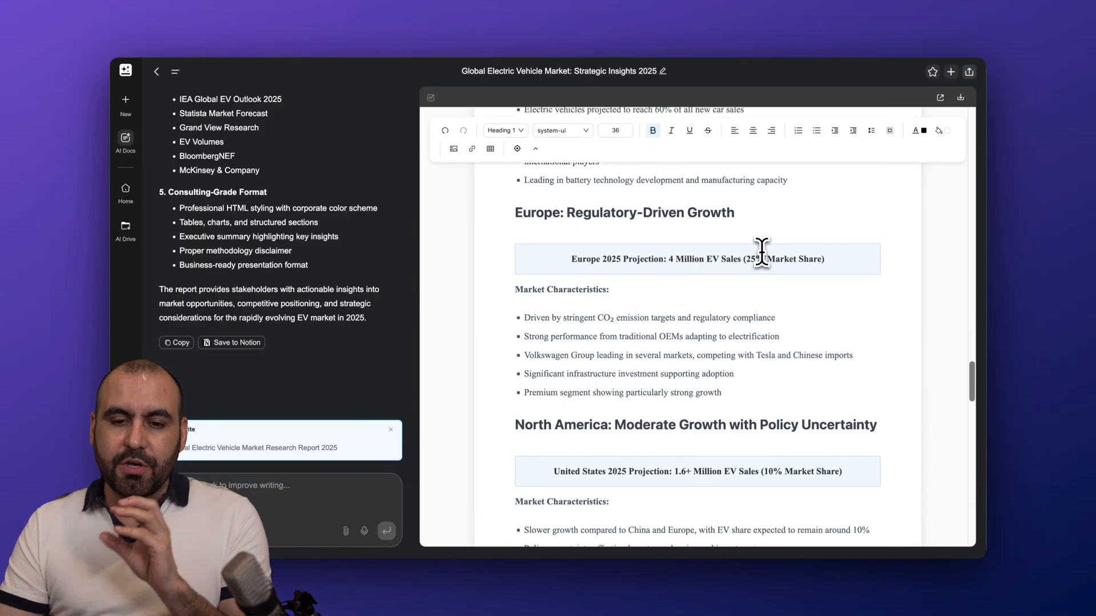
scroll("down", 3)
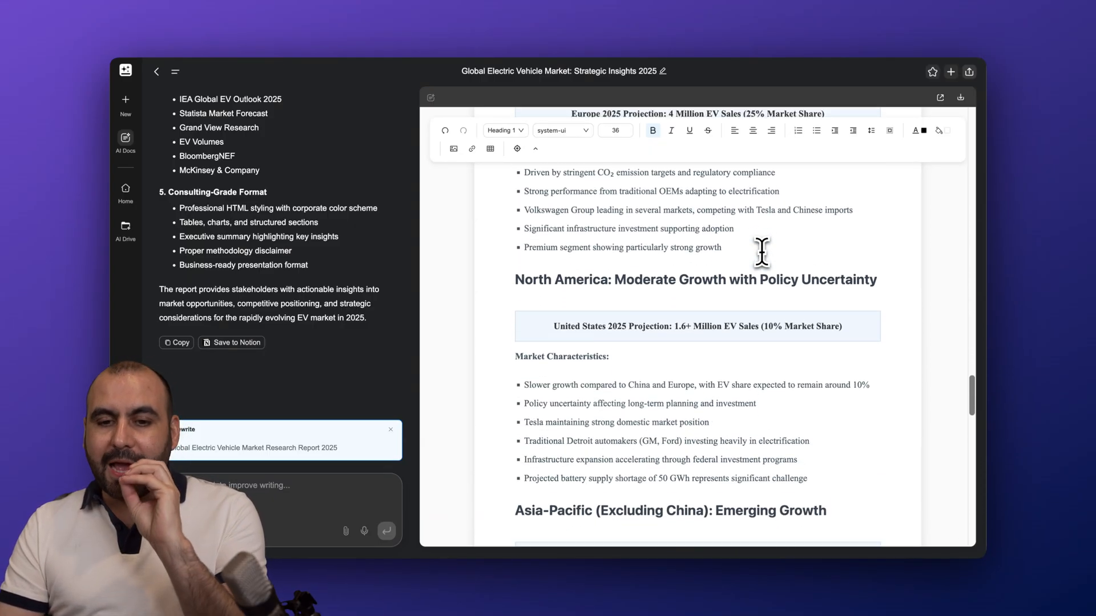
scroll("down", 3)
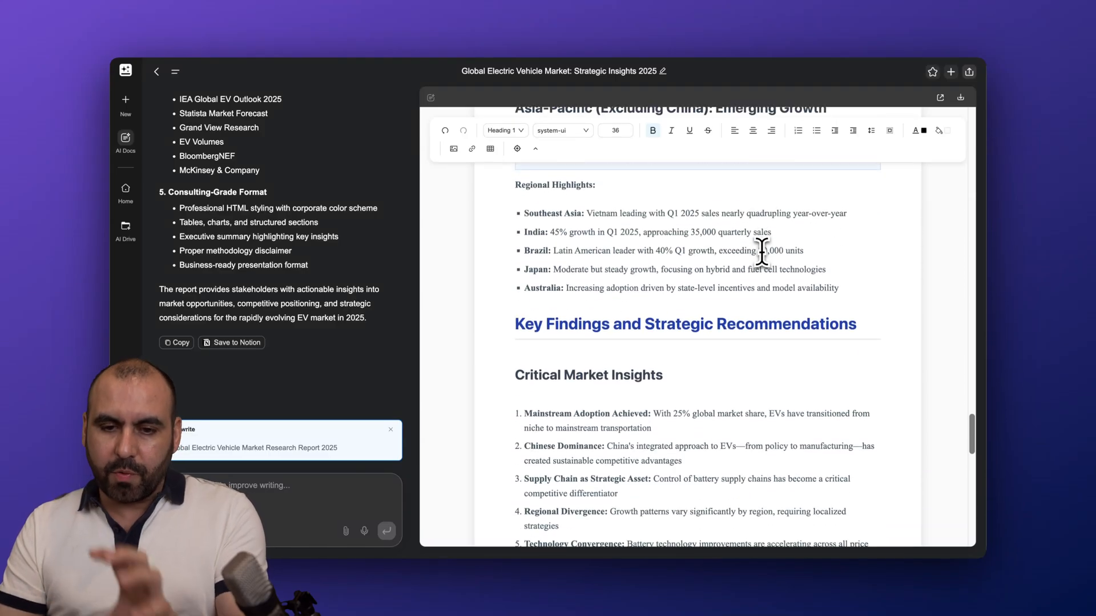
scroll("down", 3)
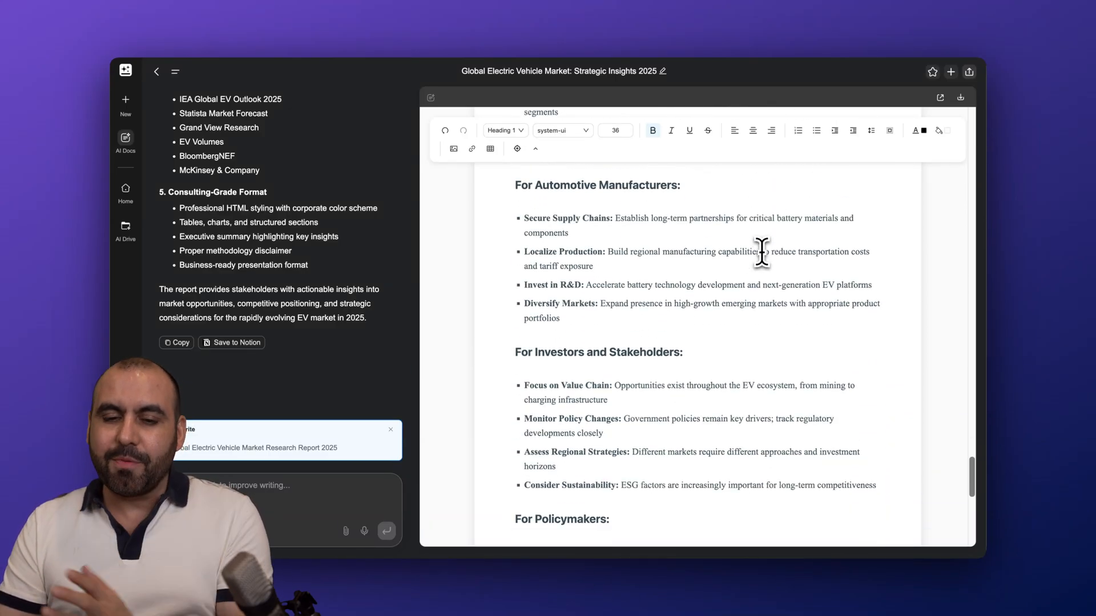
scroll("down", 3)
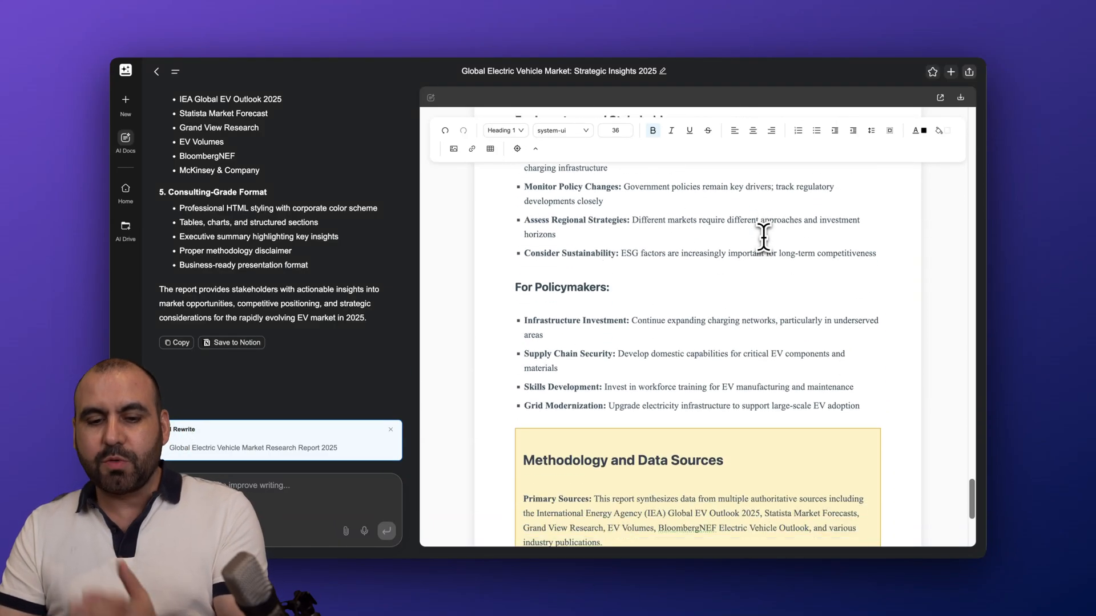
scroll("down", 3)
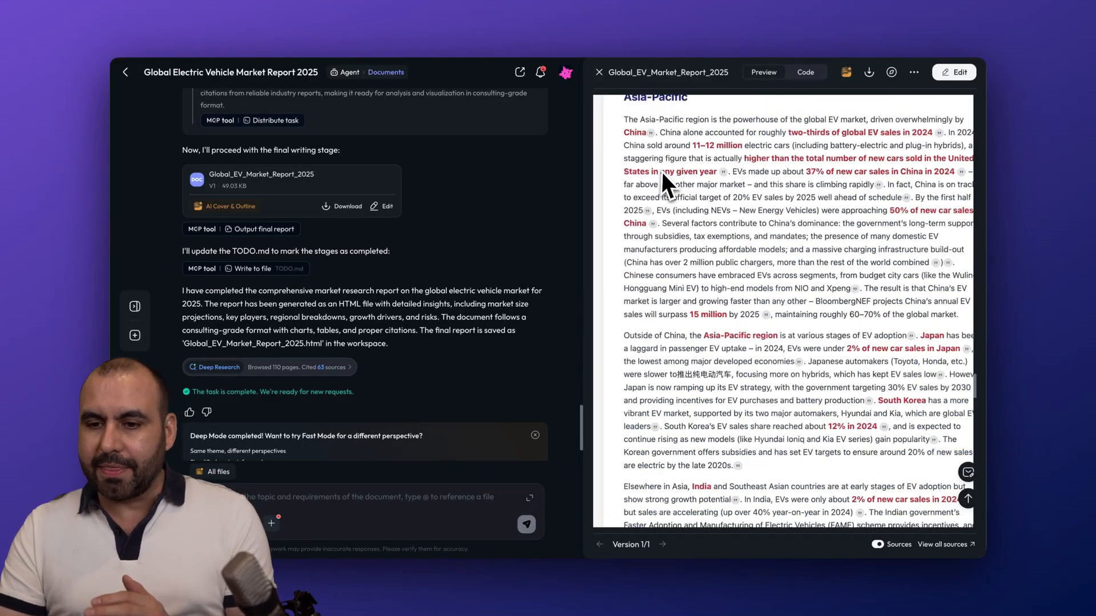
- Scroll the Skywork chat panel back up beside the finished EV report preview
scroll("up", 3)
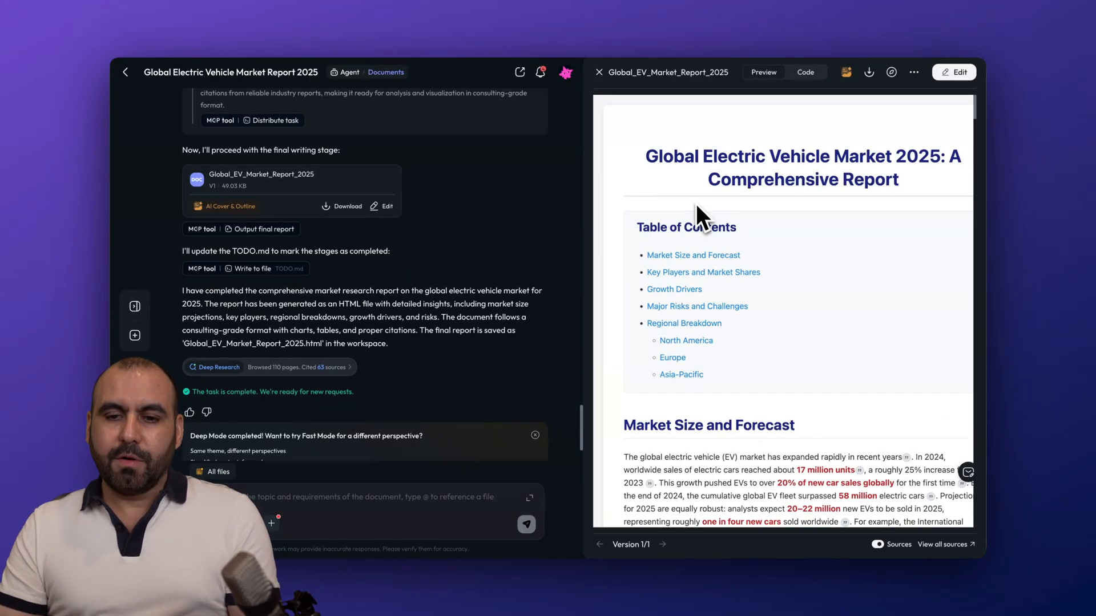
mouse_move(912, 192)
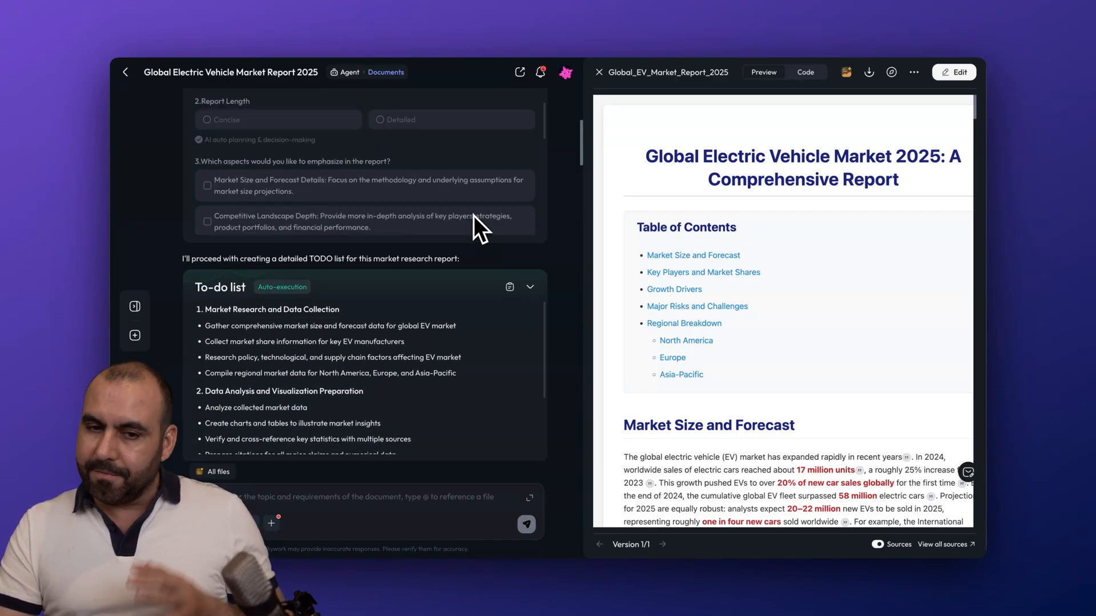
scroll("up", 3)
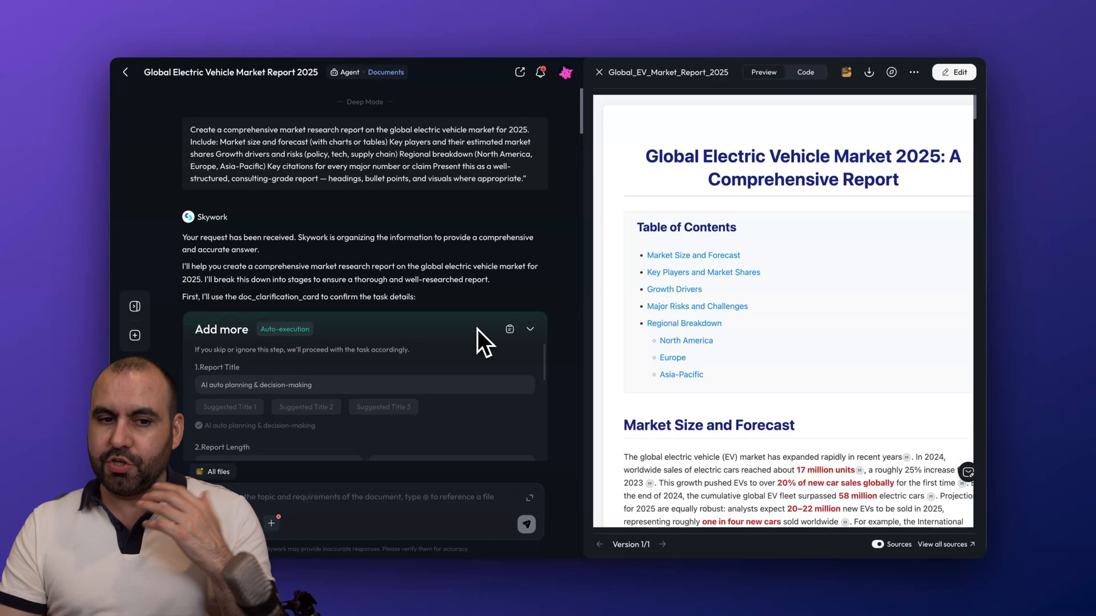
mouse_move(475, 234)
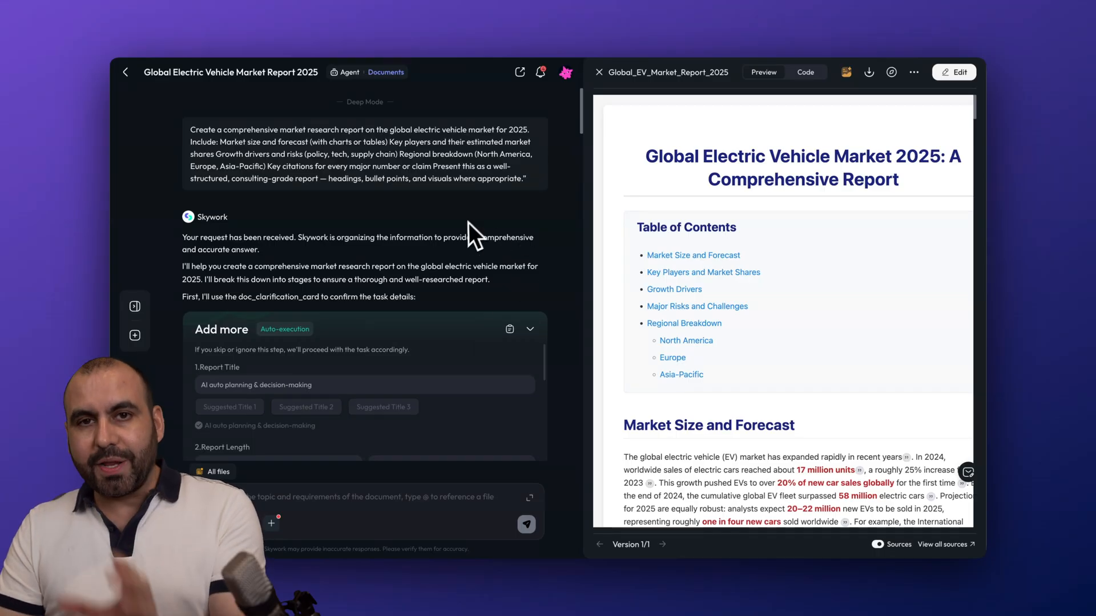
mouse_move(460, 264)
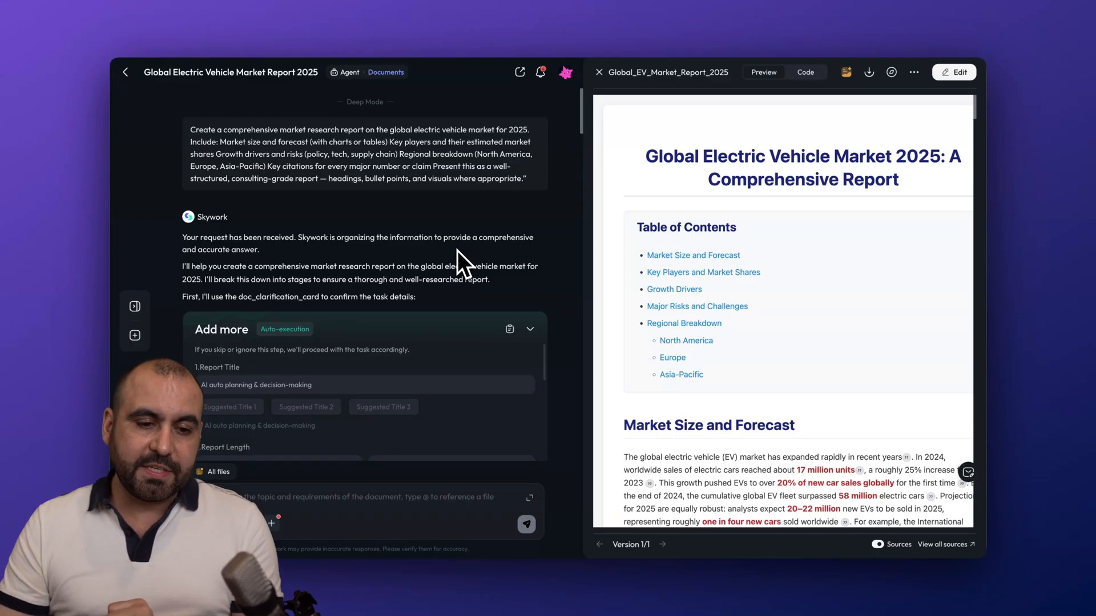
mouse_move(196, 131)
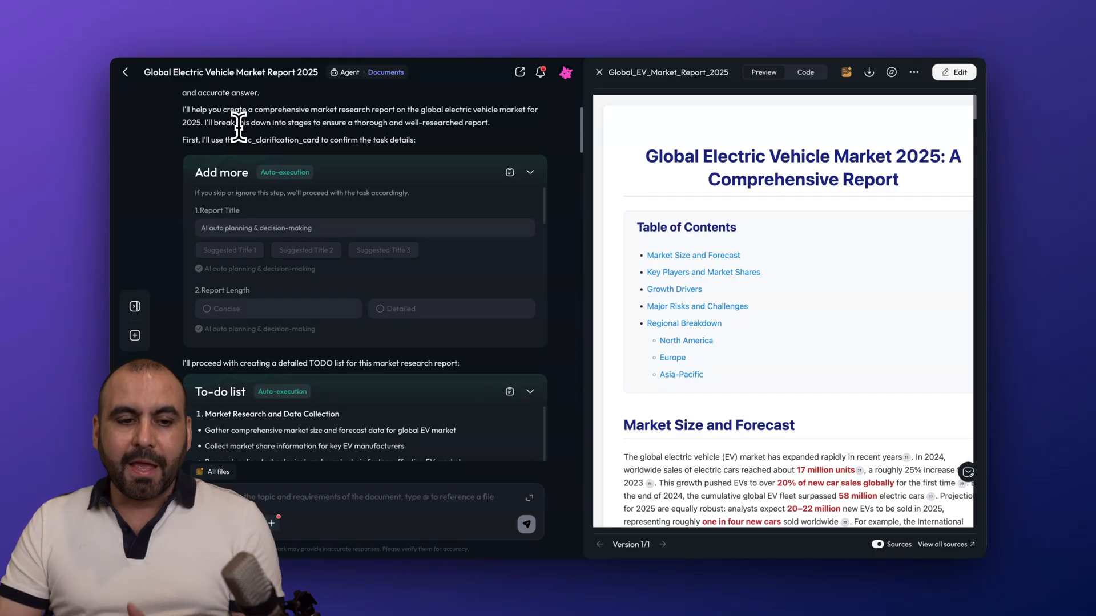
mouse_move(186, 292)
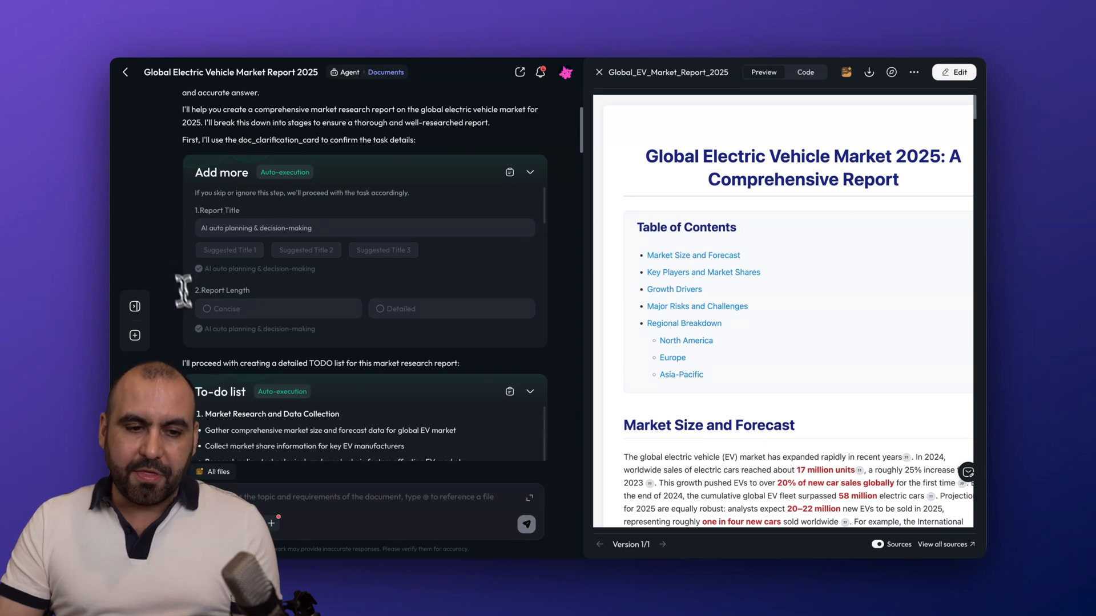
mouse_move(275, 230)
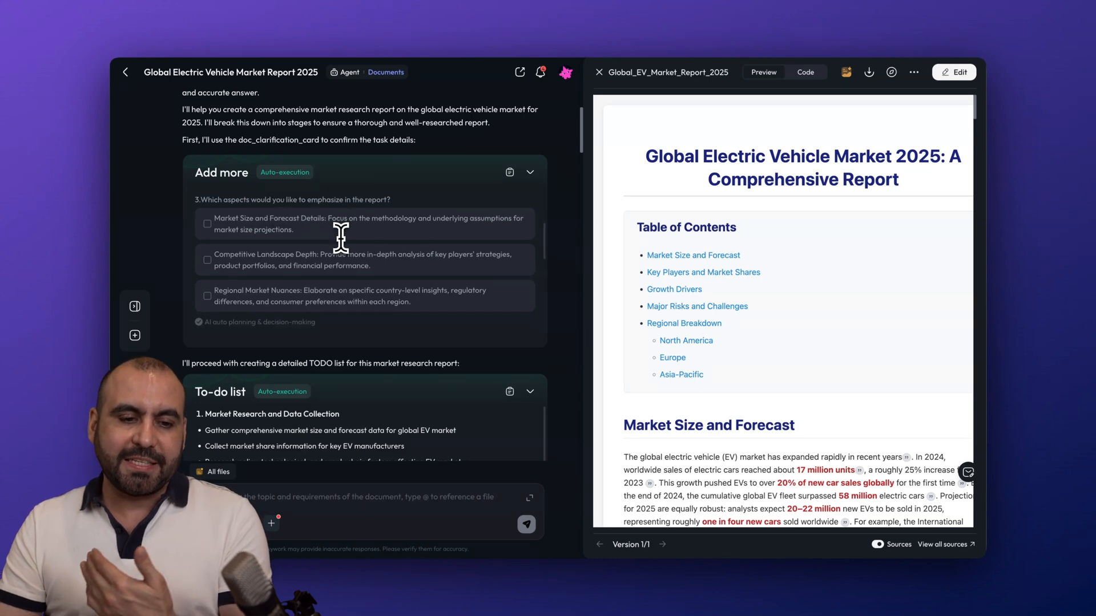
scroll("down", 3)
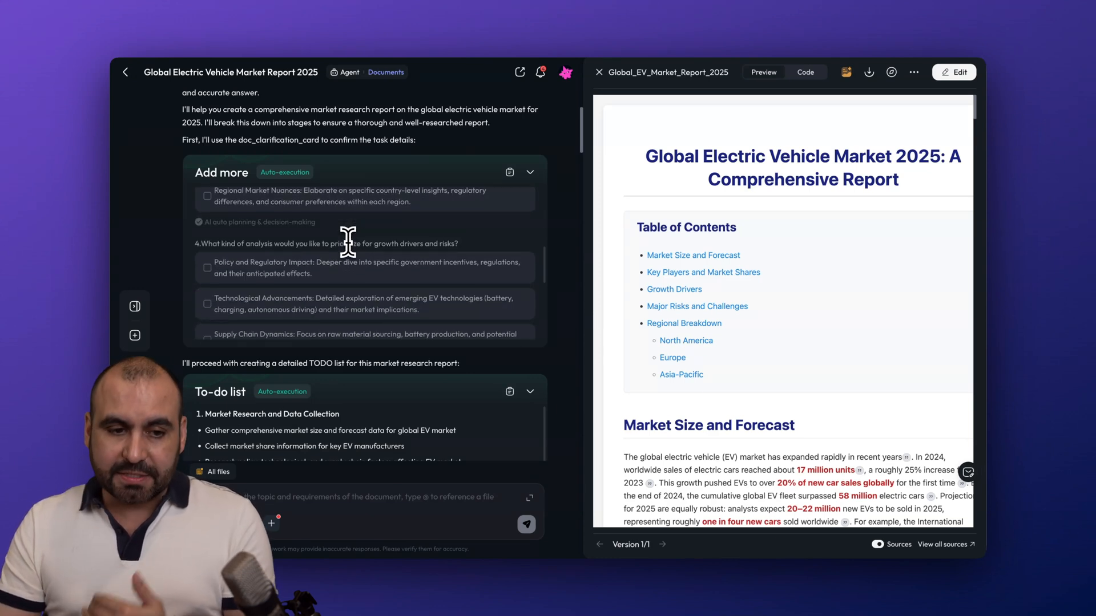
scroll("down", 3)
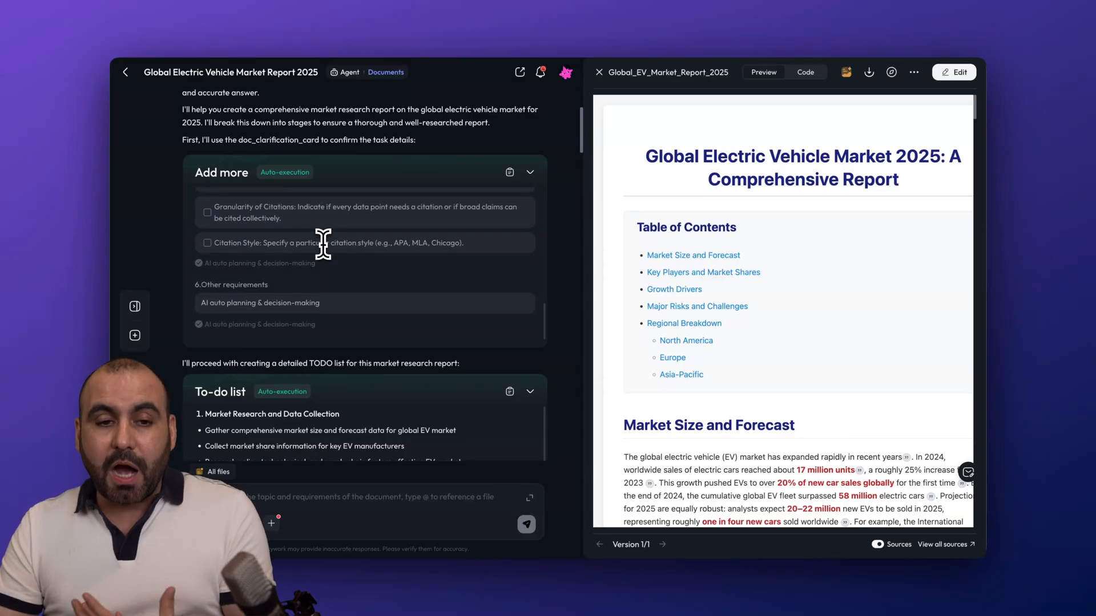
mouse_move(341, 241)
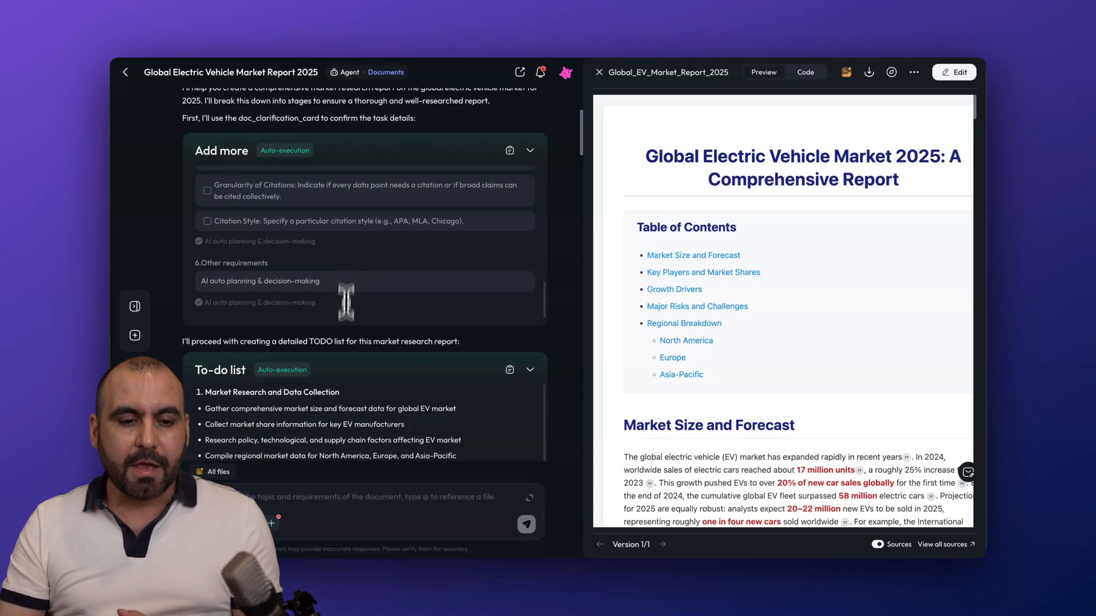
scroll("down", 3)
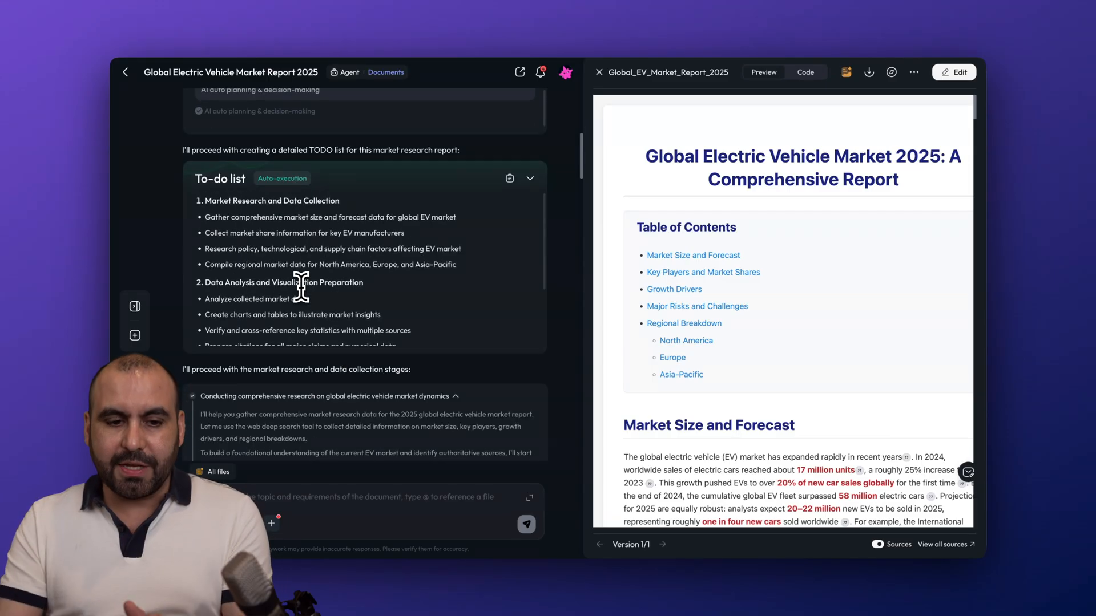
scroll("down", 3)
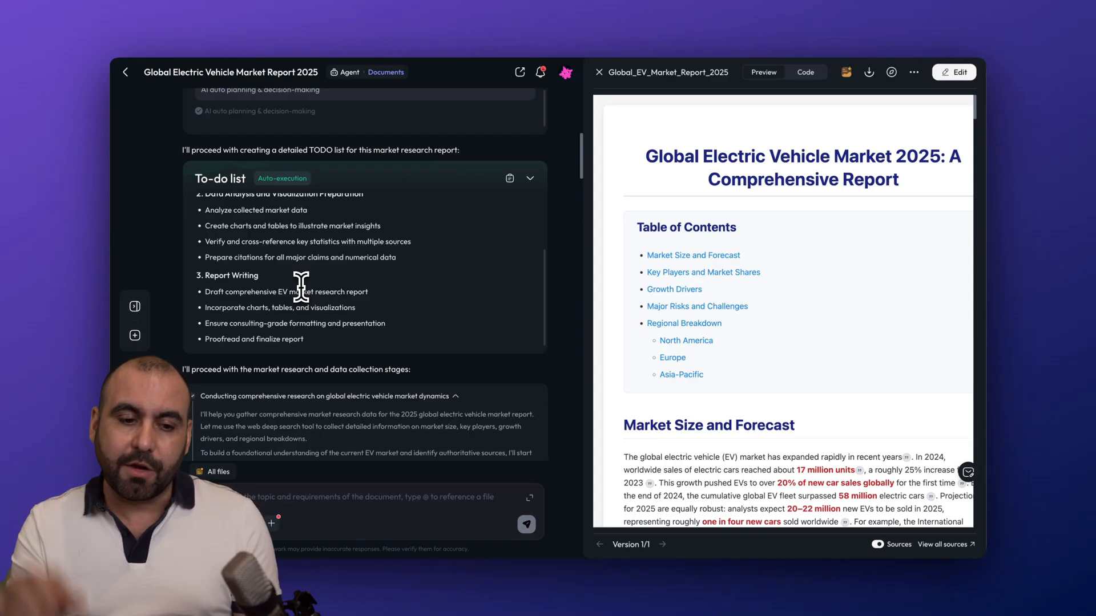
scroll("down", 3)
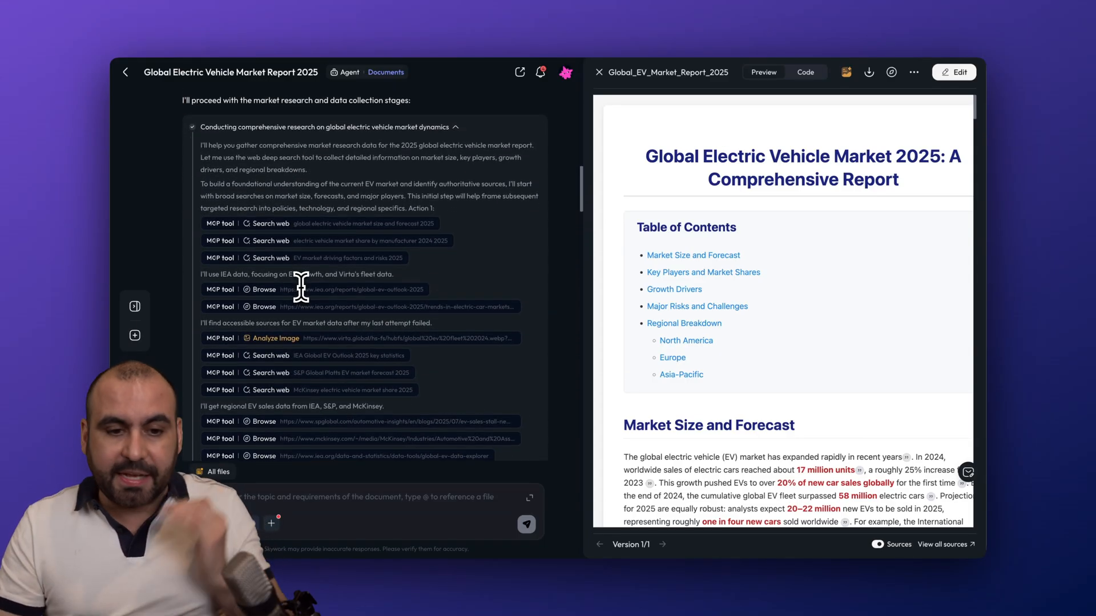
mouse_move(265, 238)
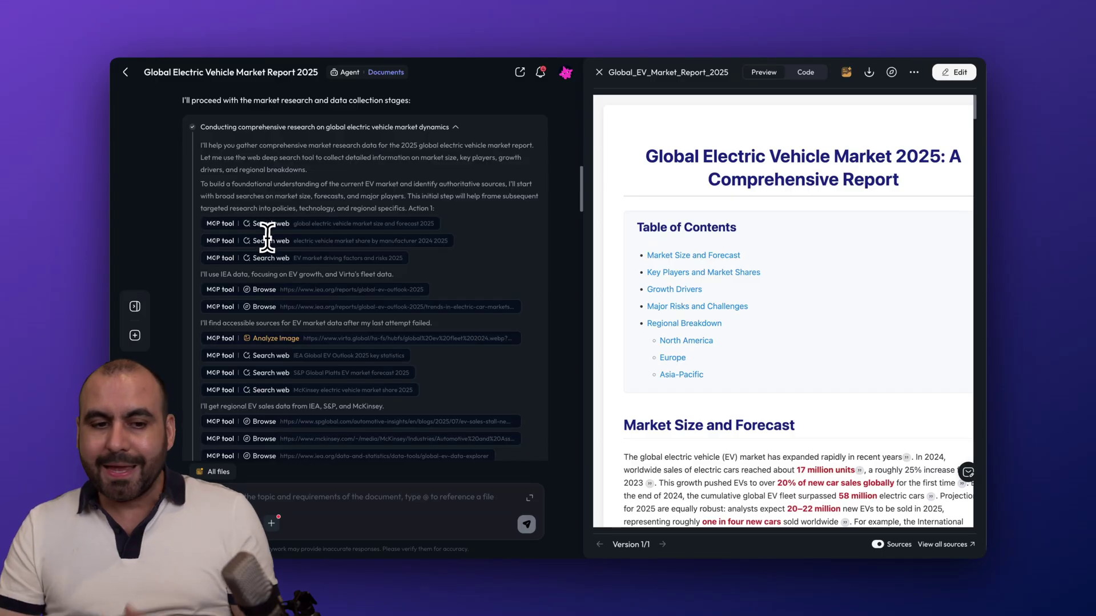
mouse_move(313, 251)
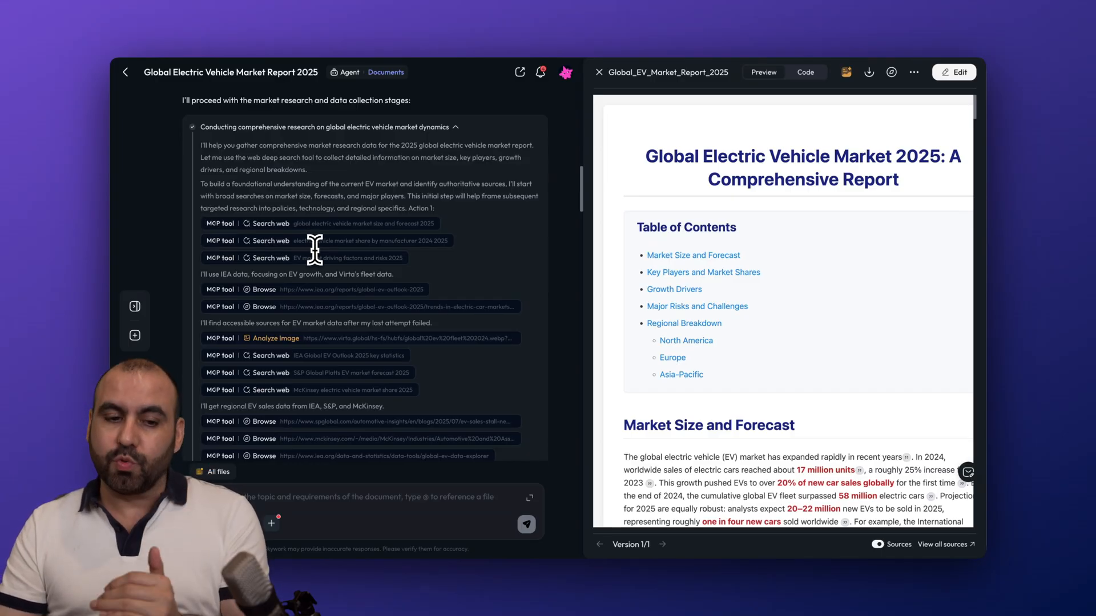
scroll("down", 3)
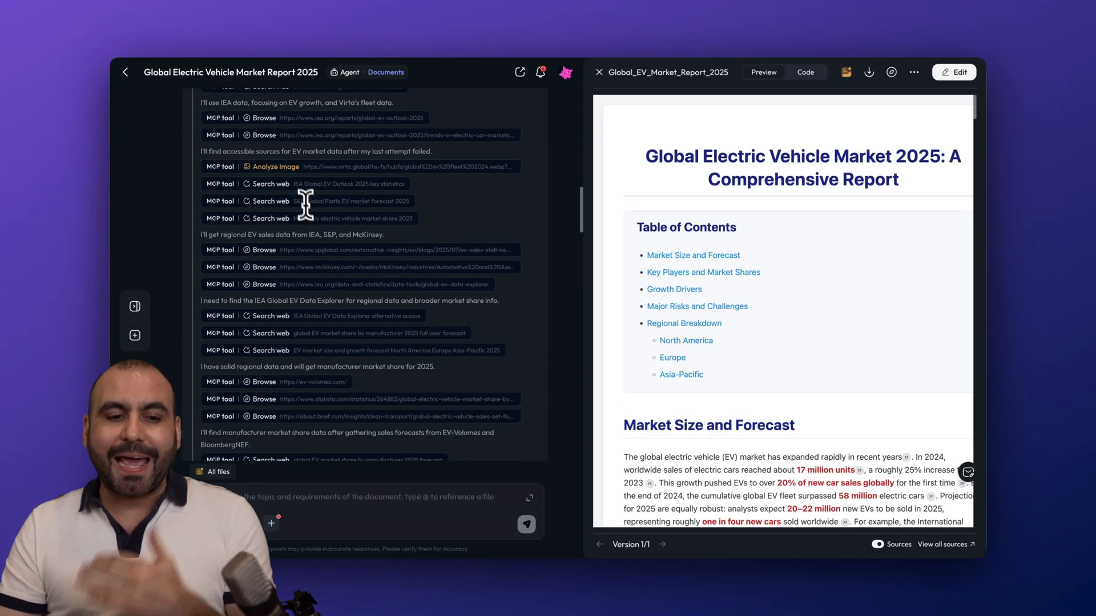
scroll("down", 3)
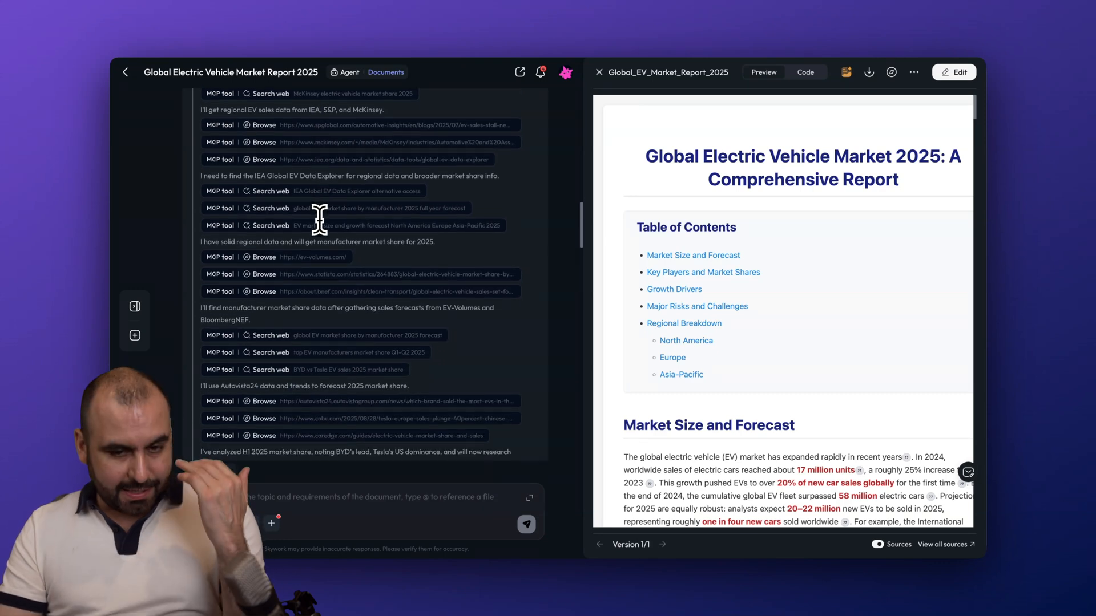
scroll("down", 3)
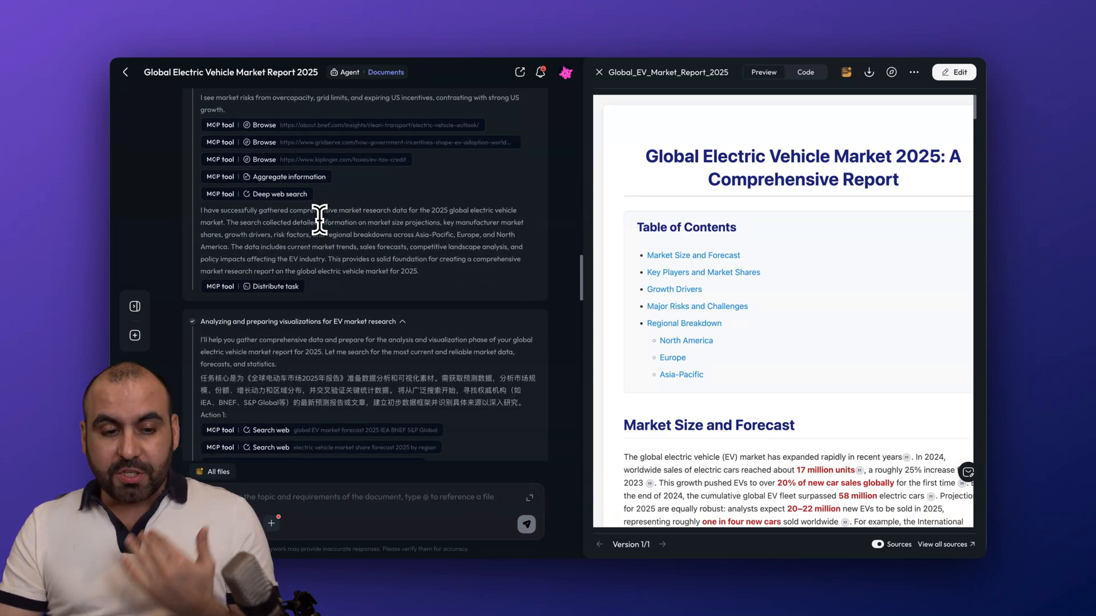
scroll("down", 3)
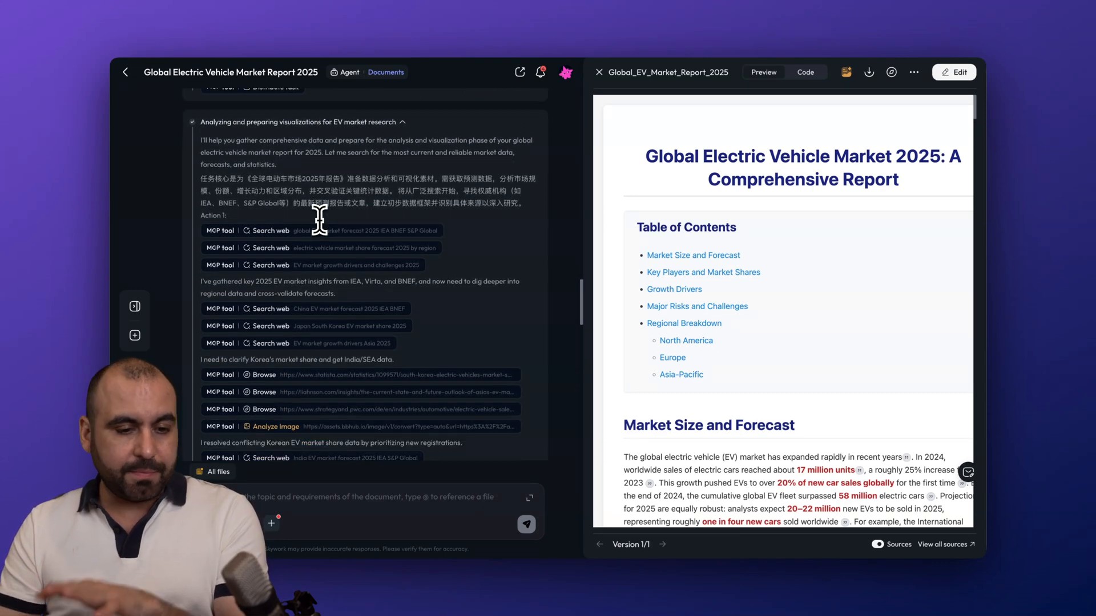
scroll("down", 3)
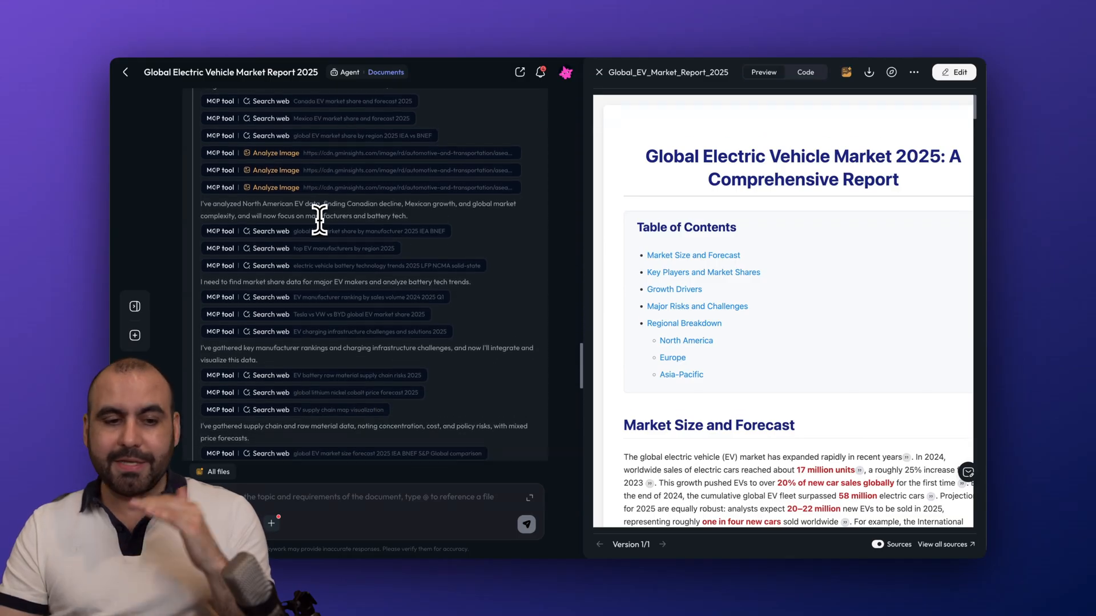
scroll("down", 3)
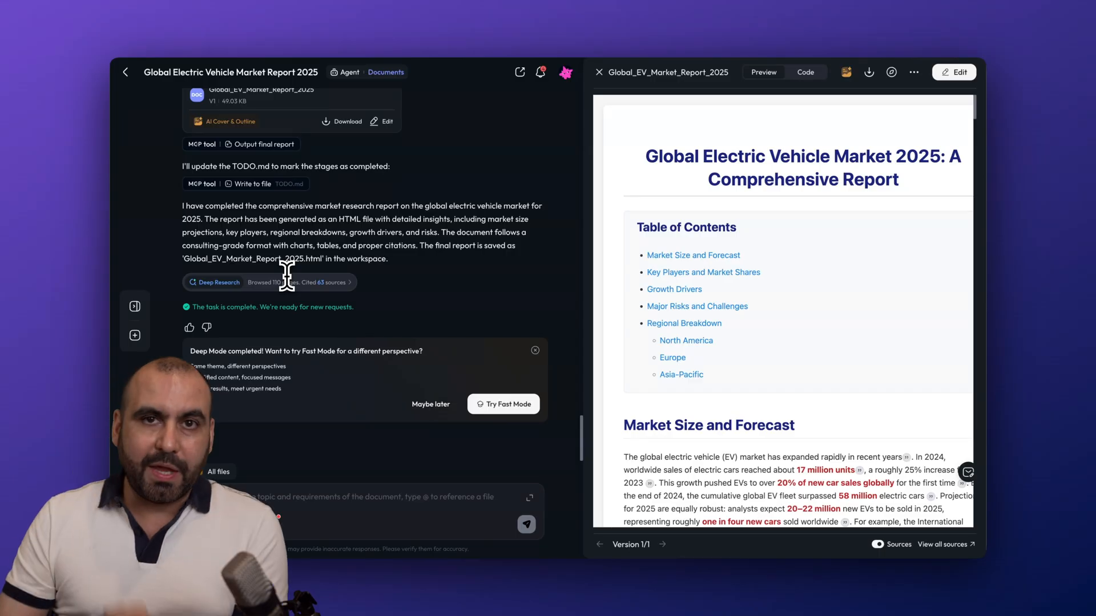
mouse_move(799, 255)
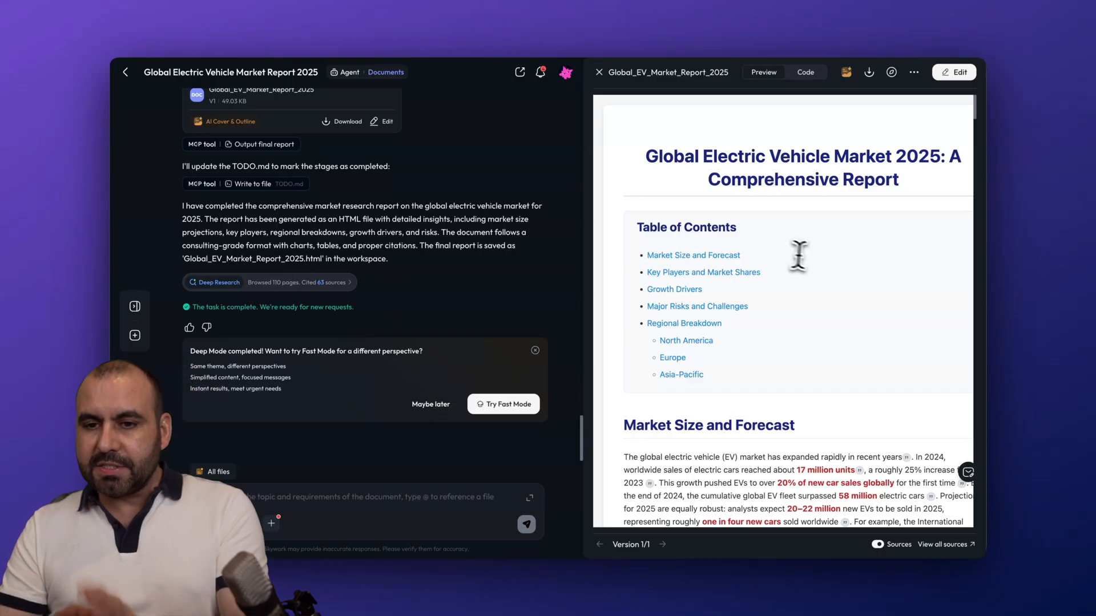
scroll("down", 3)
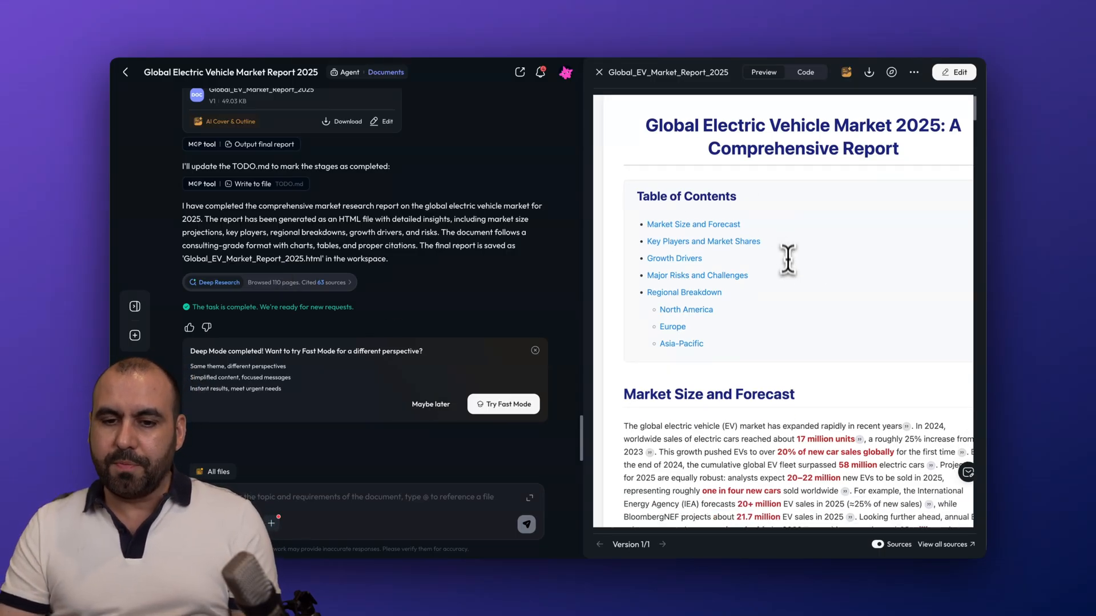
scroll("down", 3)
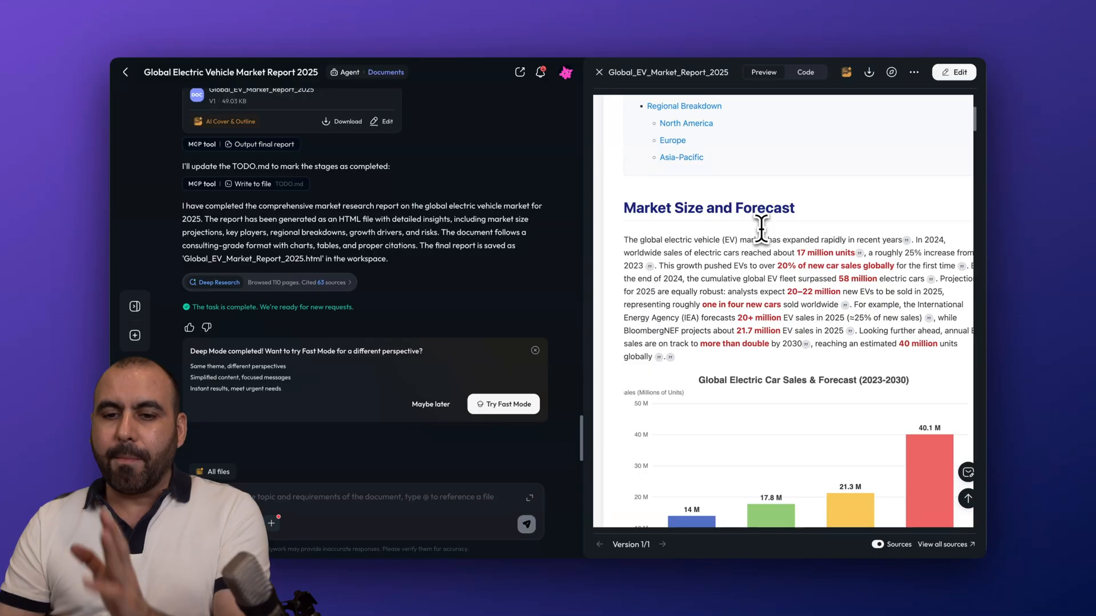
scroll("down", 3)
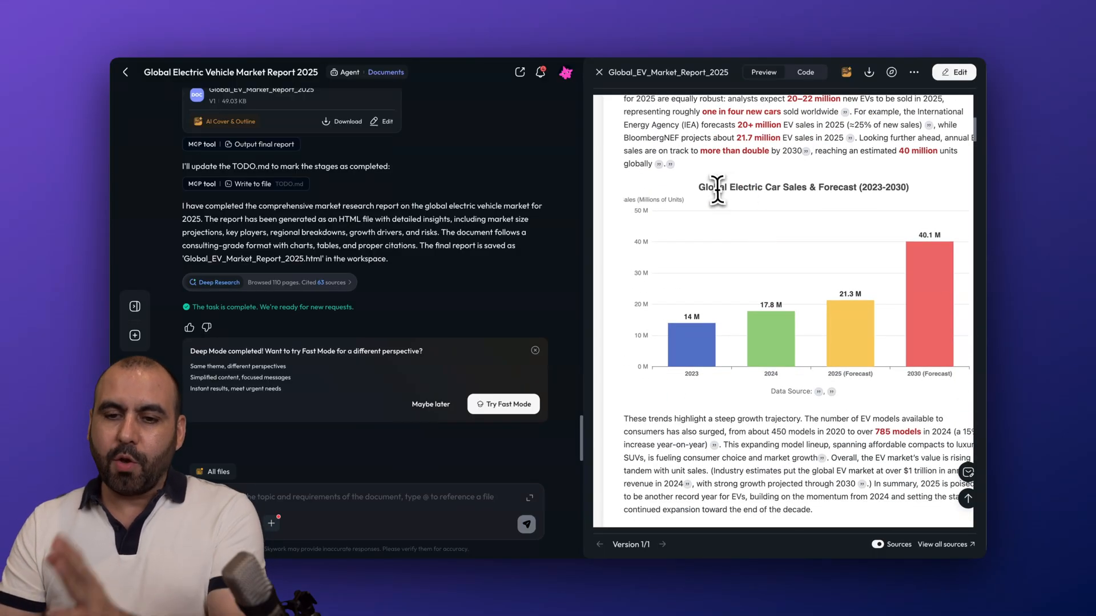
scroll("down", 3)
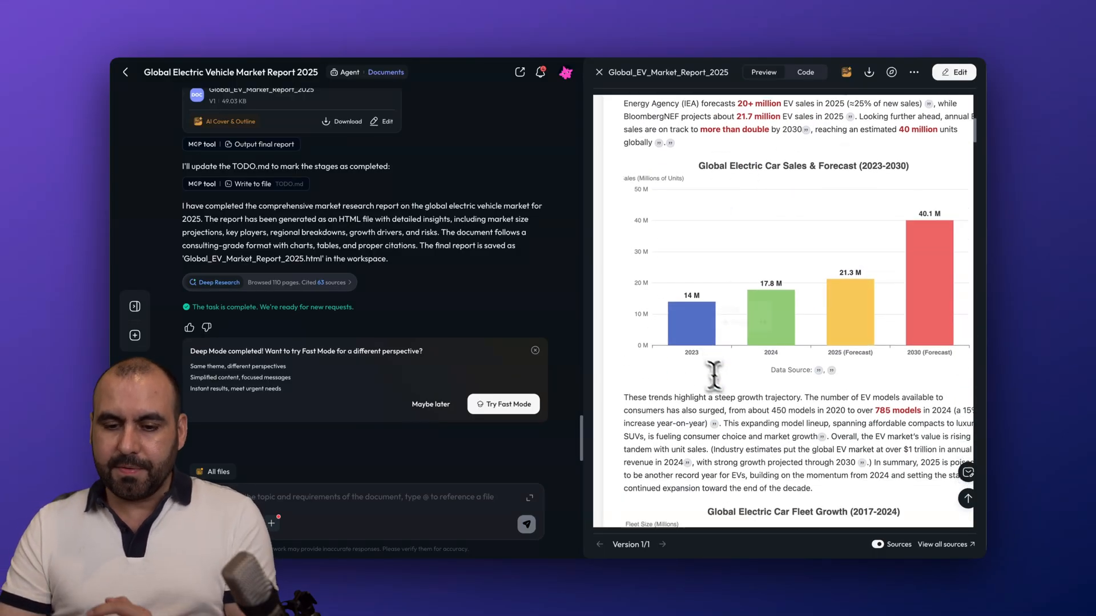
scroll("down", 3)
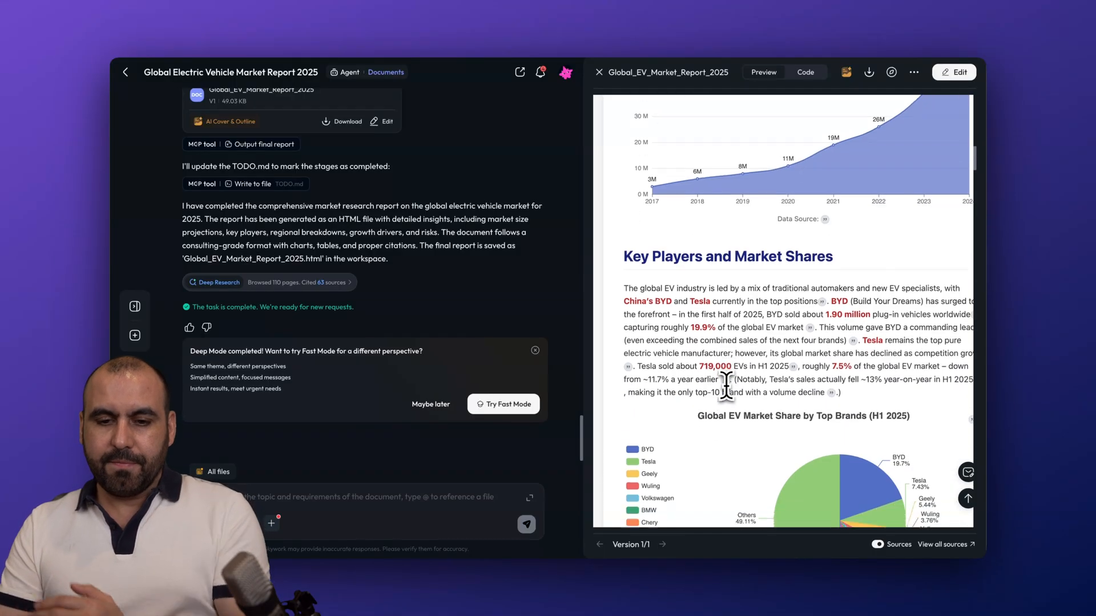
scroll("down", 3)
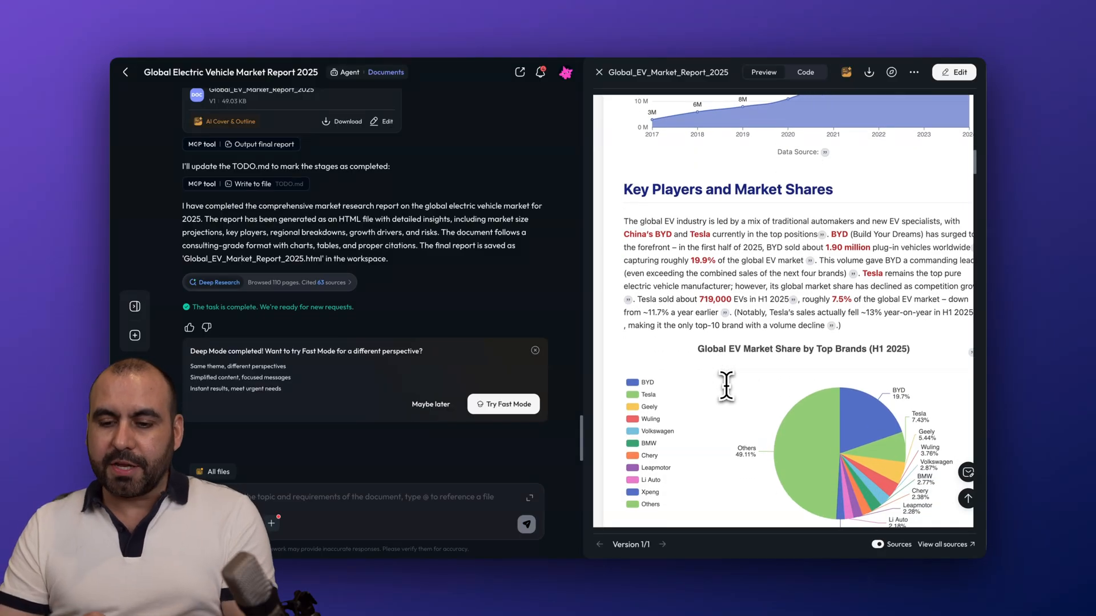
scroll("down", 3)
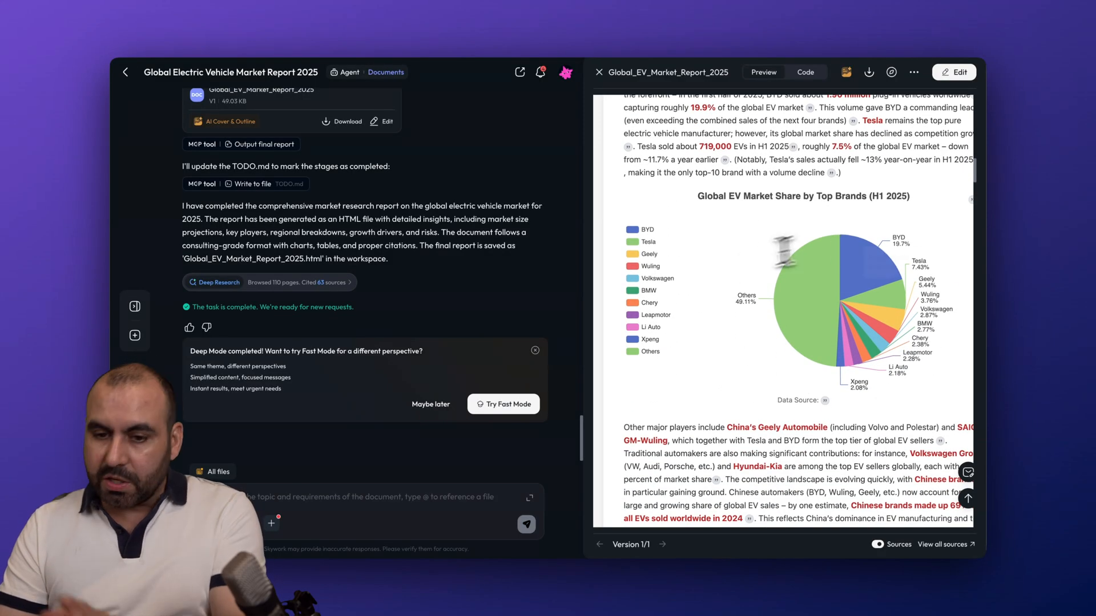
scroll("down", 3)
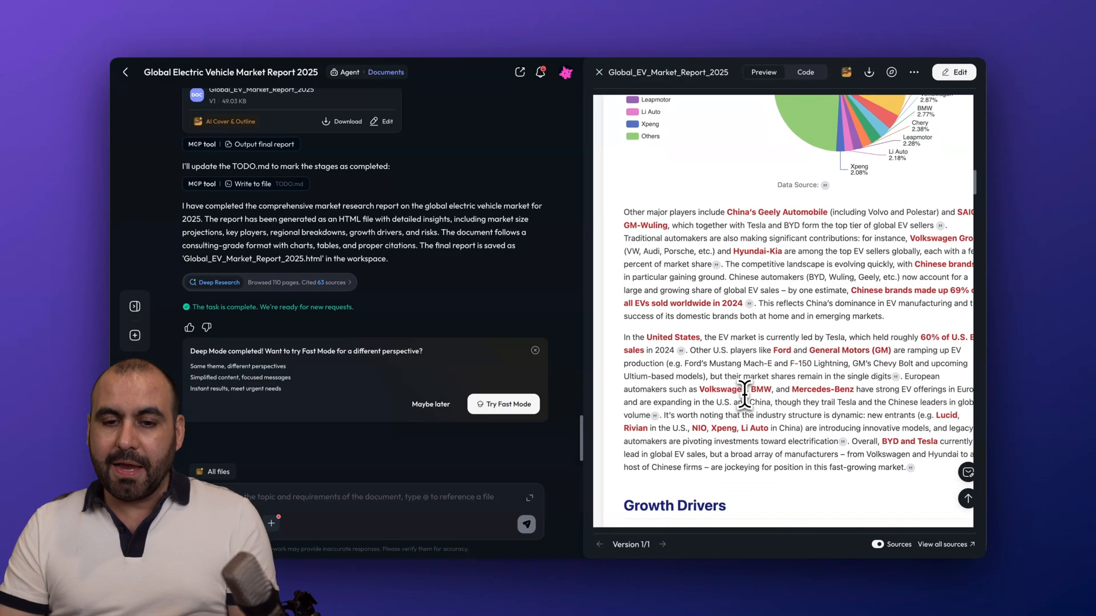
scroll("down", 3)
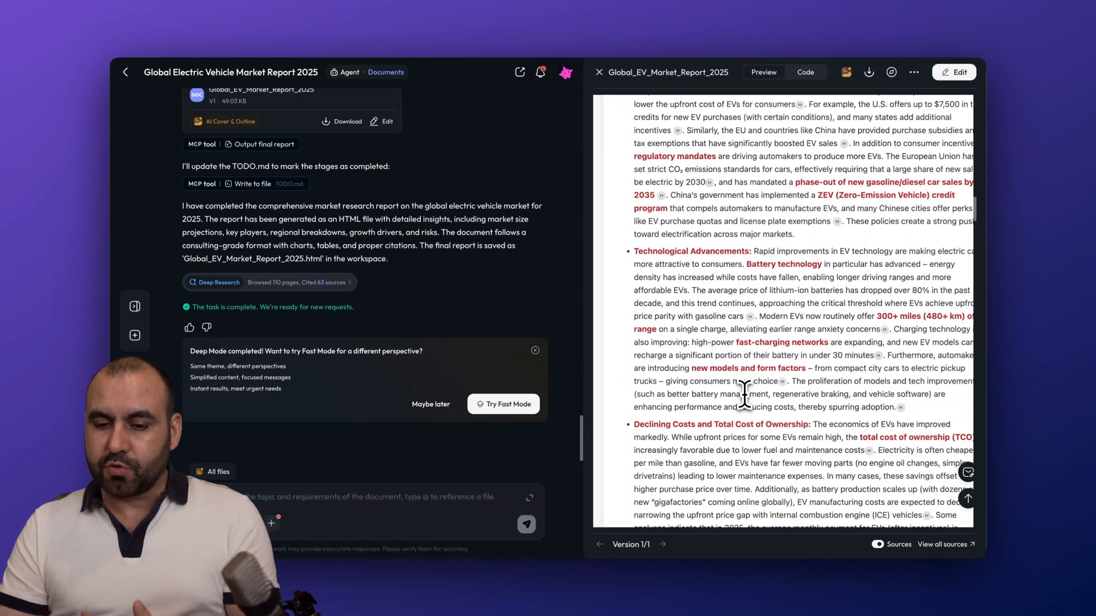
scroll("down", 3)
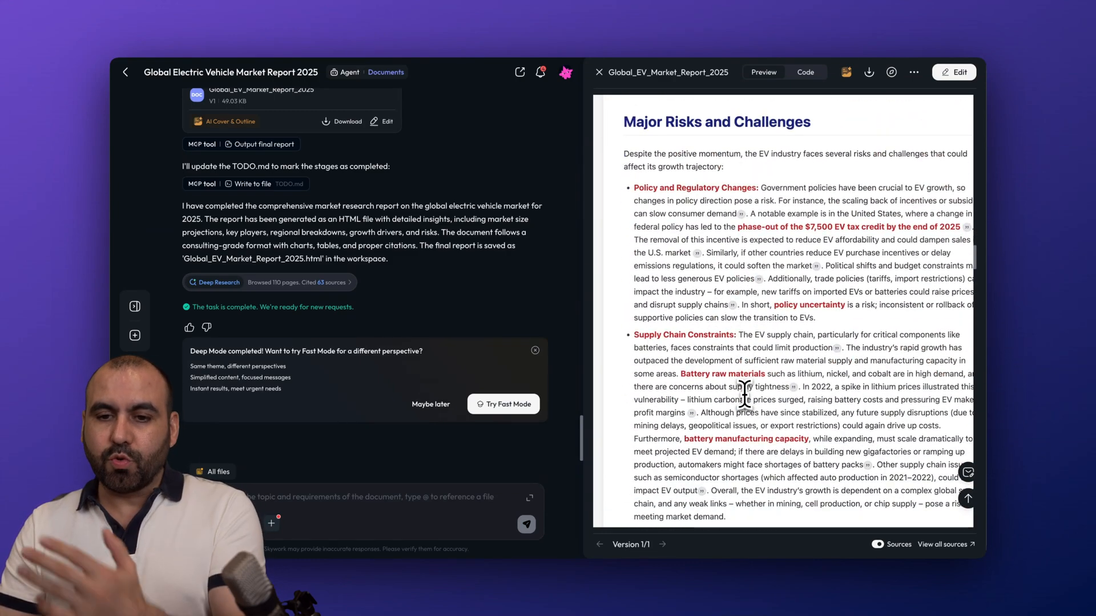
scroll("down", 3)
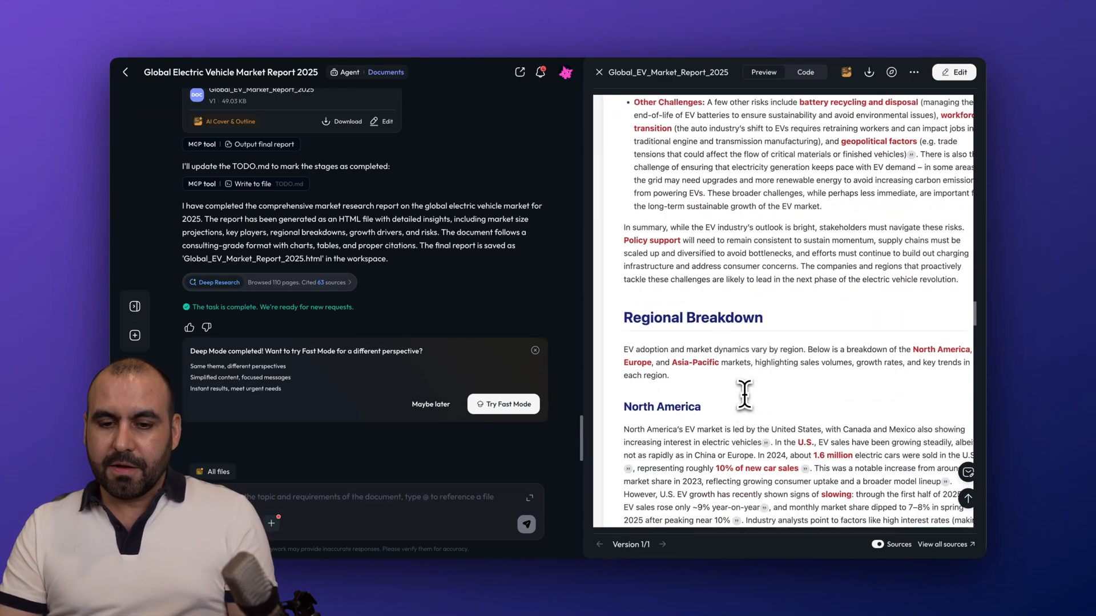
scroll("down", 3)
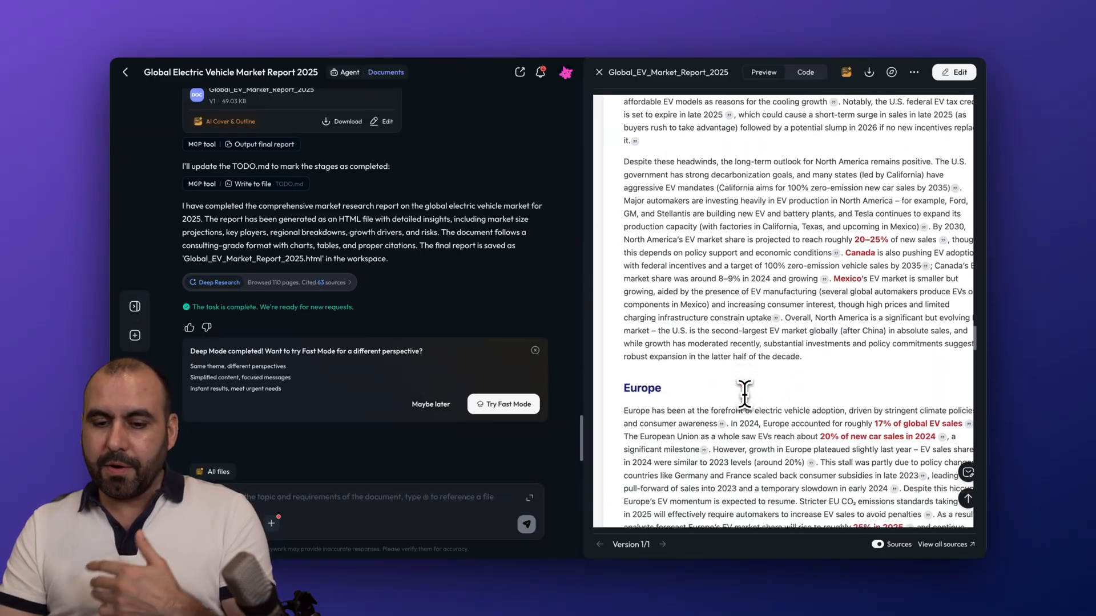
scroll("up", 3)
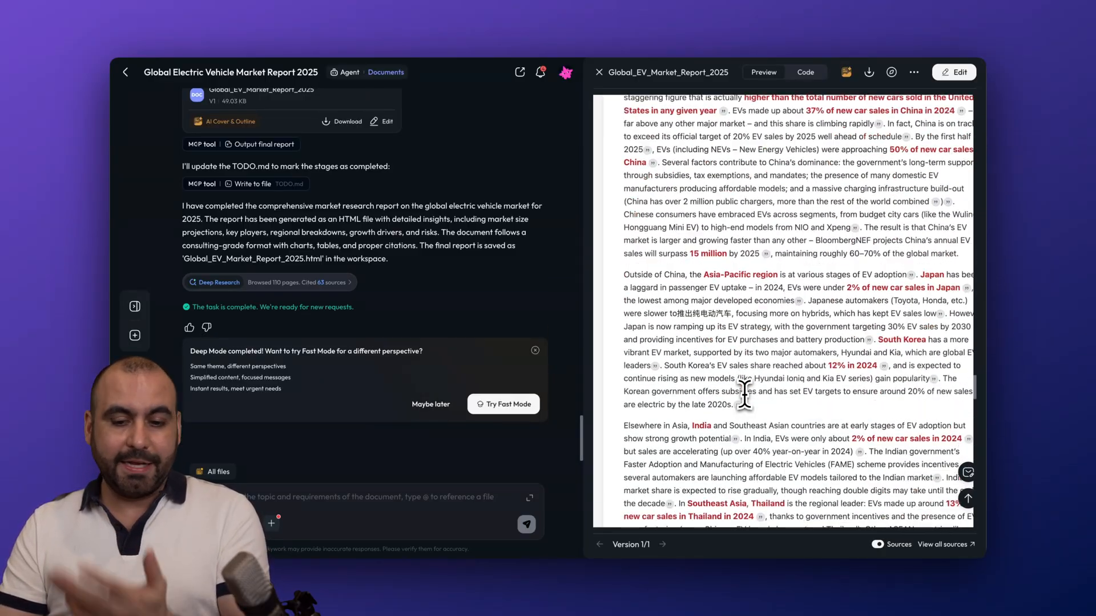
scroll("down", 3)
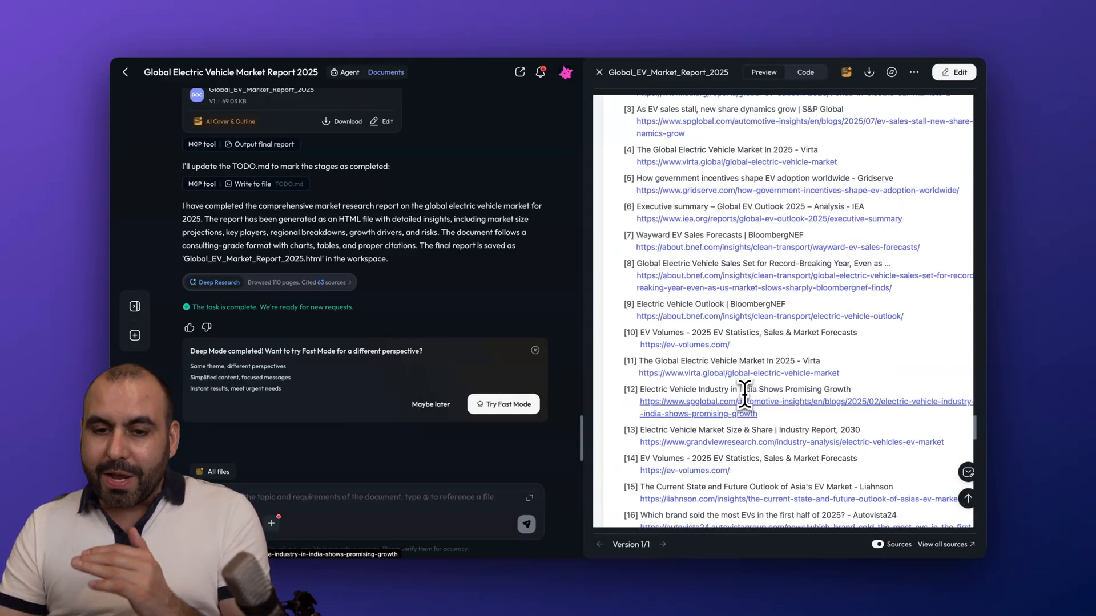
scroll("up", 3)
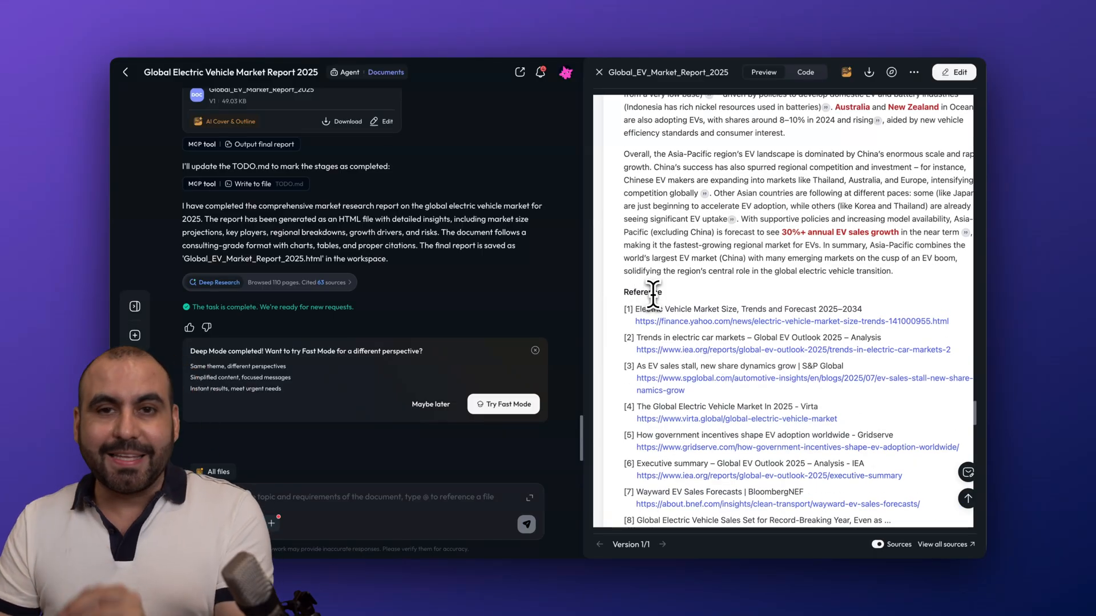
scroll("down", 3)
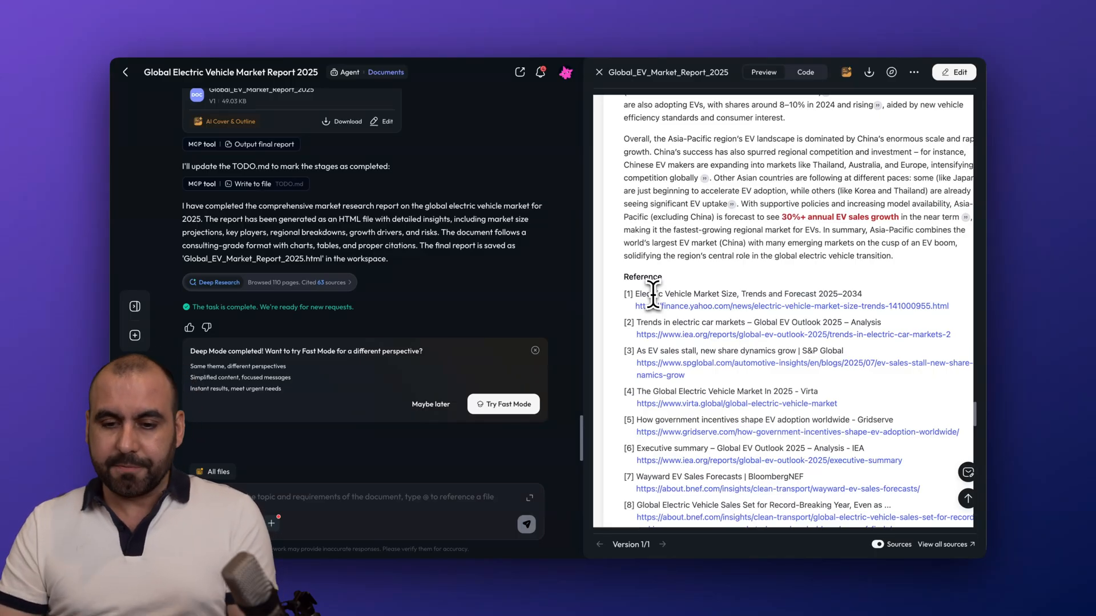
scroll("down", 3)
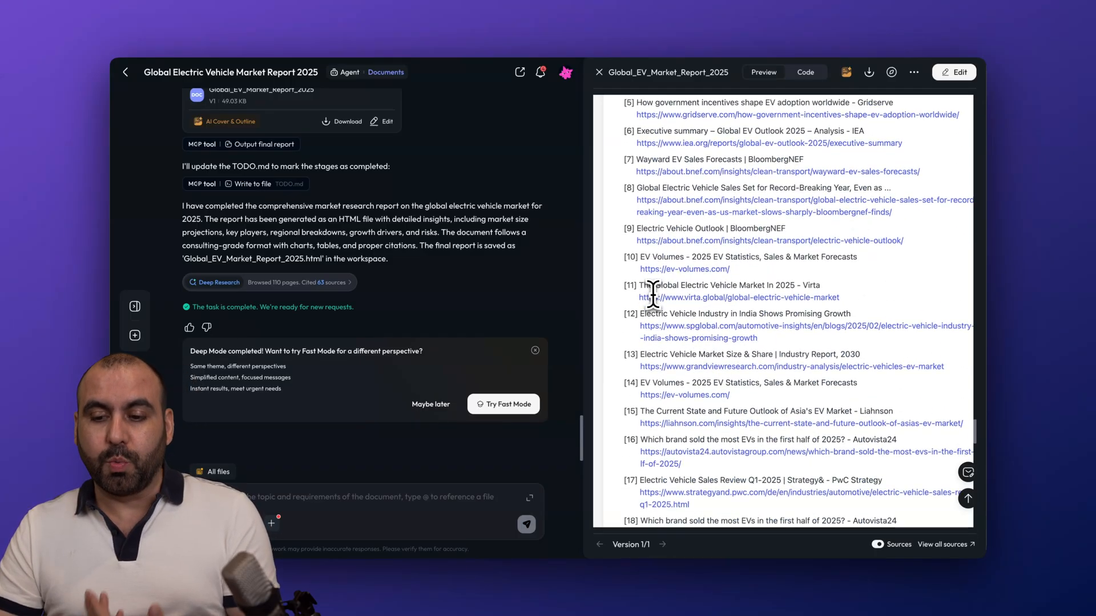
scroll("down", 3)
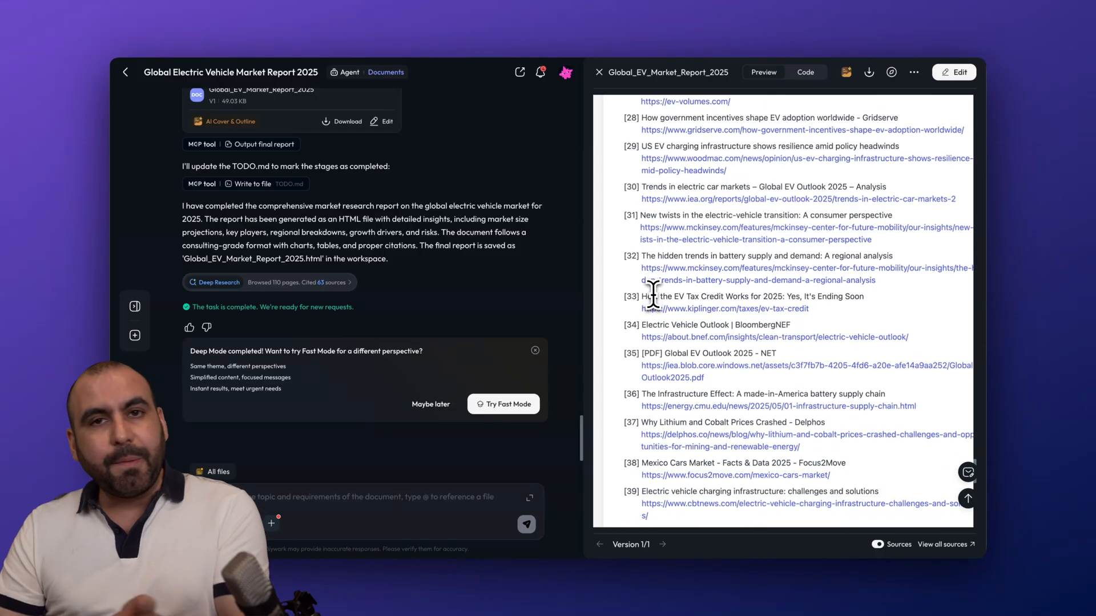
scroll("down", 3)
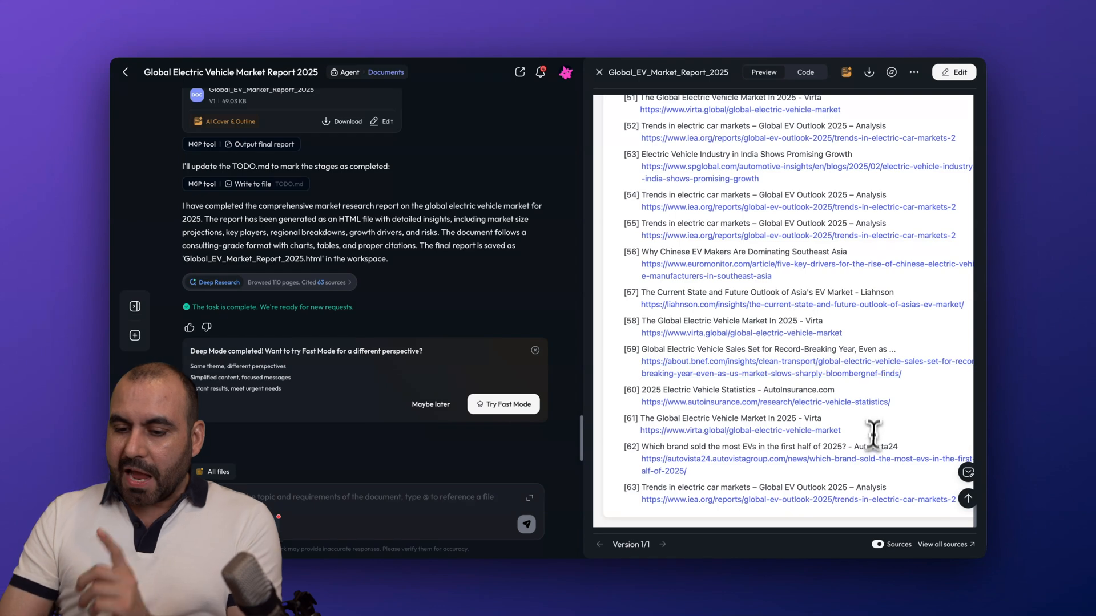
mouse_move(877, 546)
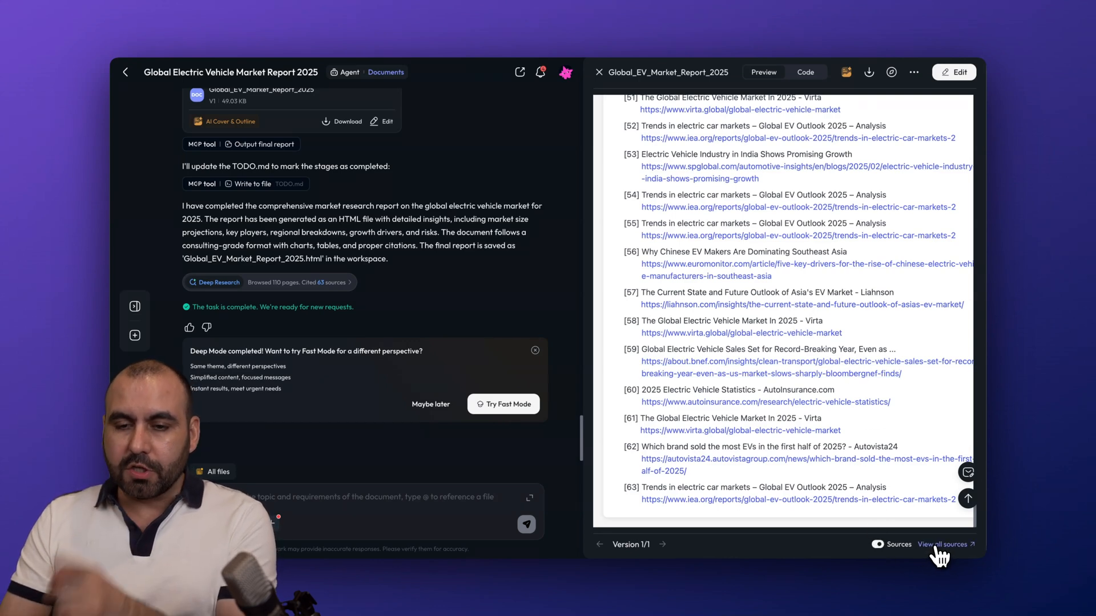
- Browse the EV report with its 63-source panel and jump to the Regional Breakdown section
left_click(942, 544)
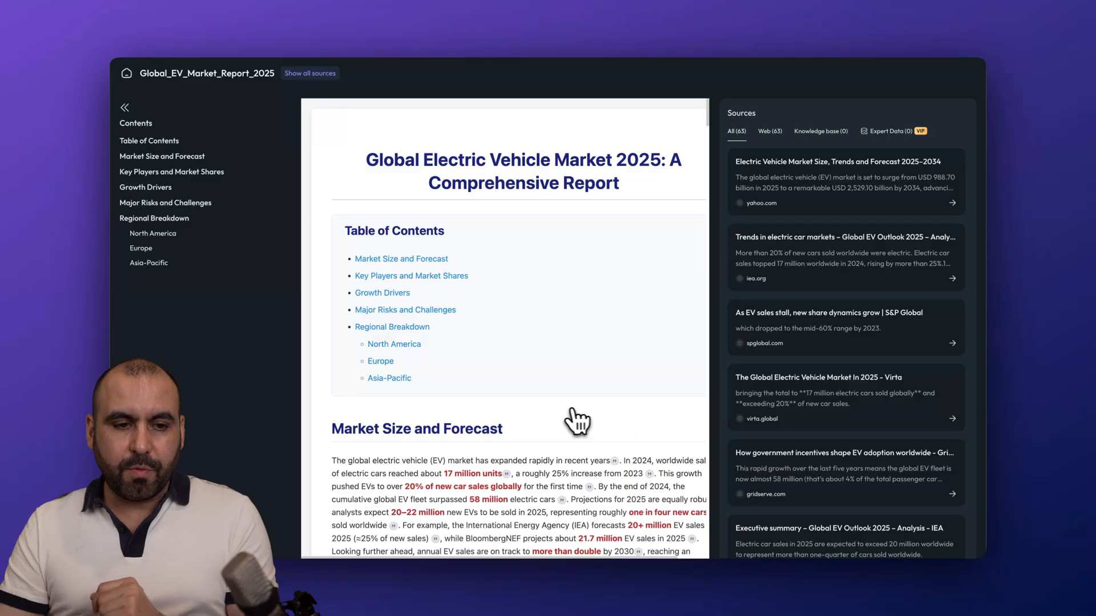
scroll("down", 3)
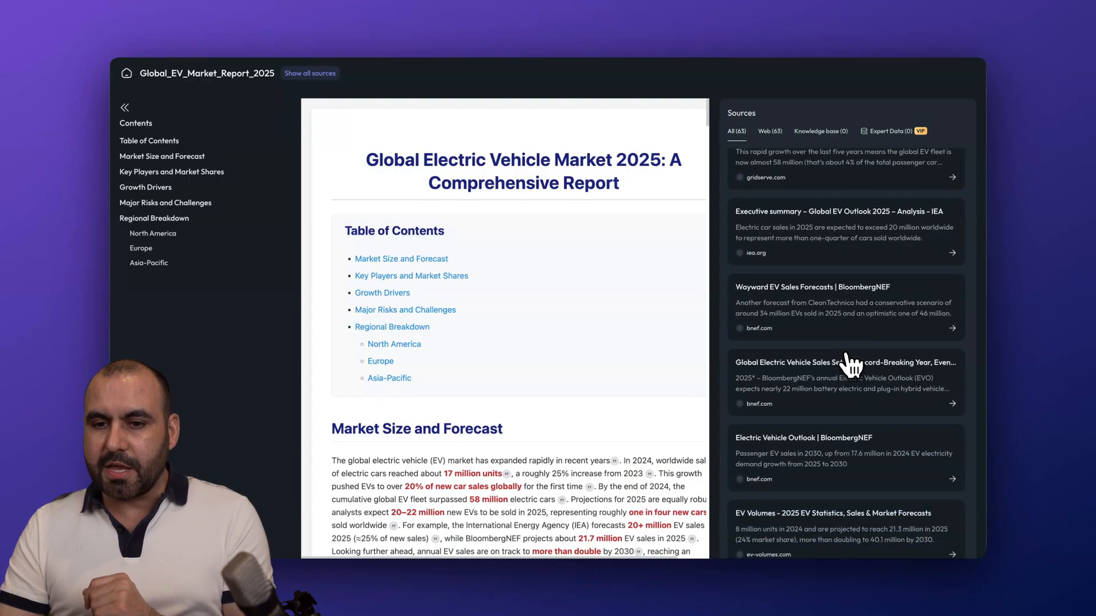
scroll("up", 3)
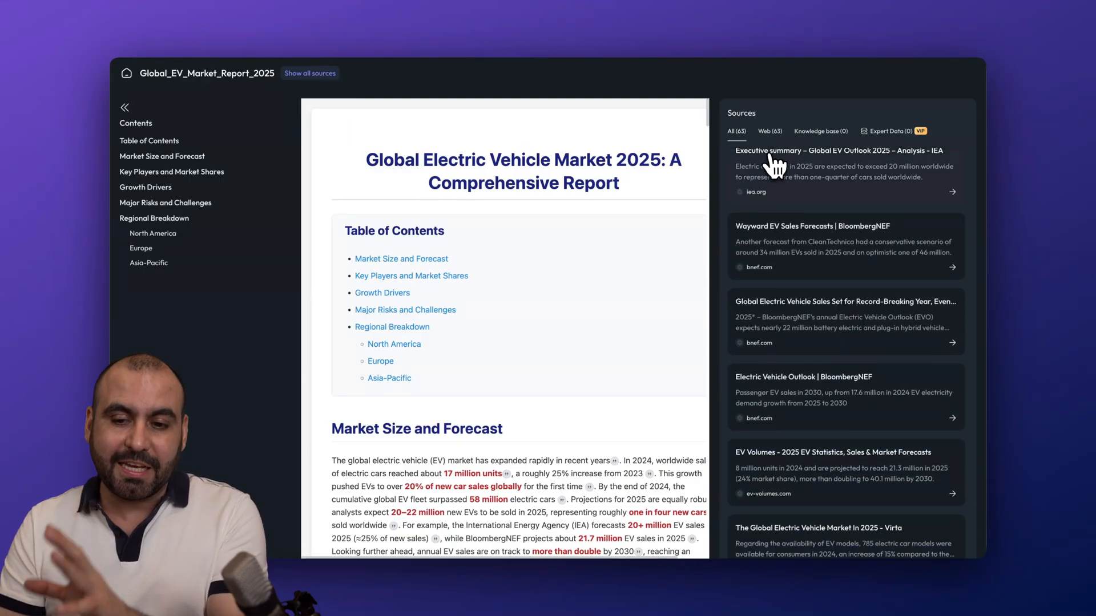
scroll("down", 3)
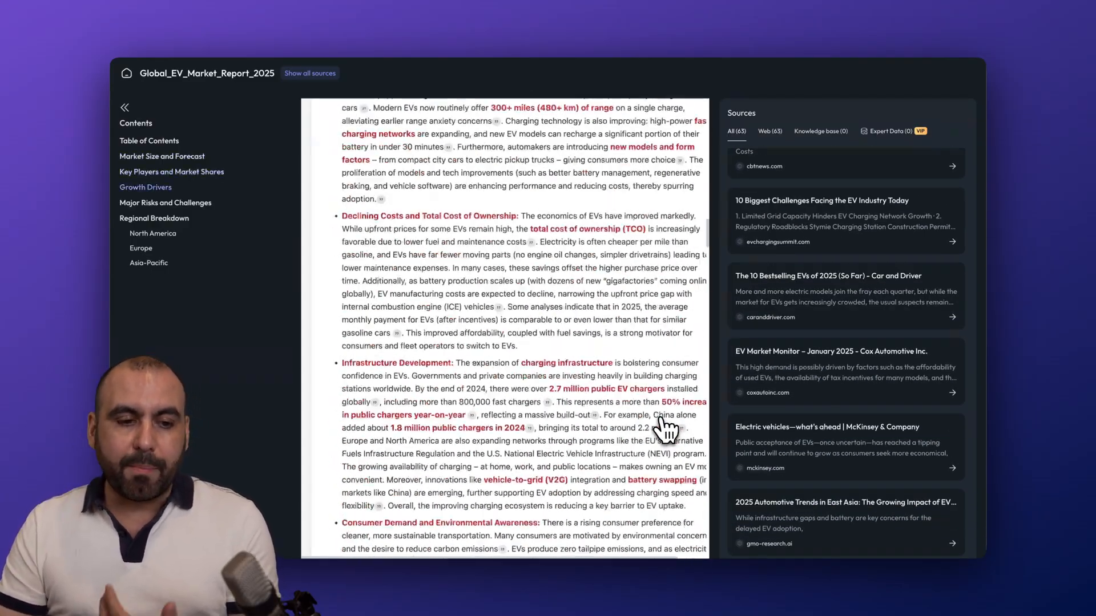
scroll("up", 3)
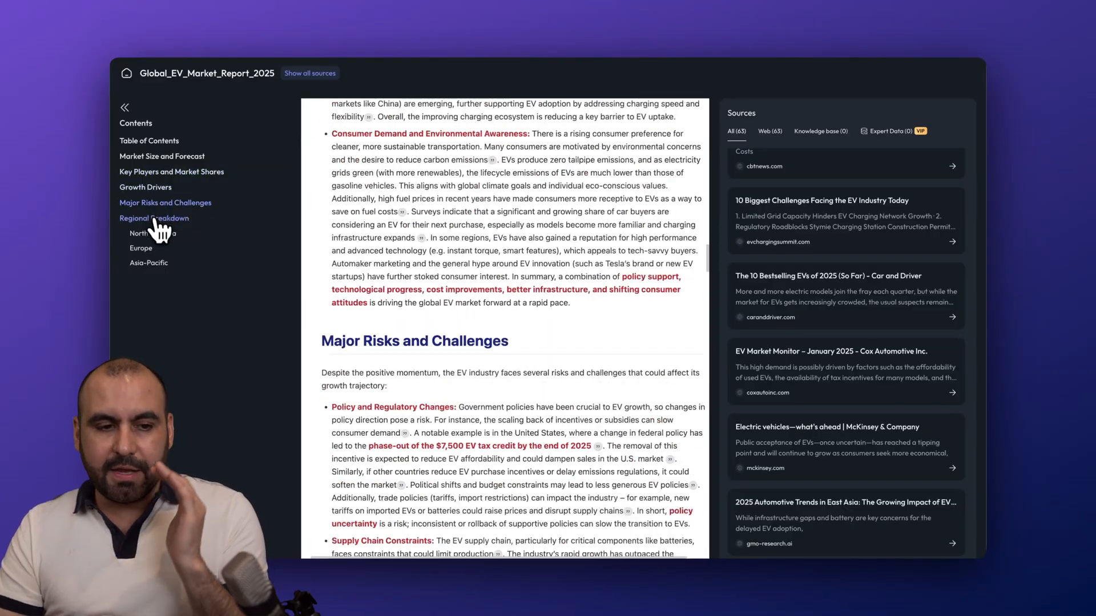
left_click(154, 218)
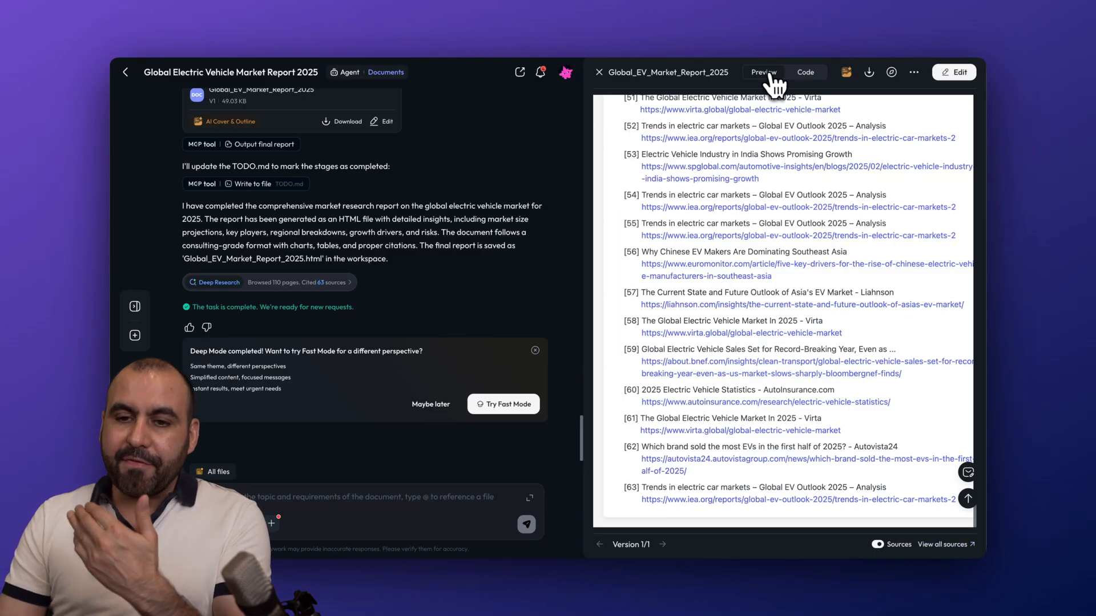
- Show the EV report's underlying HTML styling code and scroll to its top
left_click(804, 71)
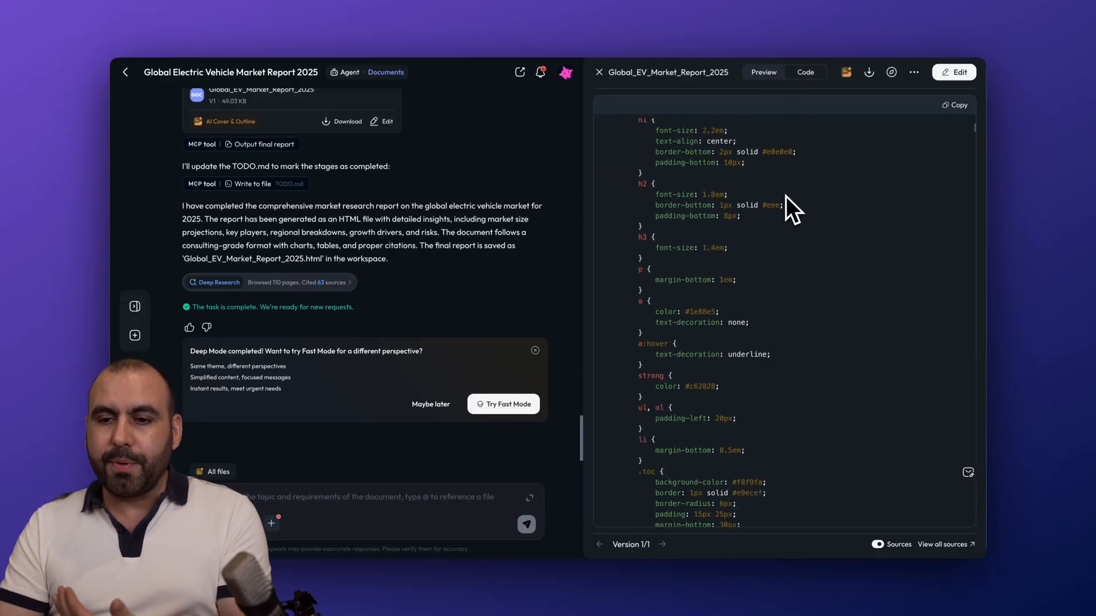
scroll("up", 3)
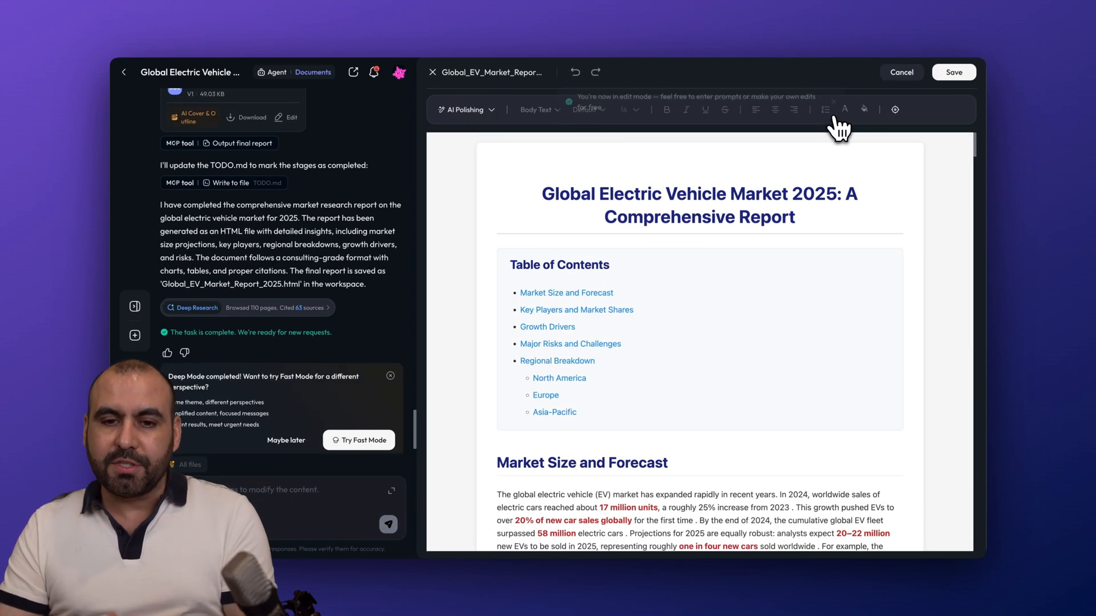
- Scroll past the sales charts and open the AI Polishing expand/abbreviate options
scroll("down", 3)
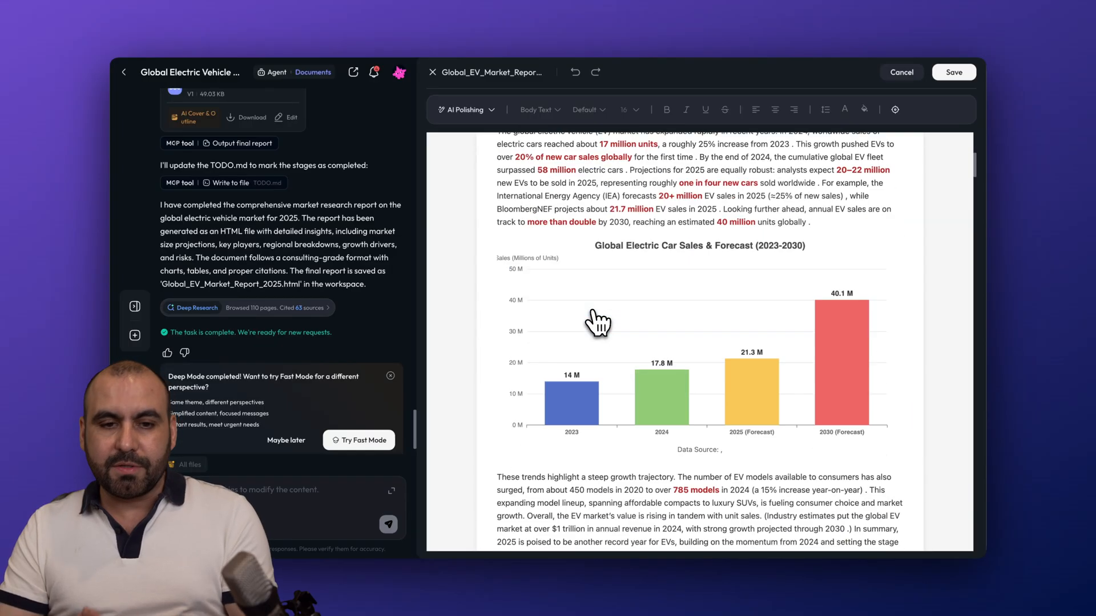
left_click(464, 109)
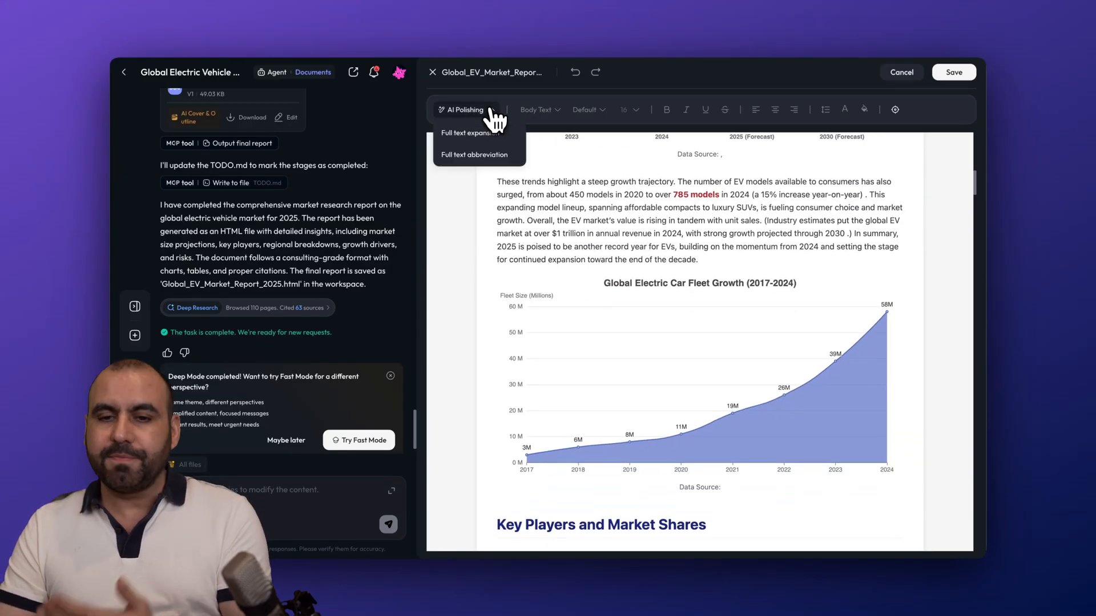
mouse_move(695, 433)
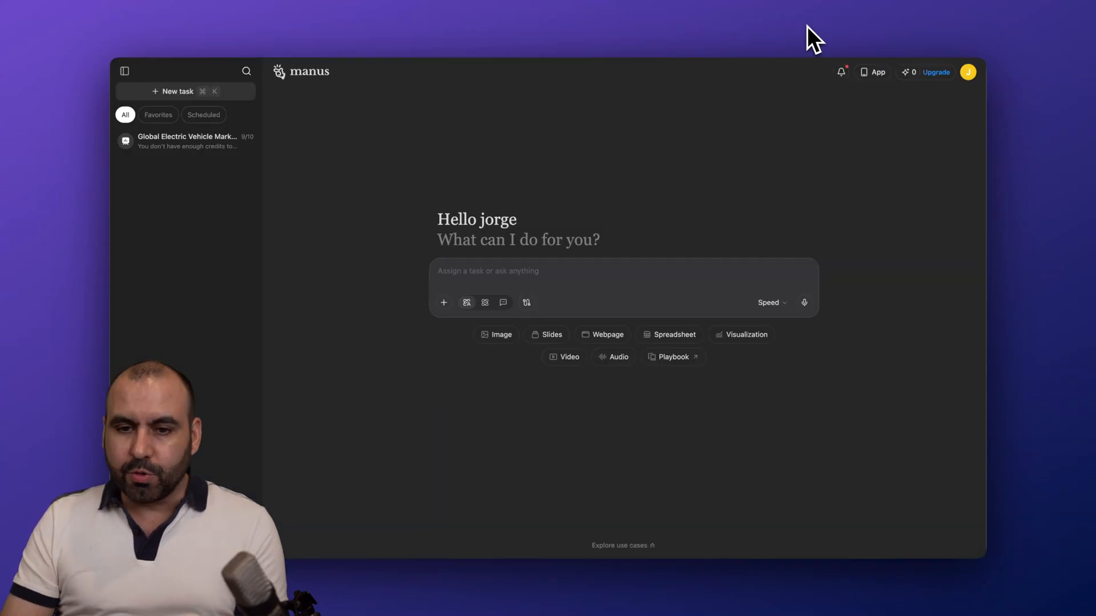
mouse_move(568, 411)
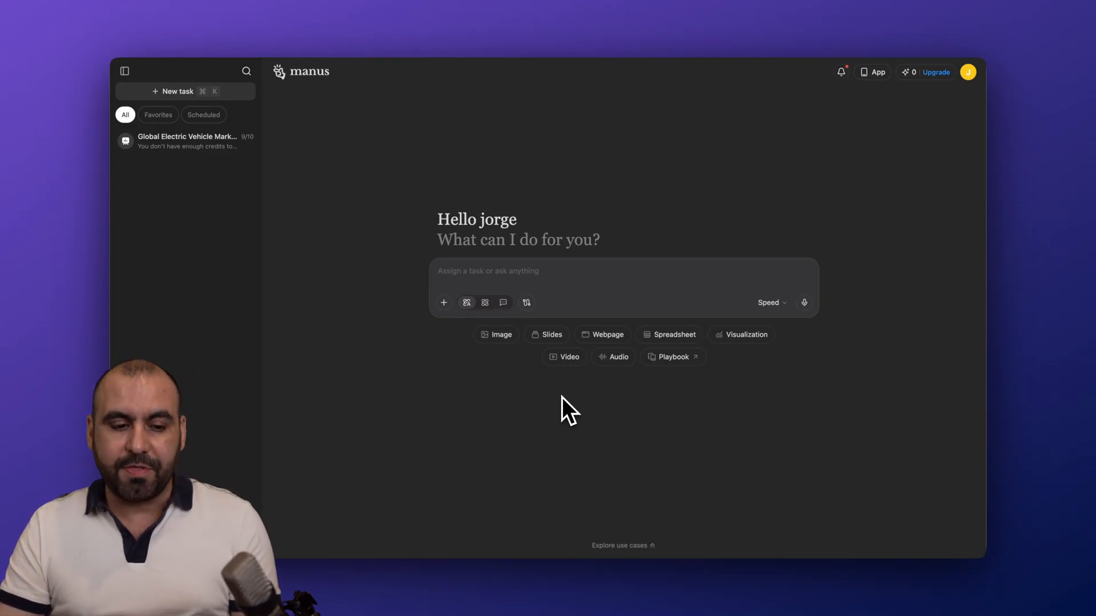
left_click(185, 141)
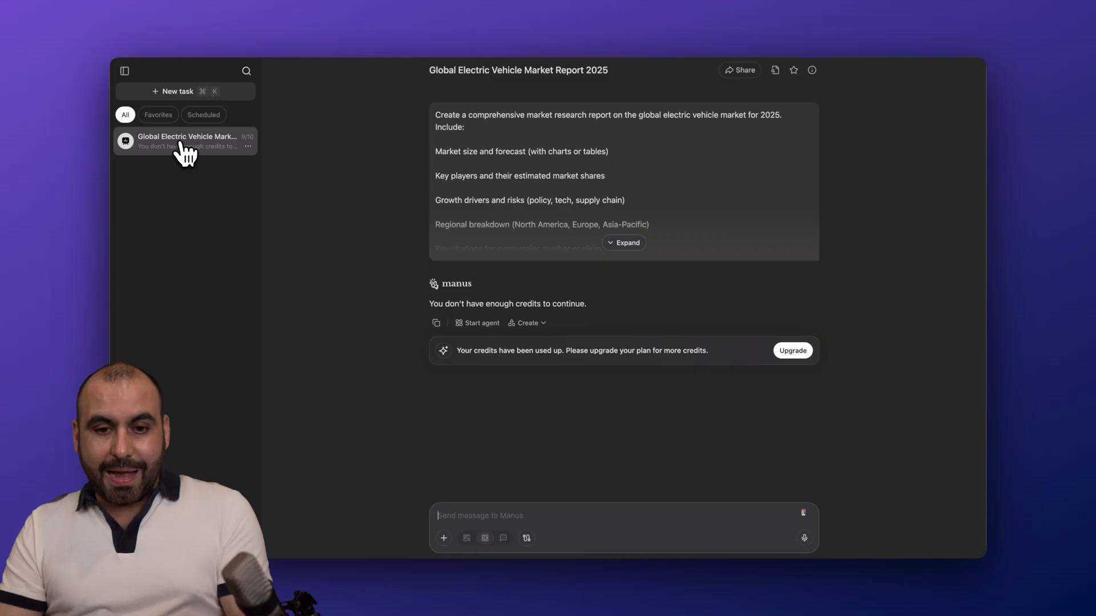
mouse_move(667, 241)
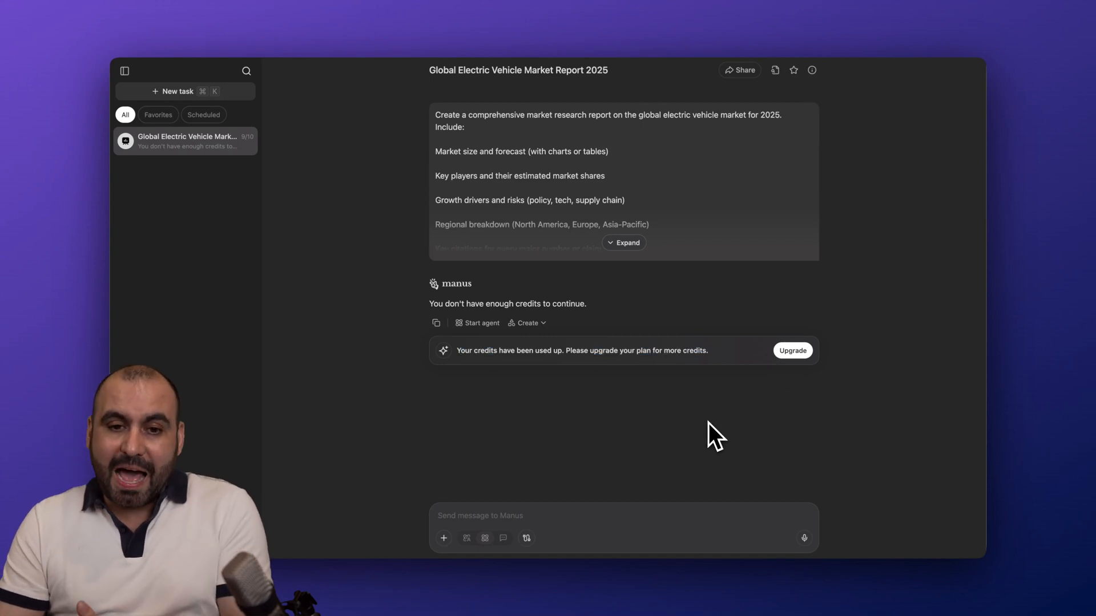
mouse_move(130, 94)
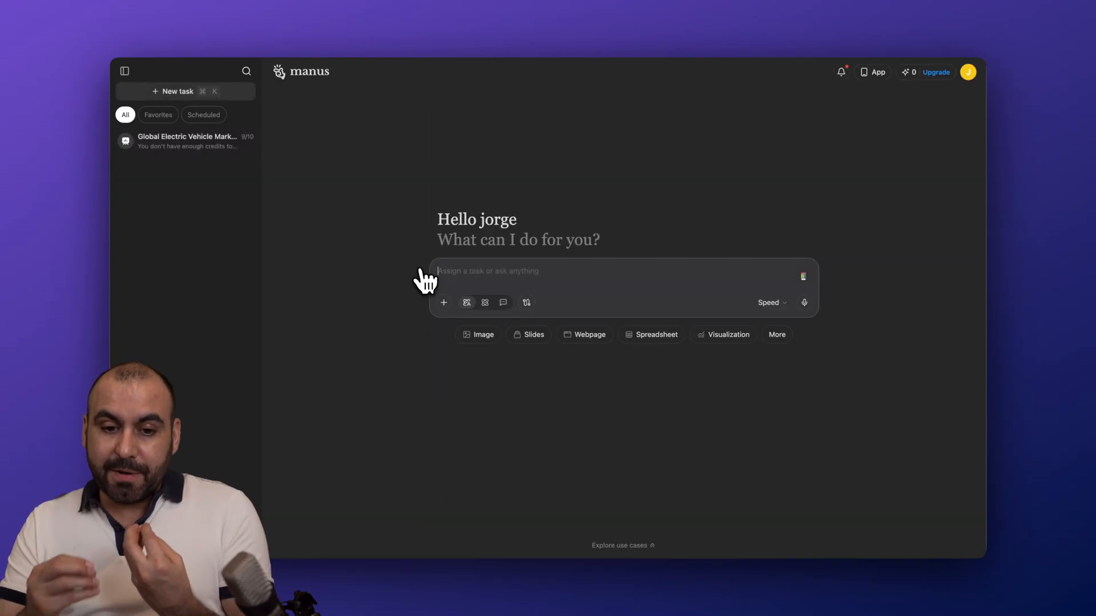
mouse_move(467, 302)
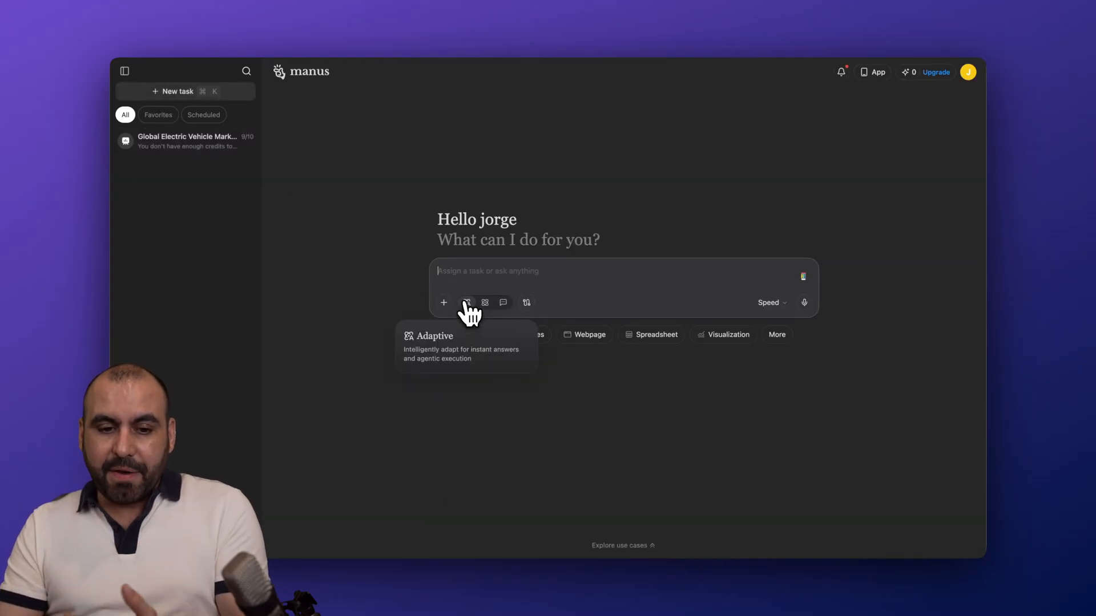
mouse_move(503, 302)
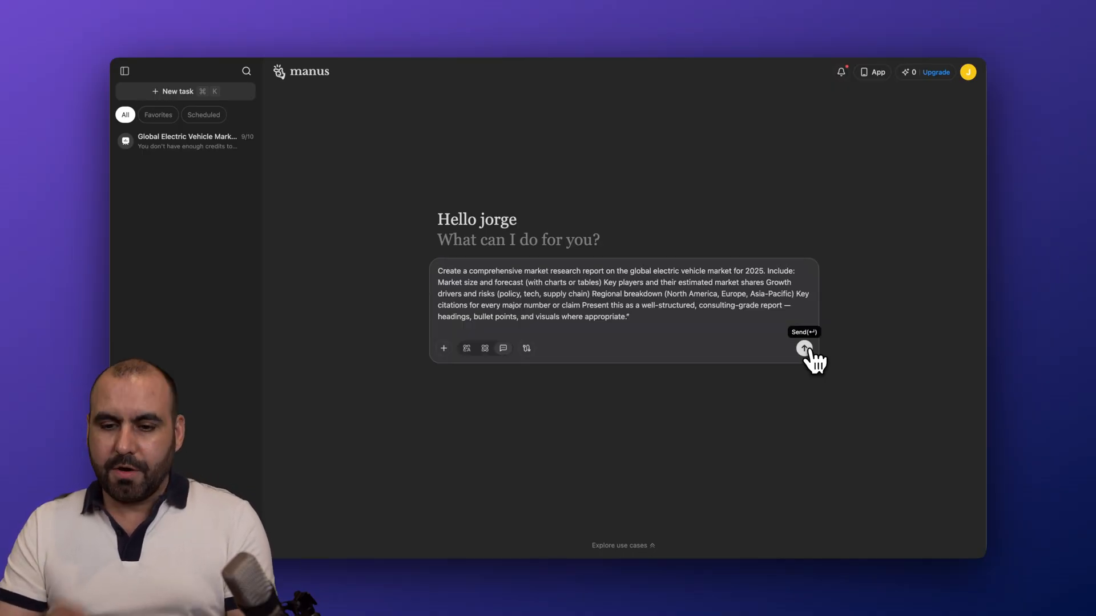
- Submit the cited 2025 global EV market report prompt to Manus as a new task
left_click(803, 348)
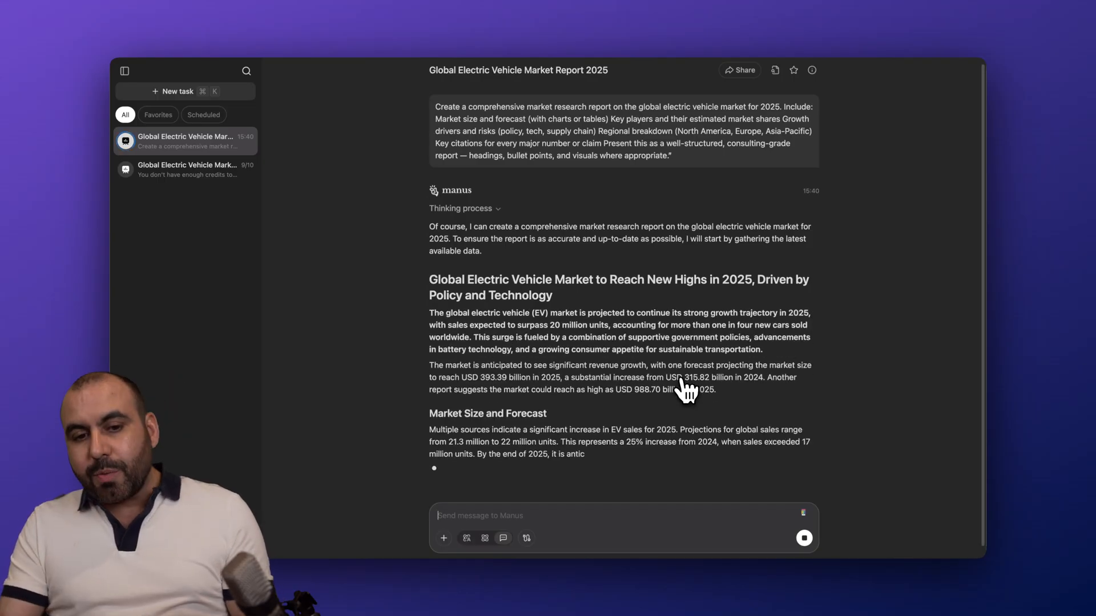
- Follow Manus's streaming EV report through forecast tables, manufacturers, drivers, risks and regional breakdown
scroll("down", 3)
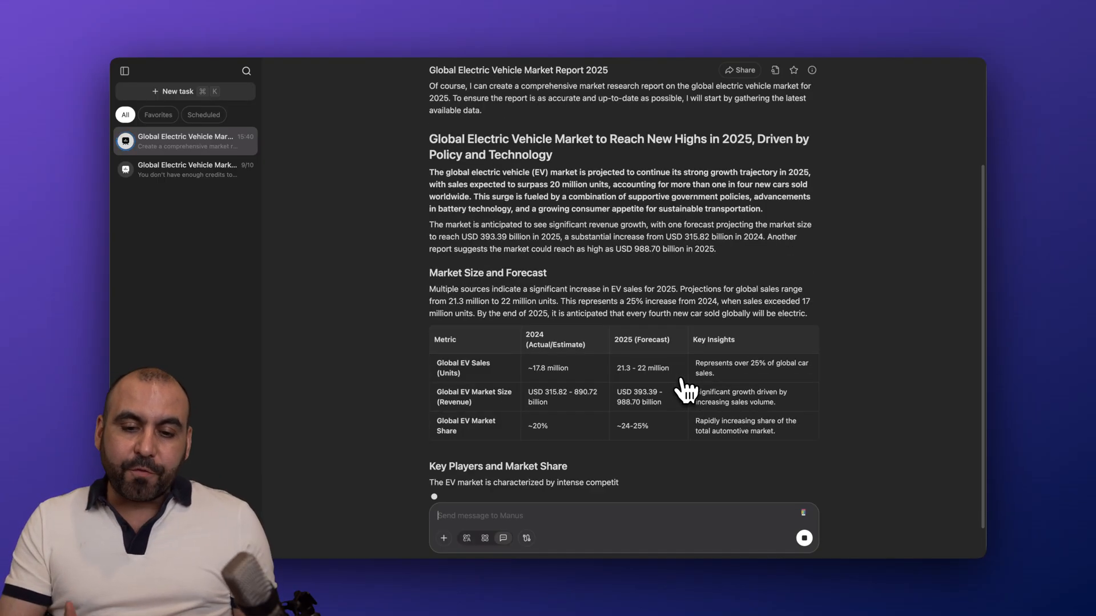
scroll("down", 3)
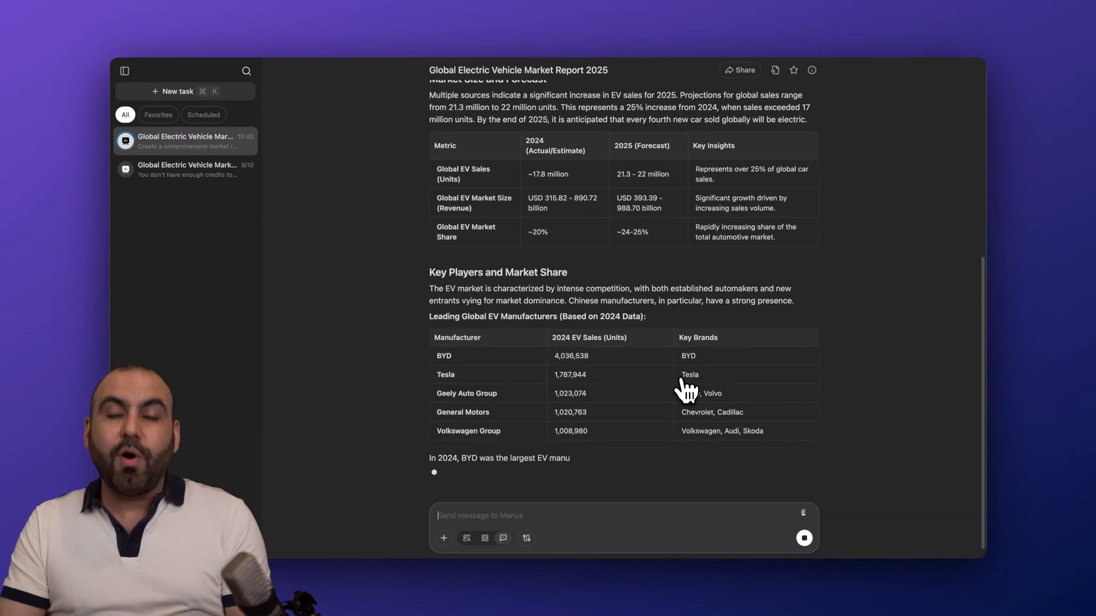
scroll("down", 3)
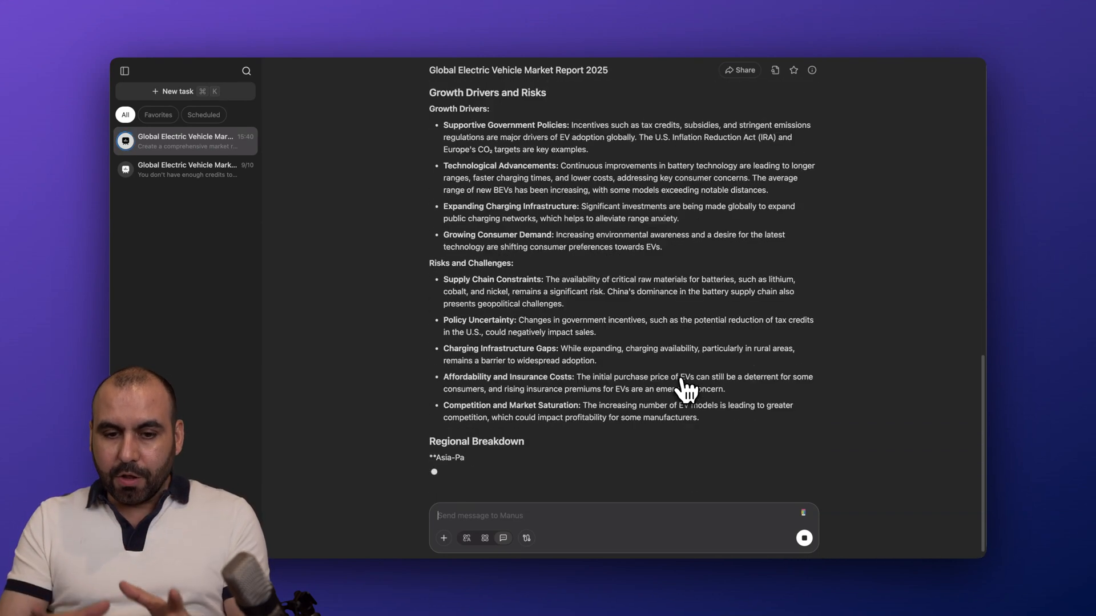
scroll("down", 3)
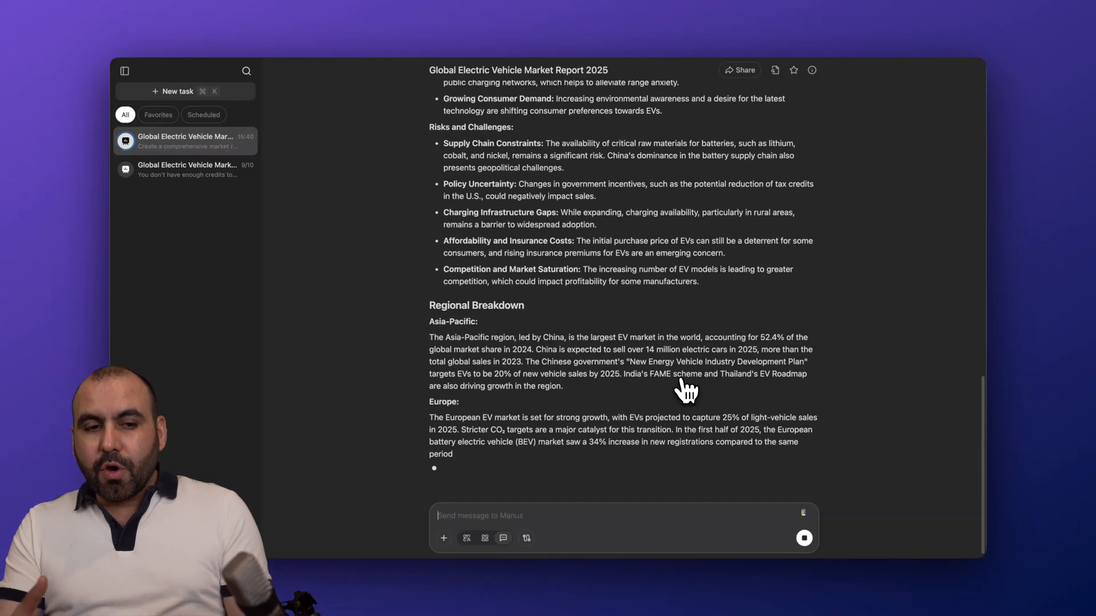
scroll("down", 3)
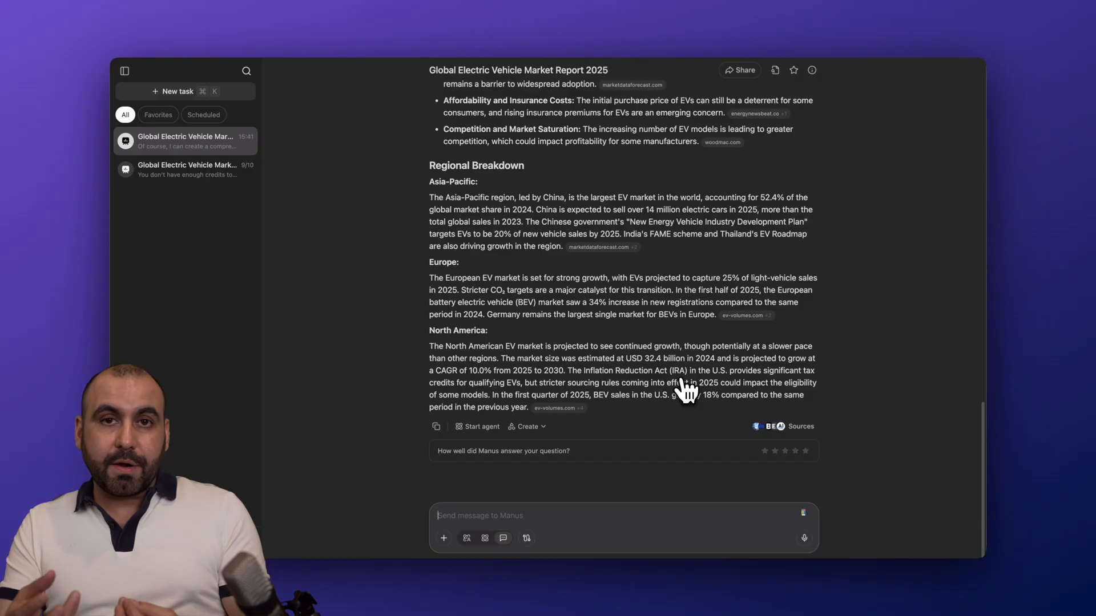
mouse_move(723, 32)
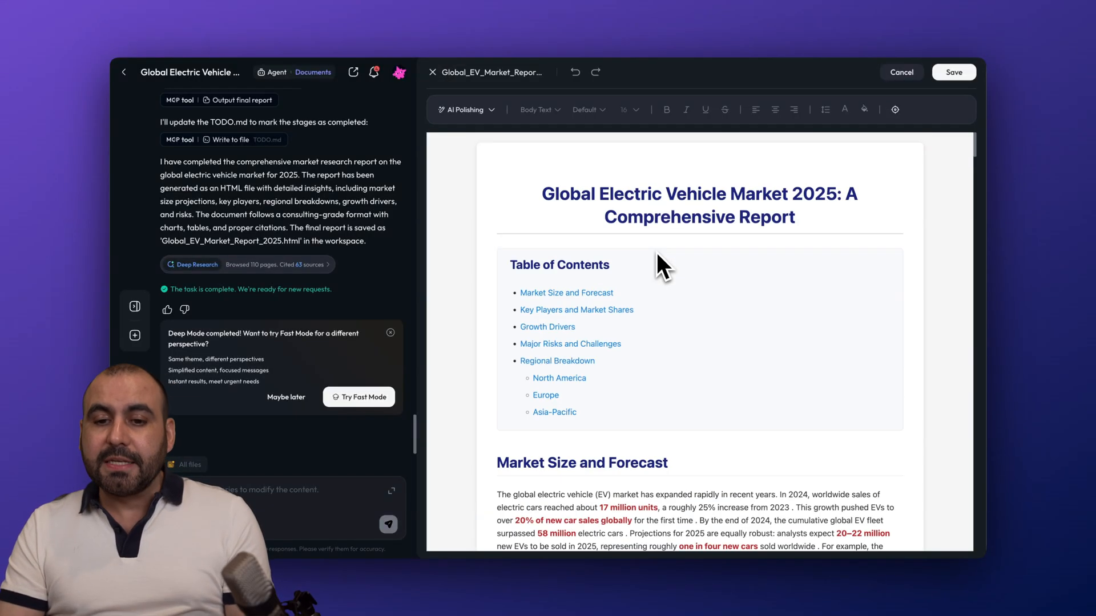
- Scroll through the editable Skywork EV market report from its title and contents
scroll("down", 3)
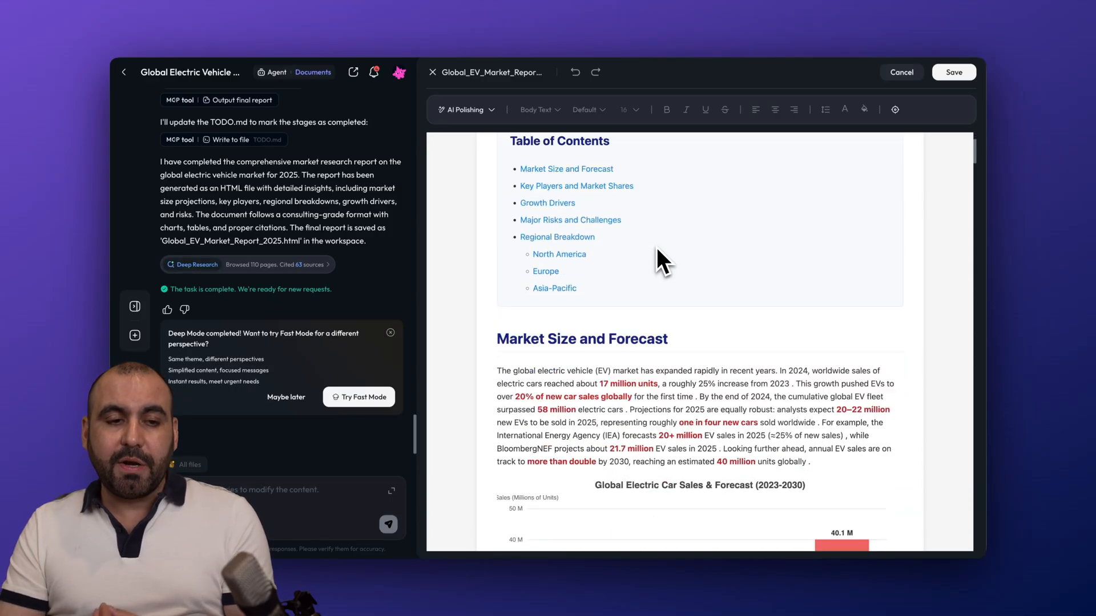
scroll("down", 3)
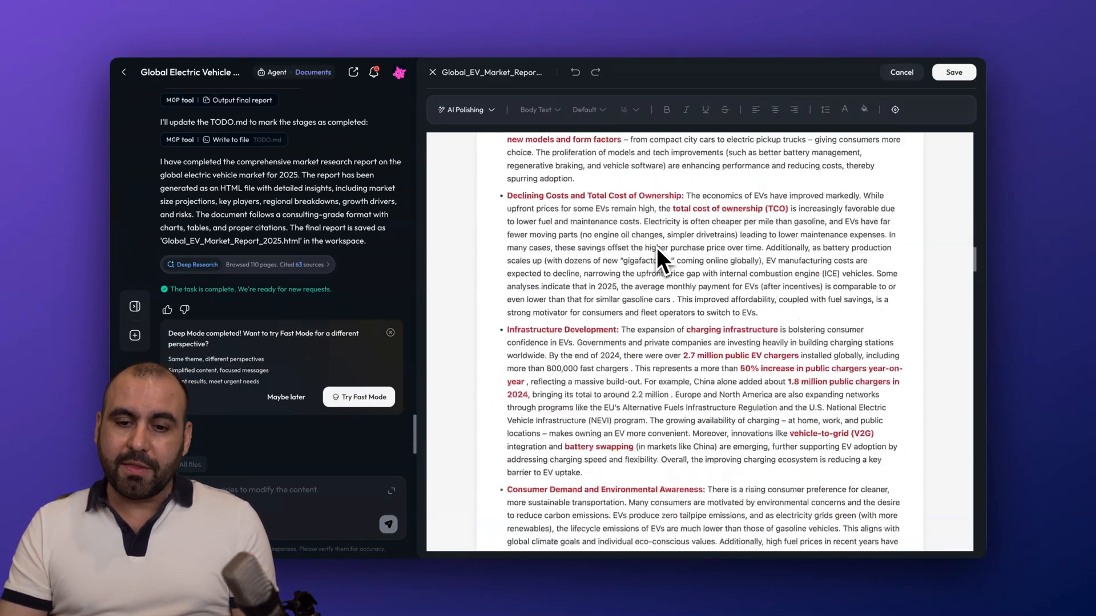
scroll("down", 3)
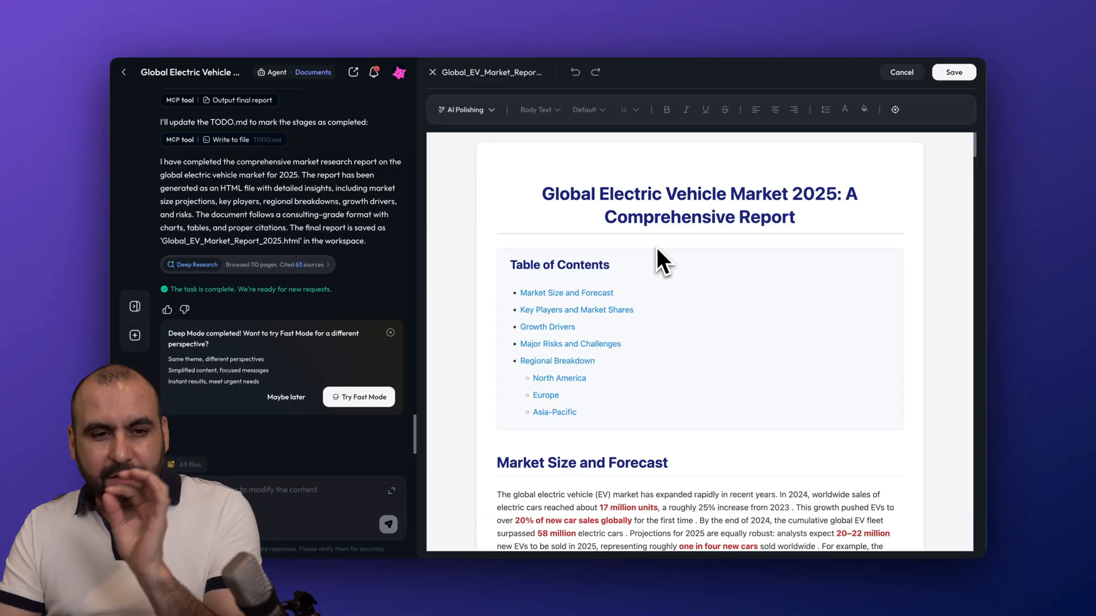
mouse_move(642, 293)
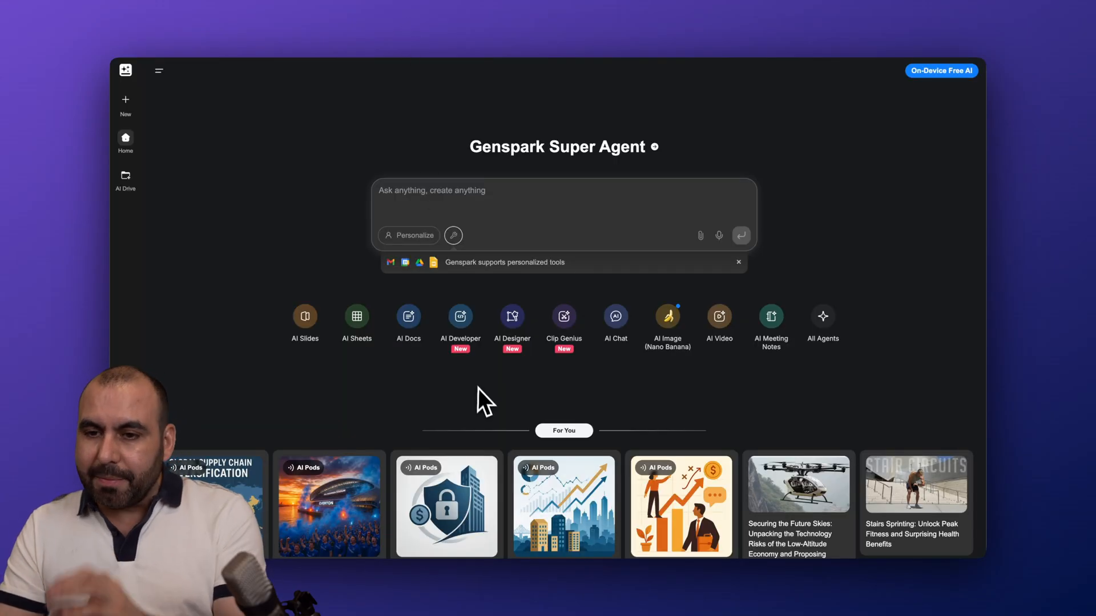
mouse_move(779, 252)
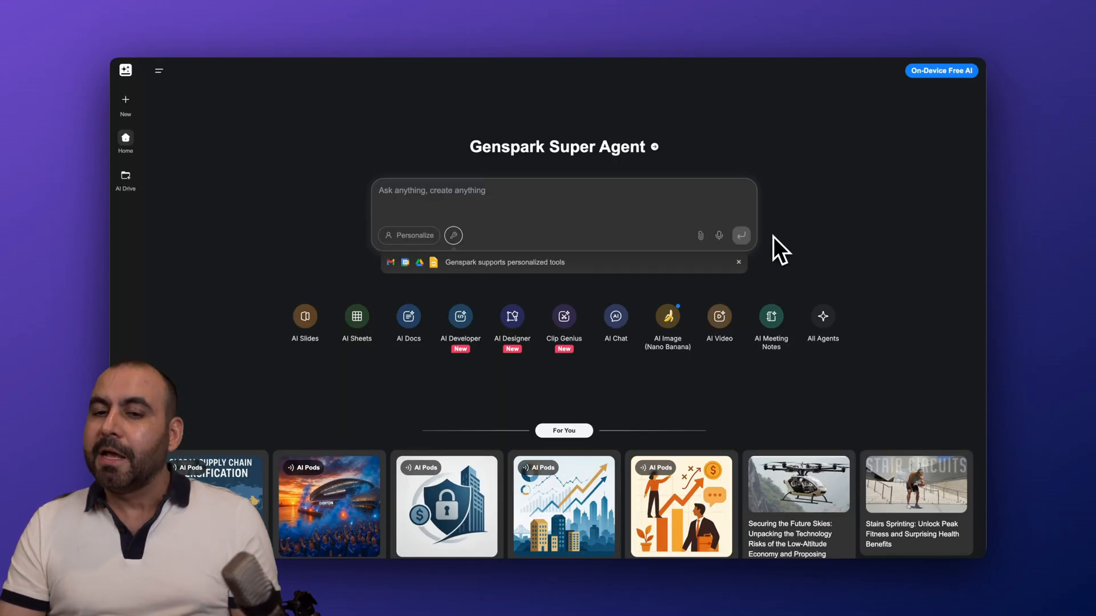